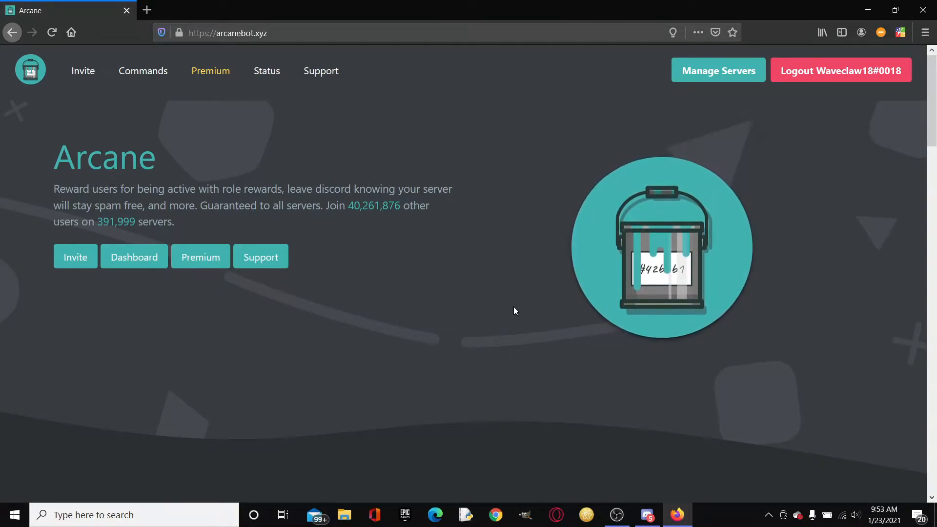
mouse_move(360, 136)
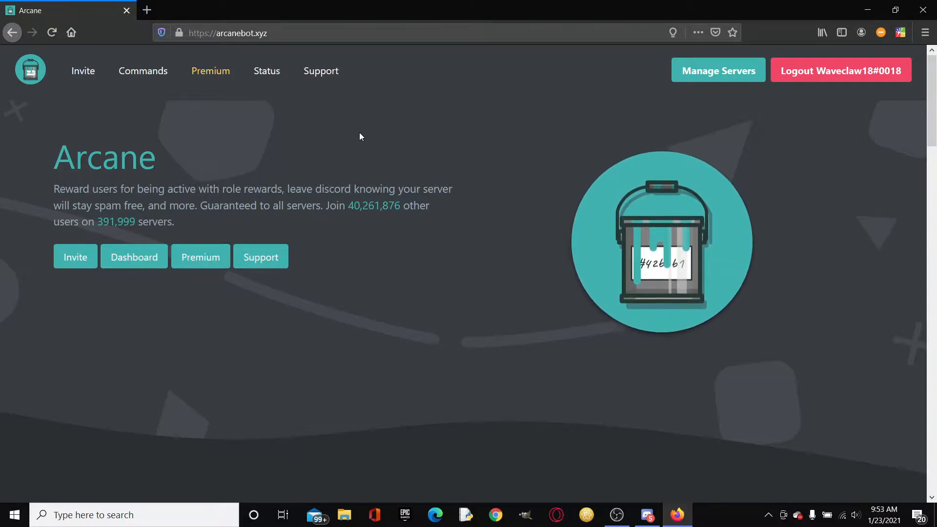
mouse_move(172, 229)
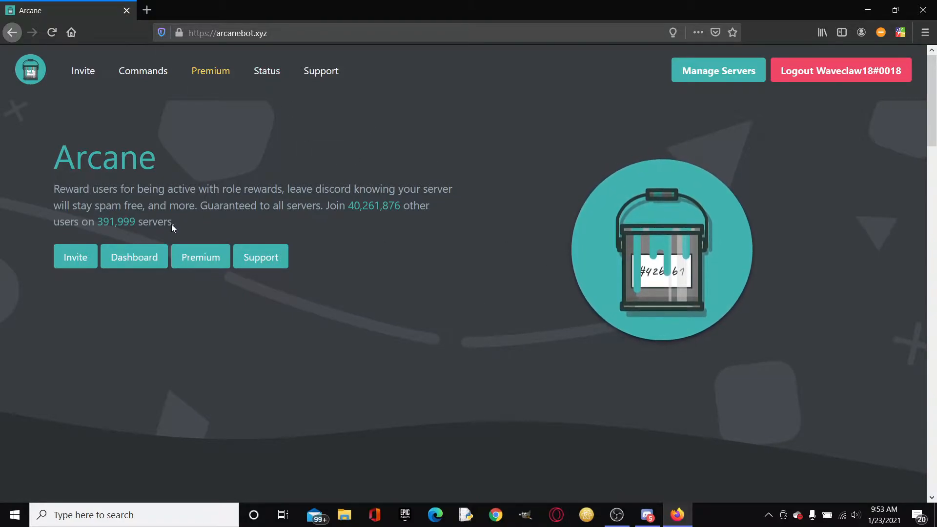
mouse_move(154, 127)
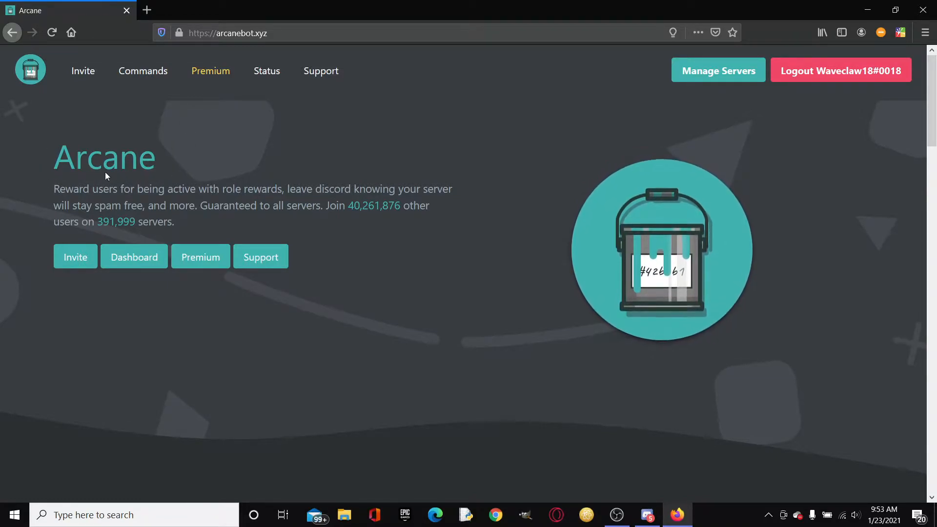
mouse_move(53, 174)
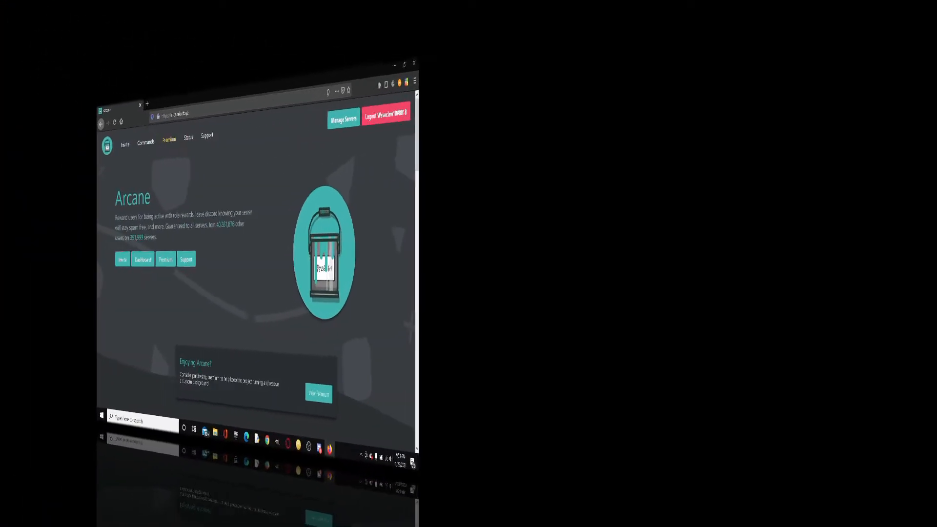
Open arcanebot.xyz in a new tab and pick the AS server from Manage Servers.
click(404, 64)
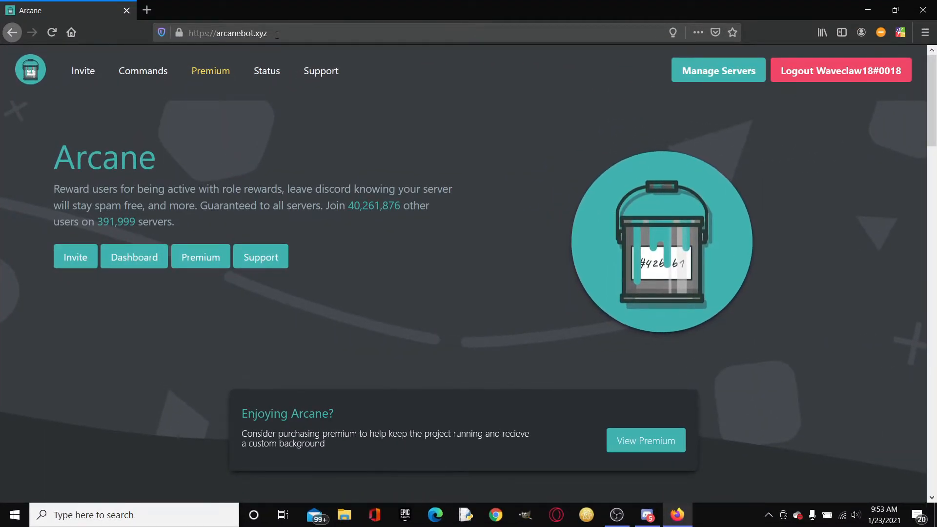
click(230, 33)
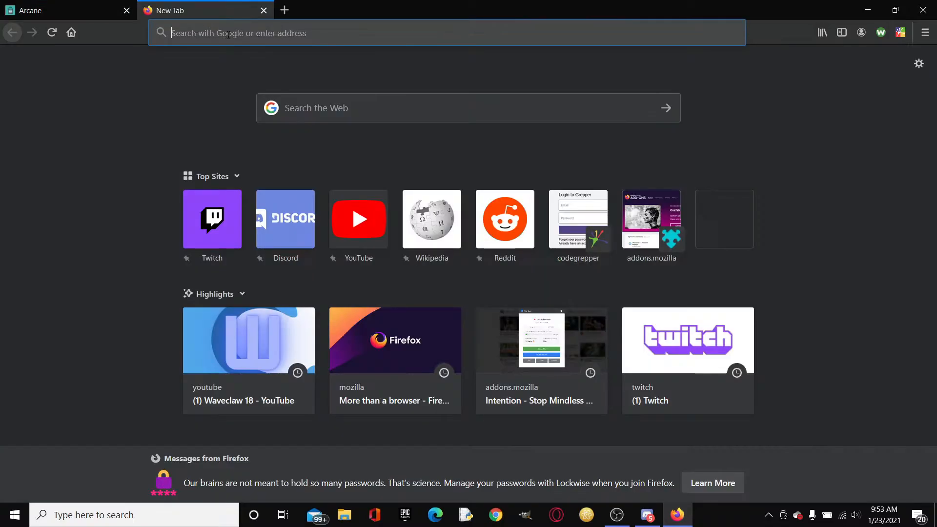
text(https://arcanebot.xyz/)
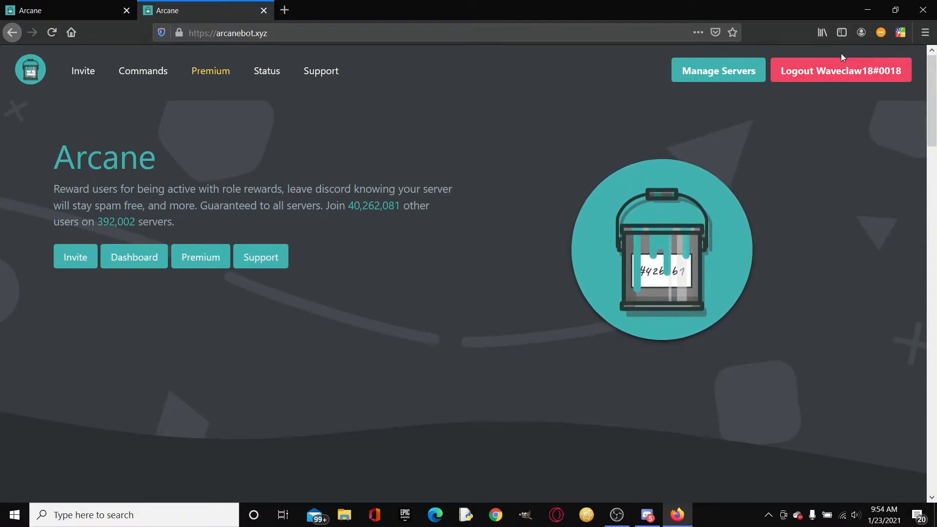
mouse_move(868, 60)
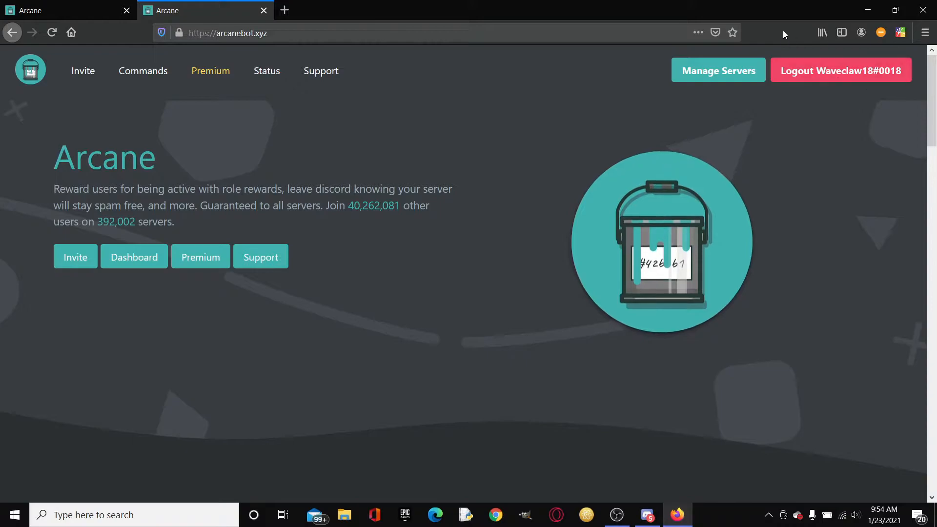
mouse_move(759, 123)
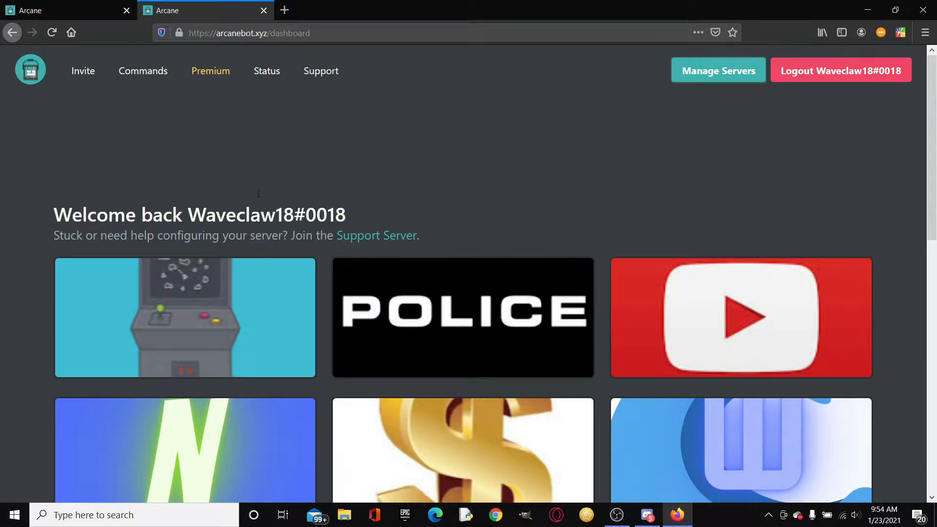
mouse_move(417, 172)
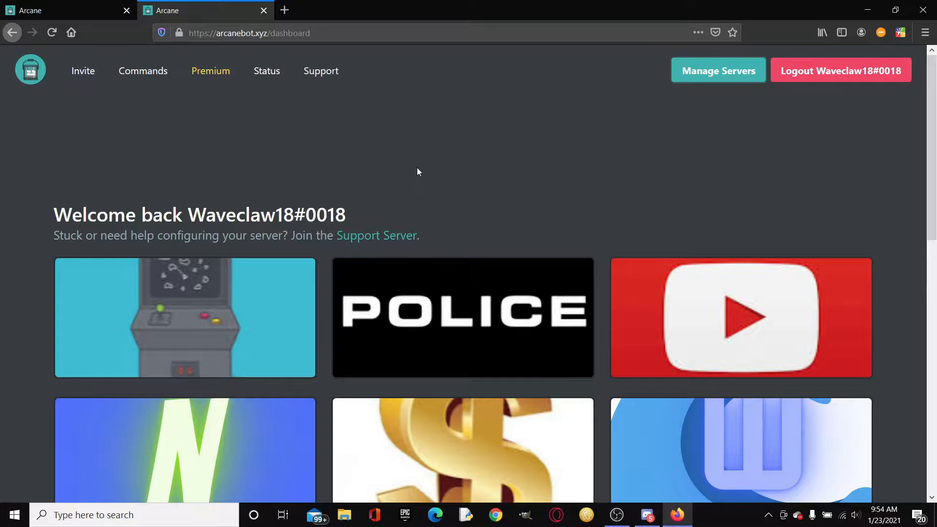
mouse_move(612, 395)
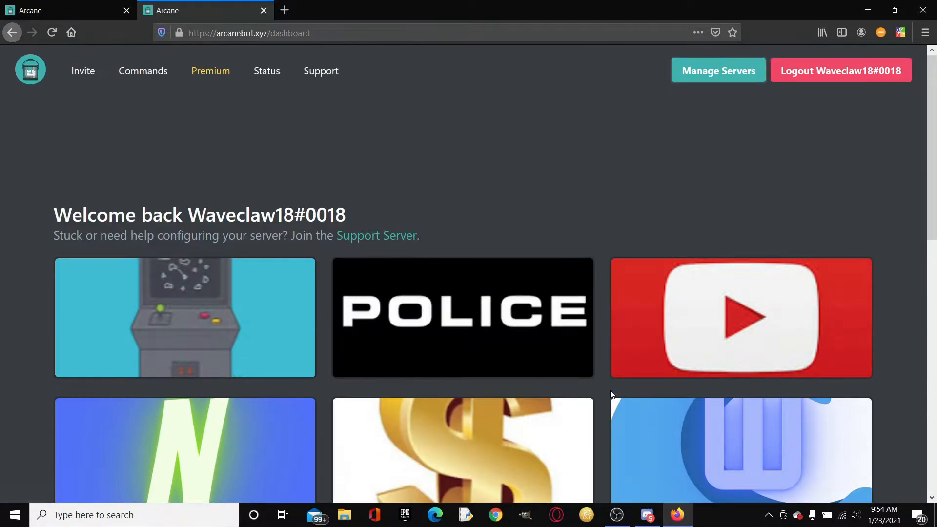
mouse_move(552, 159)
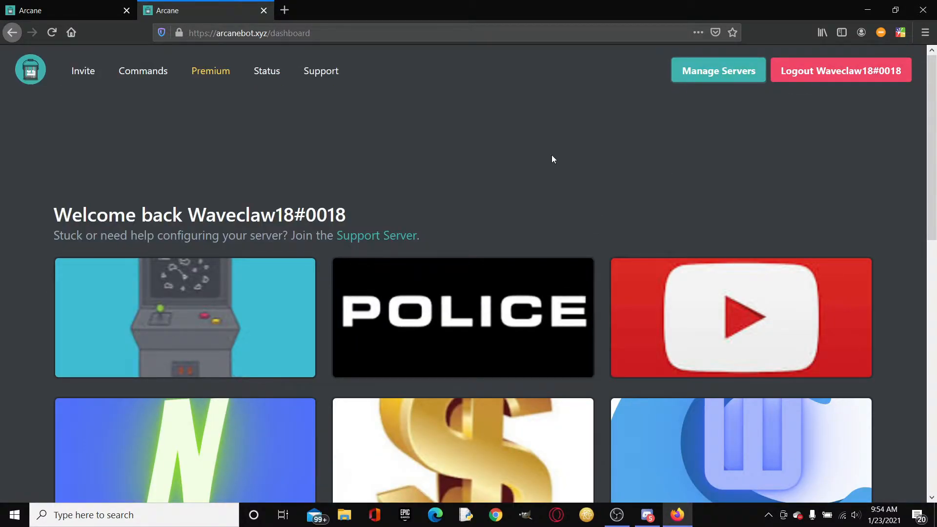
scroll(down, 3)
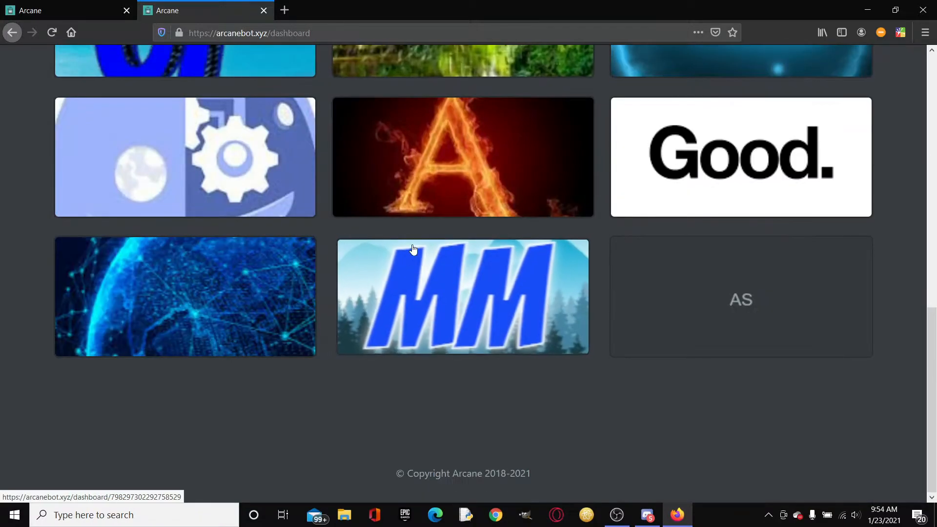
mouse_move(720, 301)
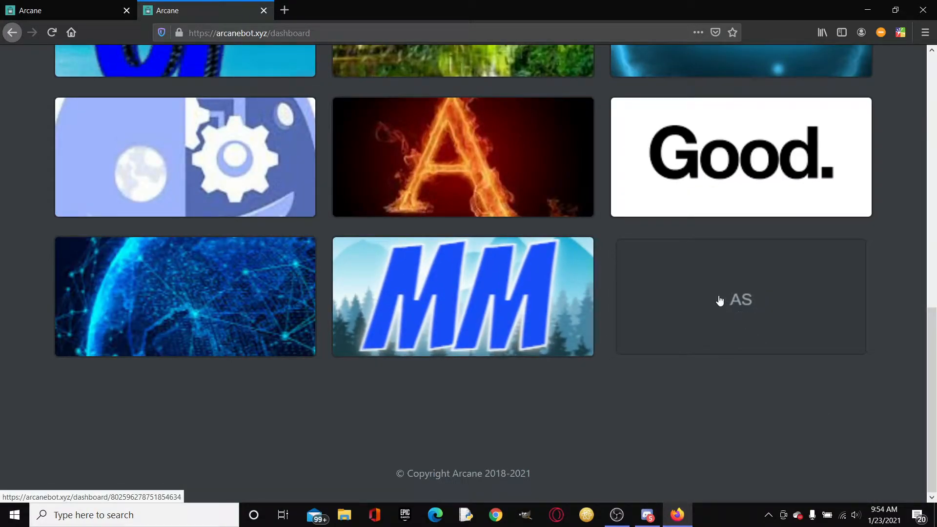
click(646, 514)
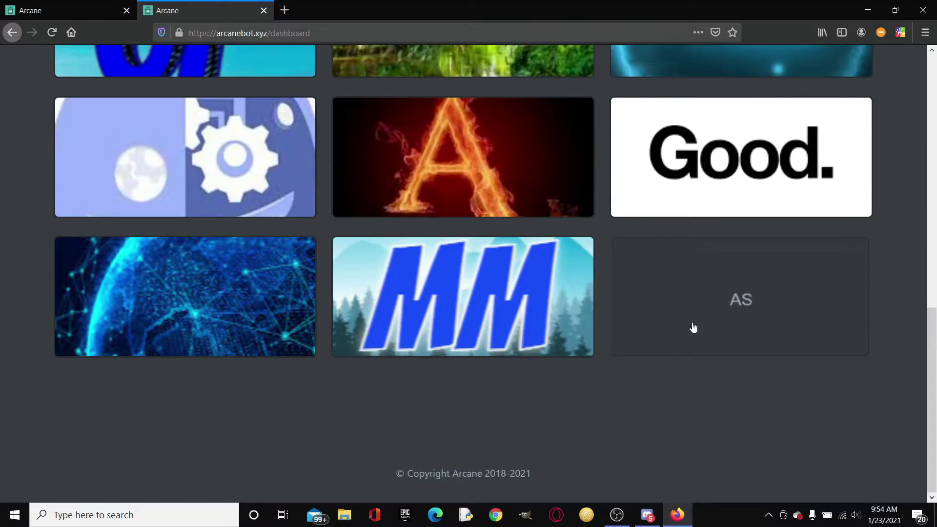
Authorize Arcane into Arcane Setup with the Administrator permission unticked.
click(740, 297)
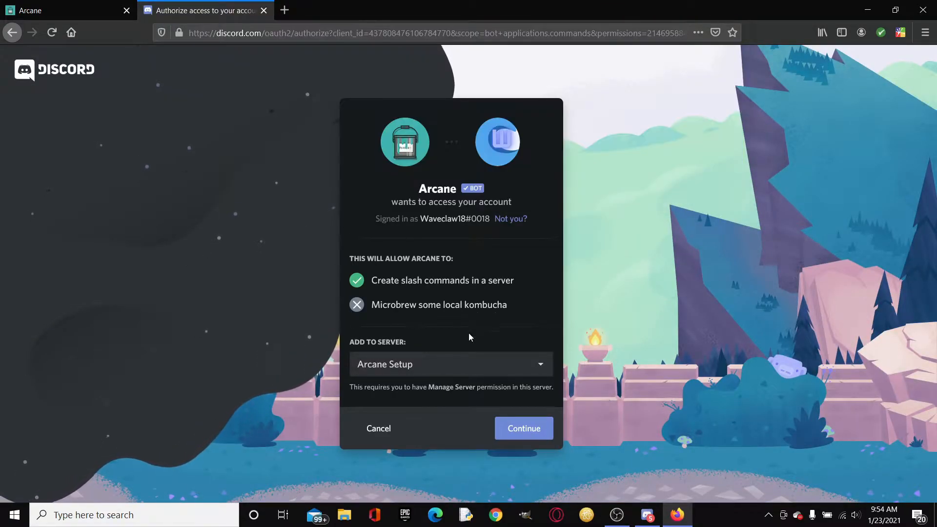
click(523, 428)
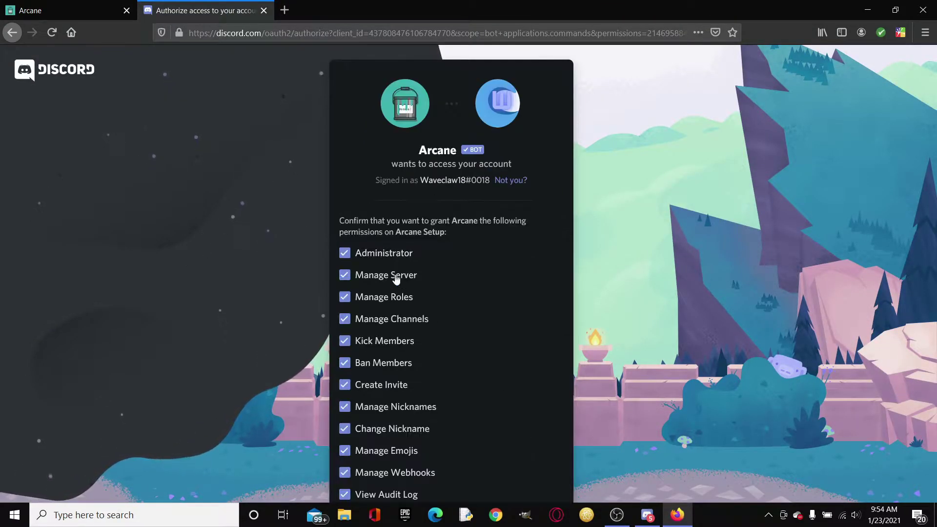
mouse_move(424, 275)
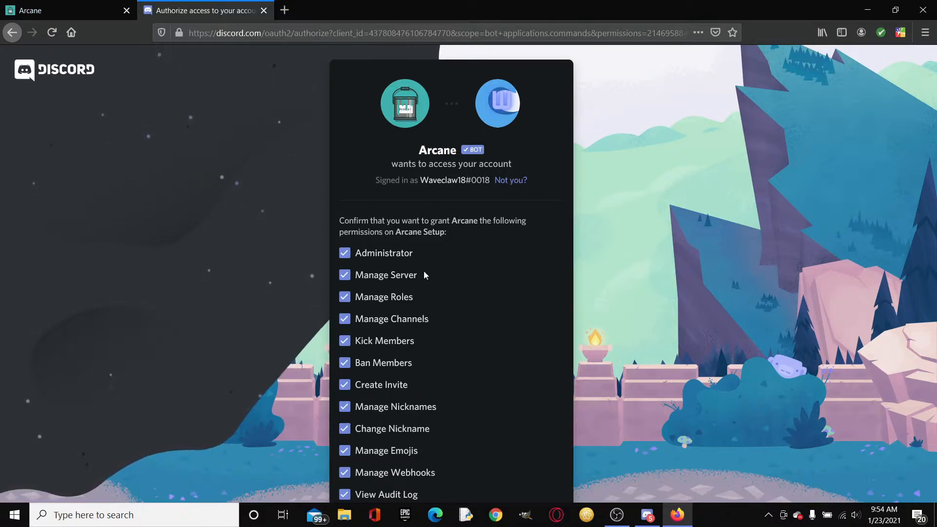
click(344, 253)
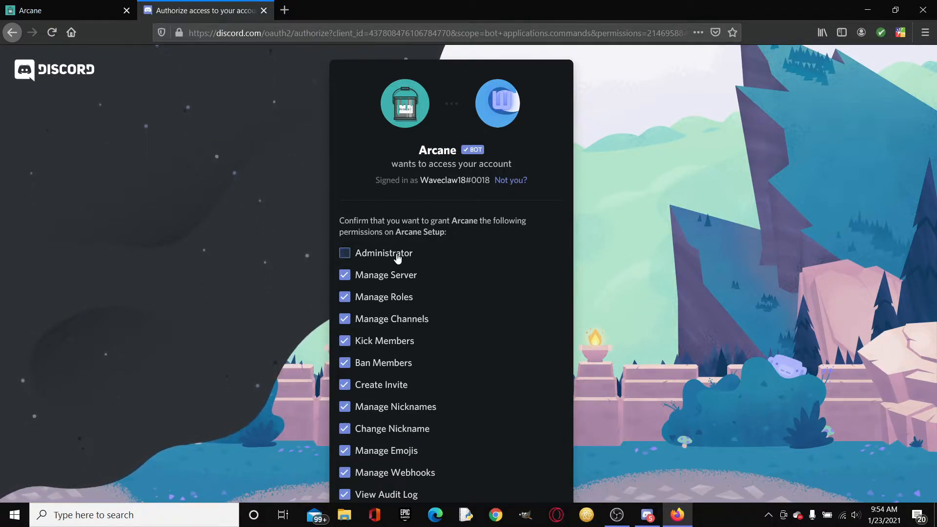
mouse_move(329, 304)
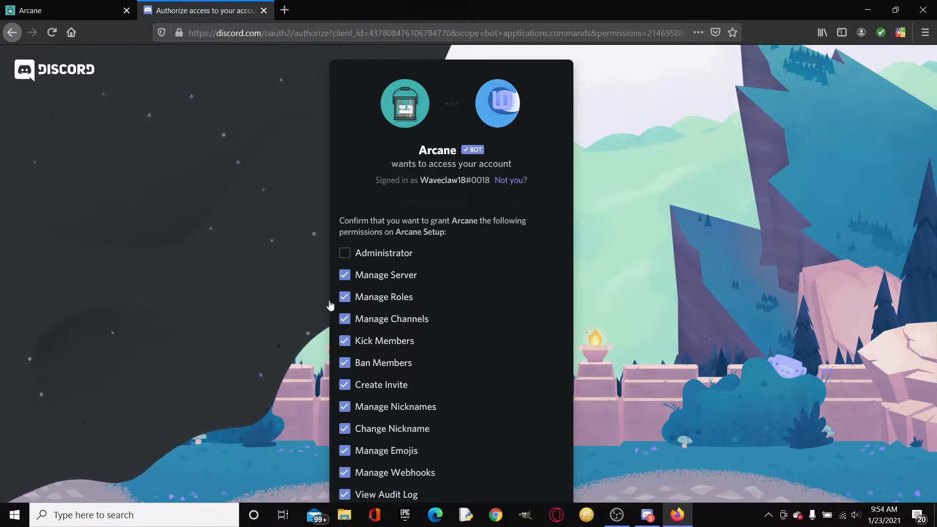
mouse_move(628, 249)
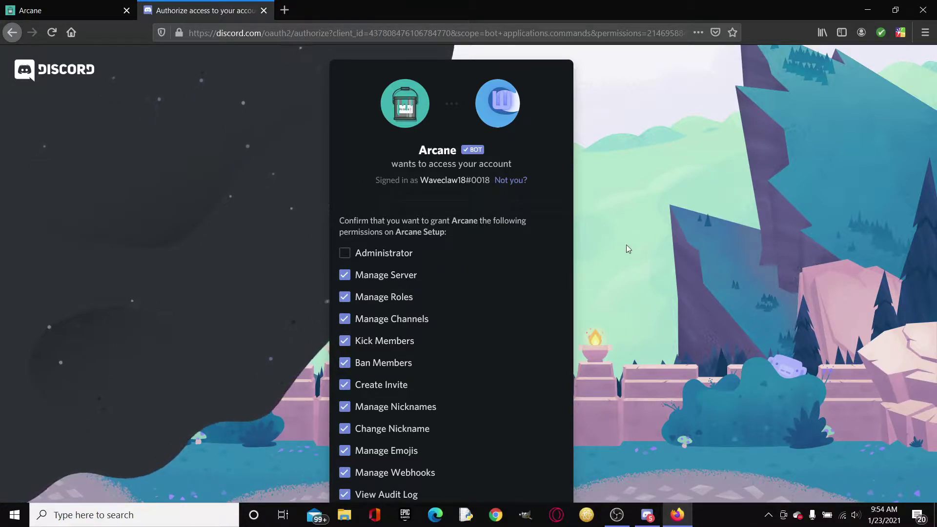
mouse_move(562, 252)
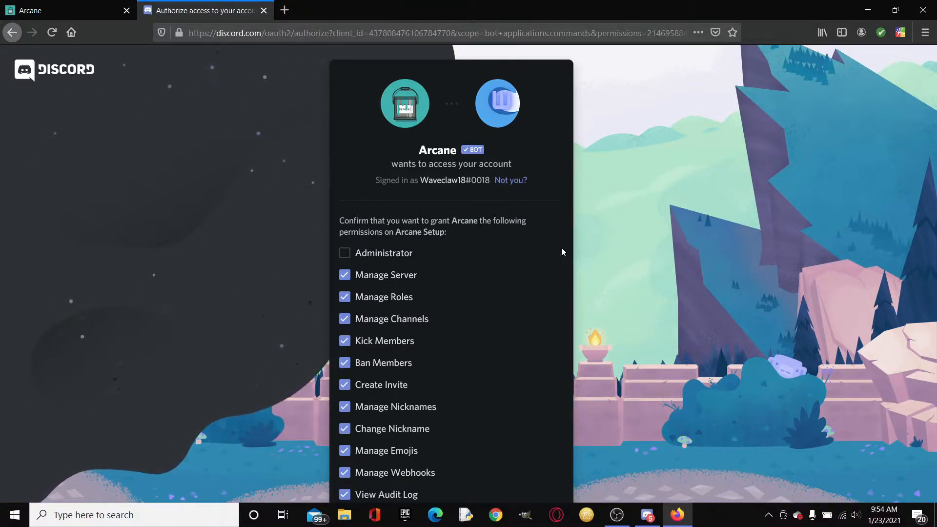
mouse_move(387, 260)
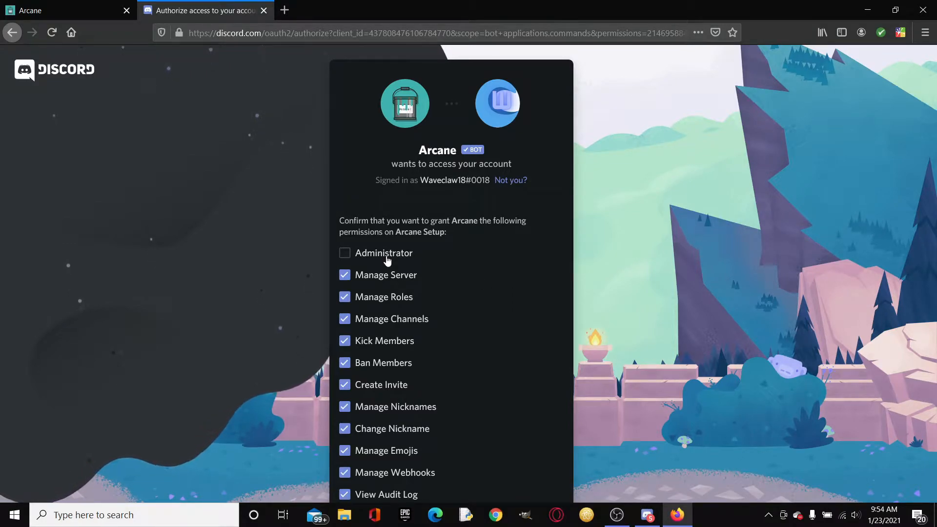
mouse_move(435, 266)
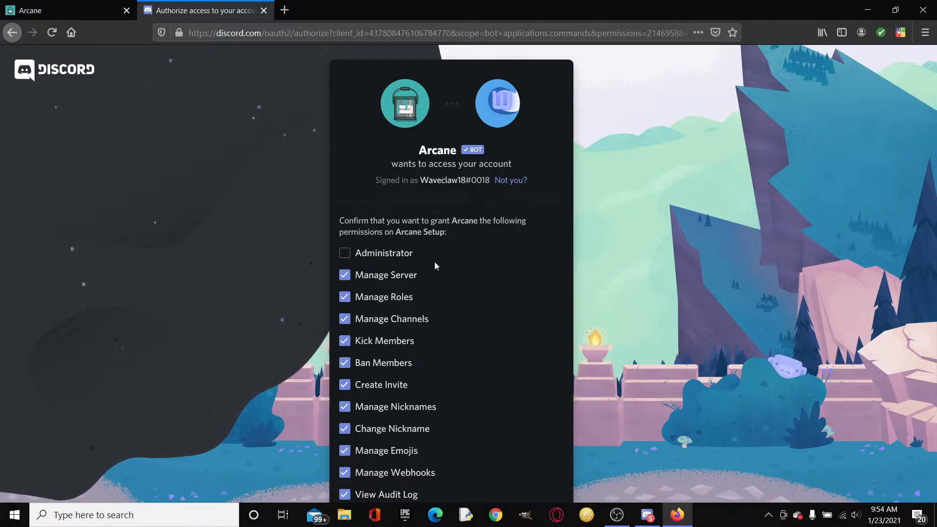
mouse_move(447, 234)
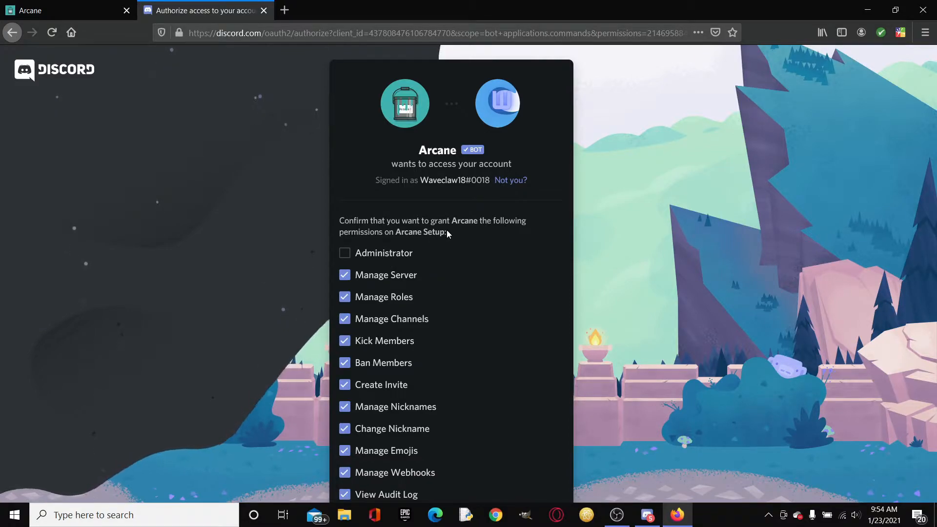
mouse_move(365, 254)
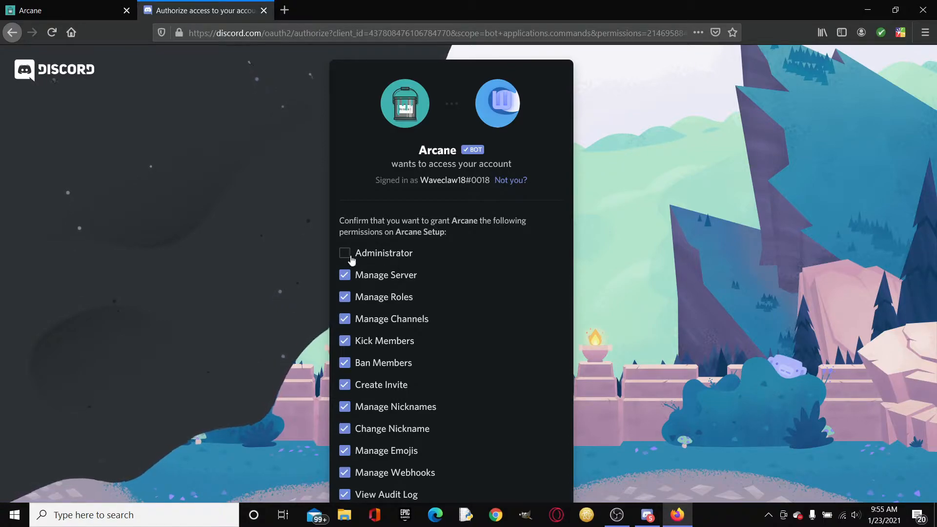
scroll(down, 3)
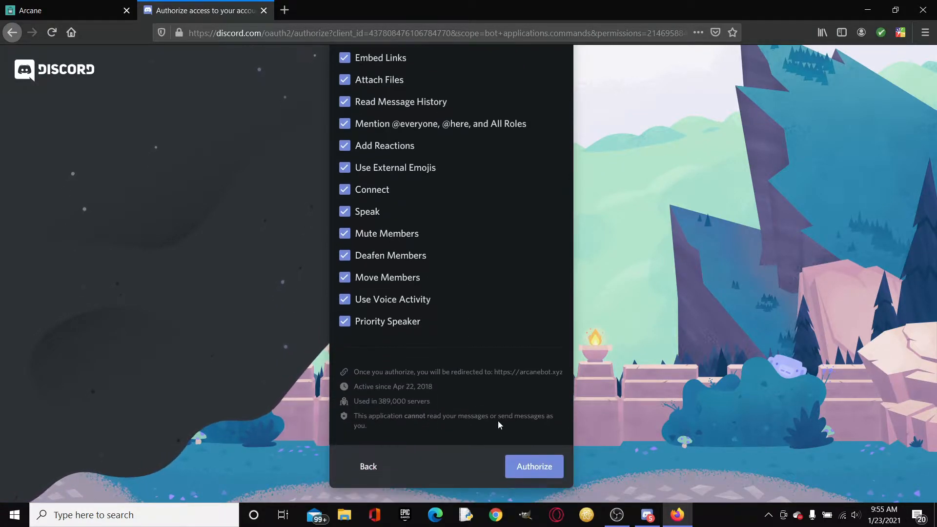
click(534, 466)
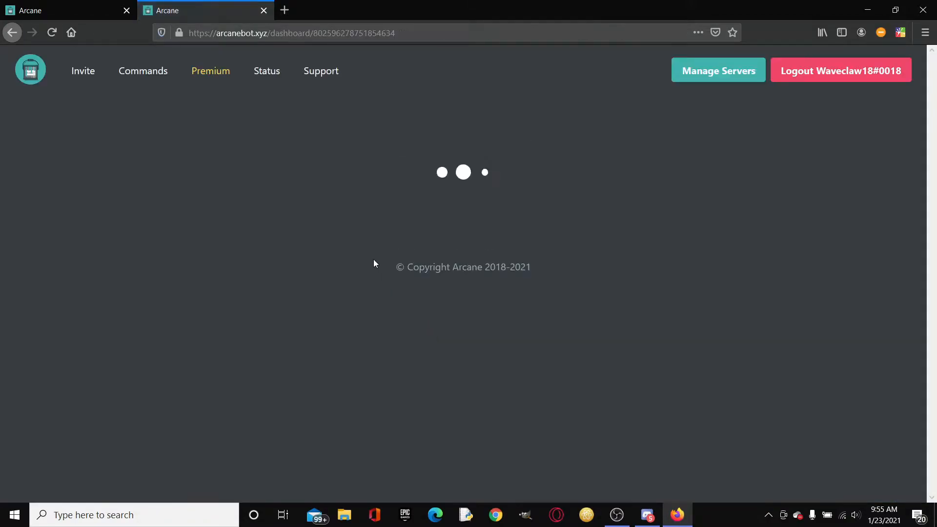
Give the Arcane bot the 'Arcane the Bot' role in Discord.
click(646, 515)
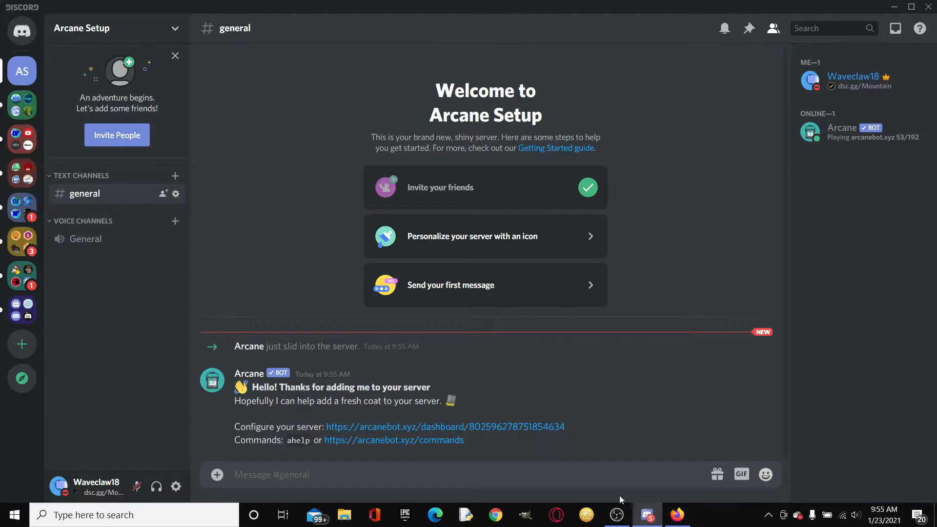
mouse_move(599, 357)
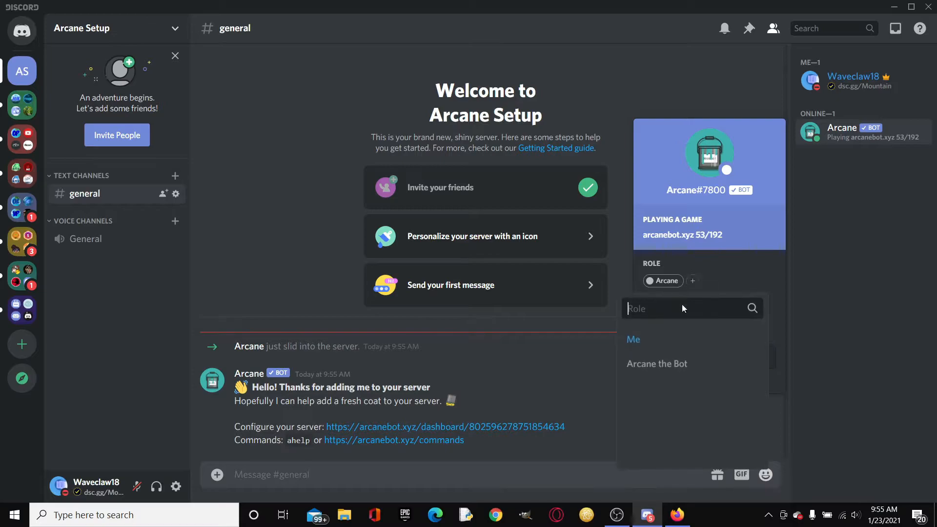
click(568, 343)
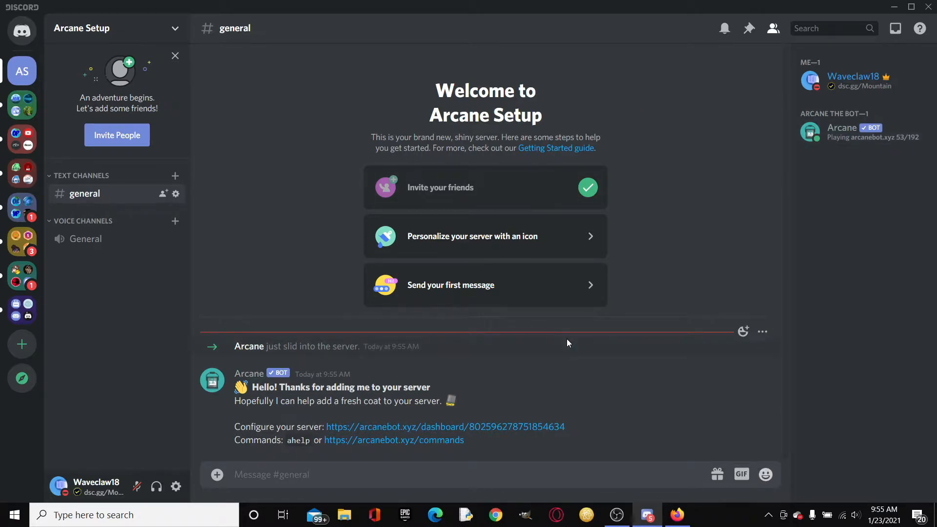
mouse_move(381, 381)
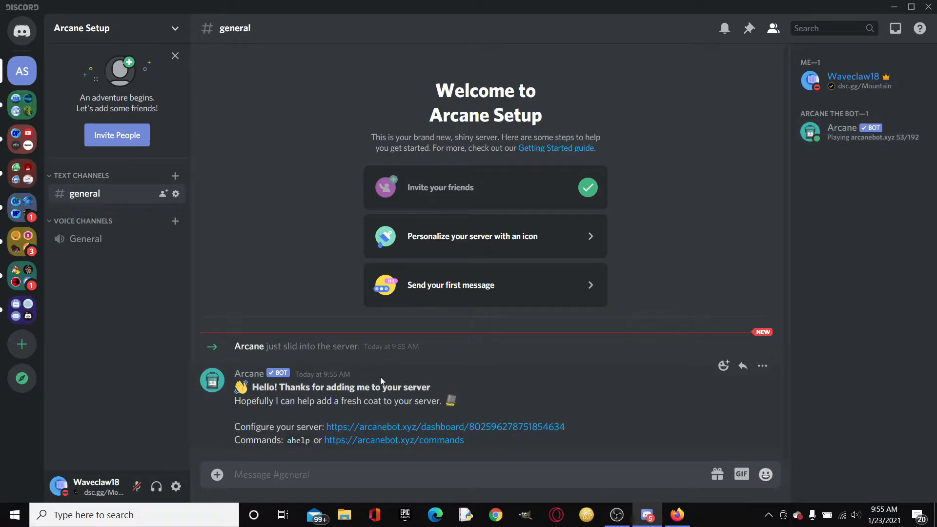
mouse_move(468, 349)
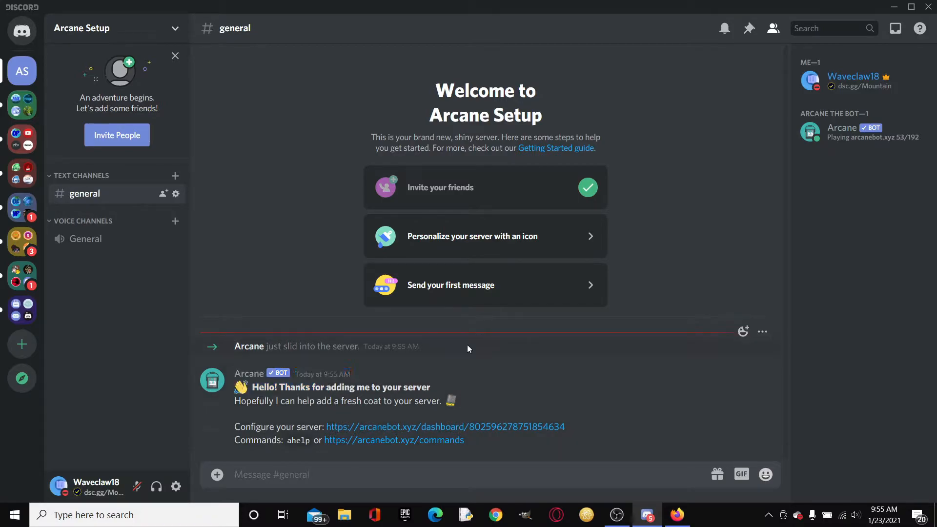
mouse_move(530, 394)
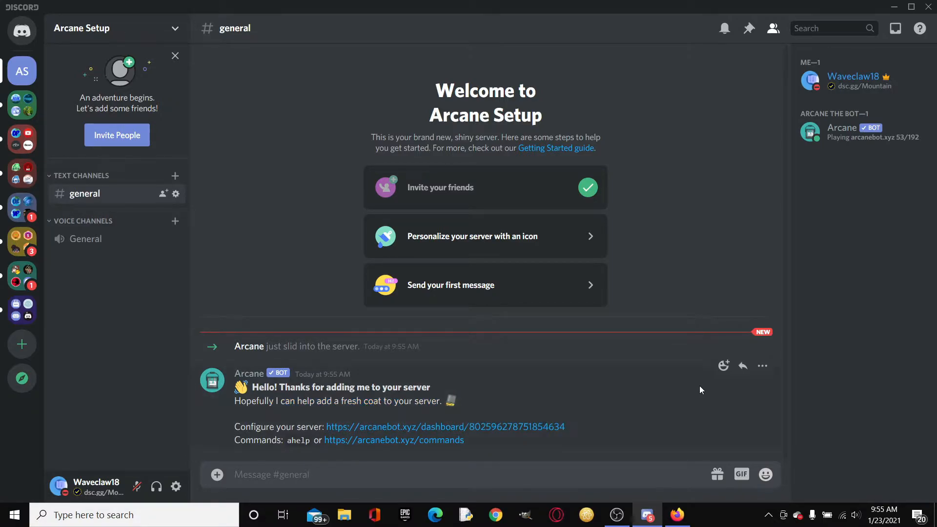
mouse_move(458, 440)
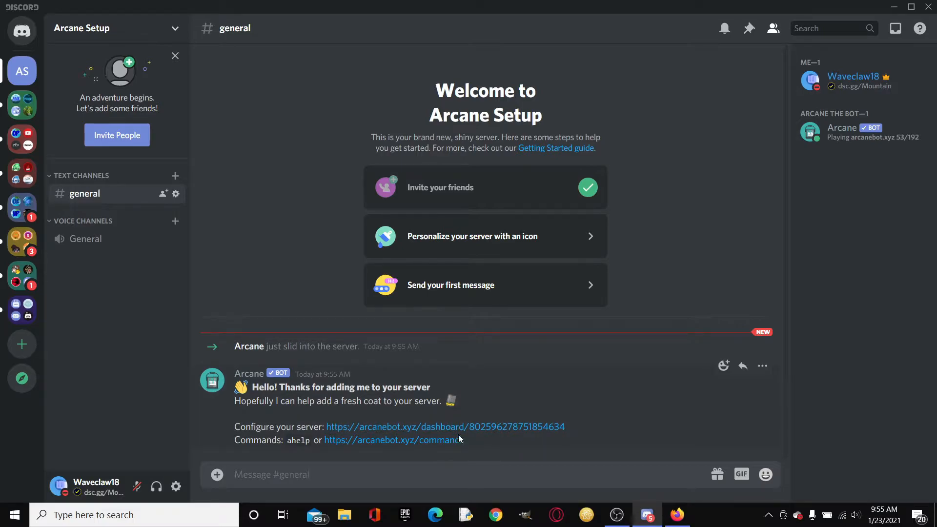
mouse_move(479, 449)
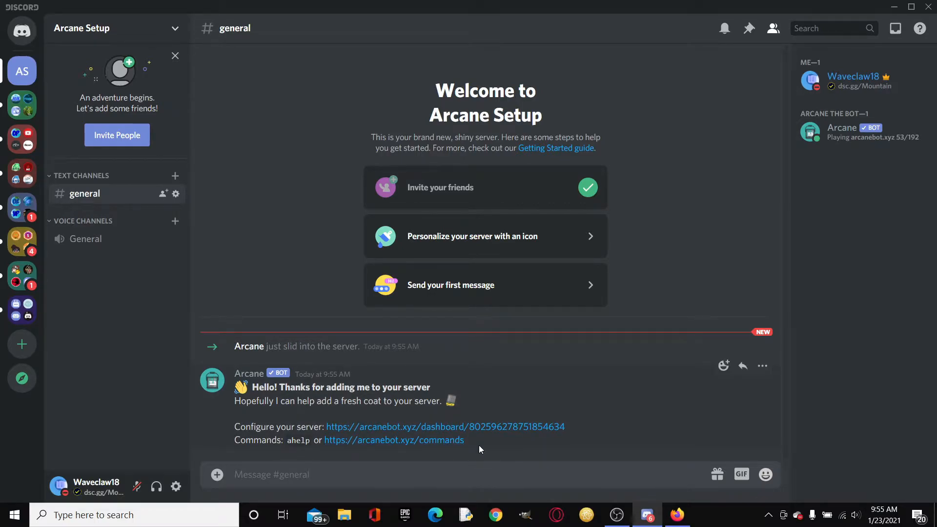
Send ahelp in #general to get Arcane's commands overview.
text(ahe)
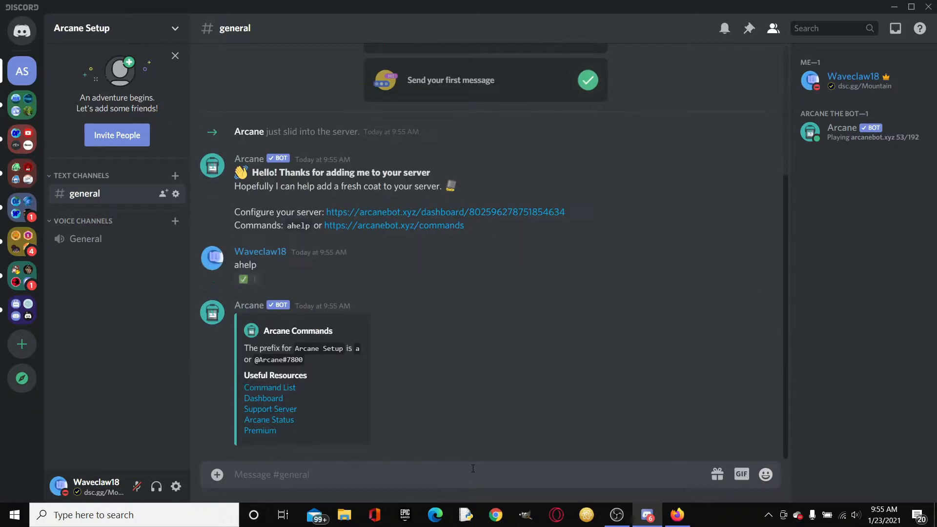
mouse_move(259, 268)
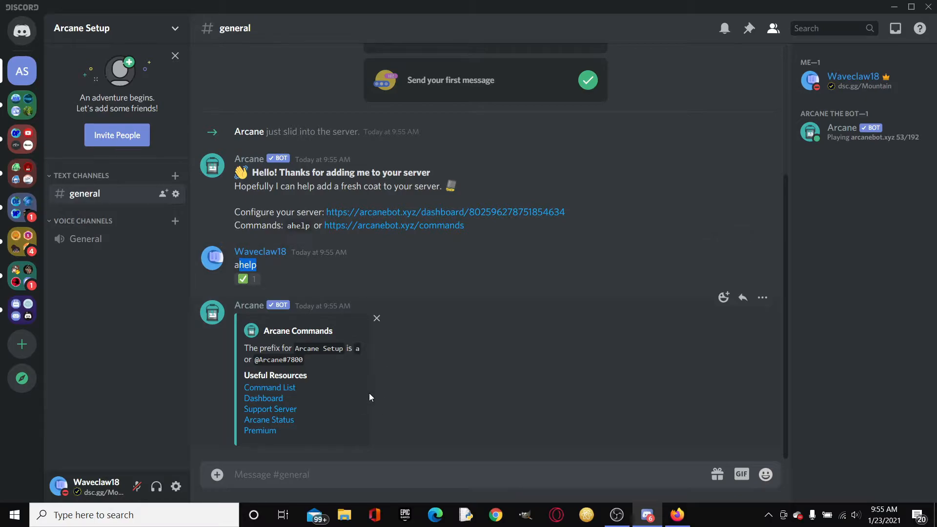
mouse_move(314, 361)
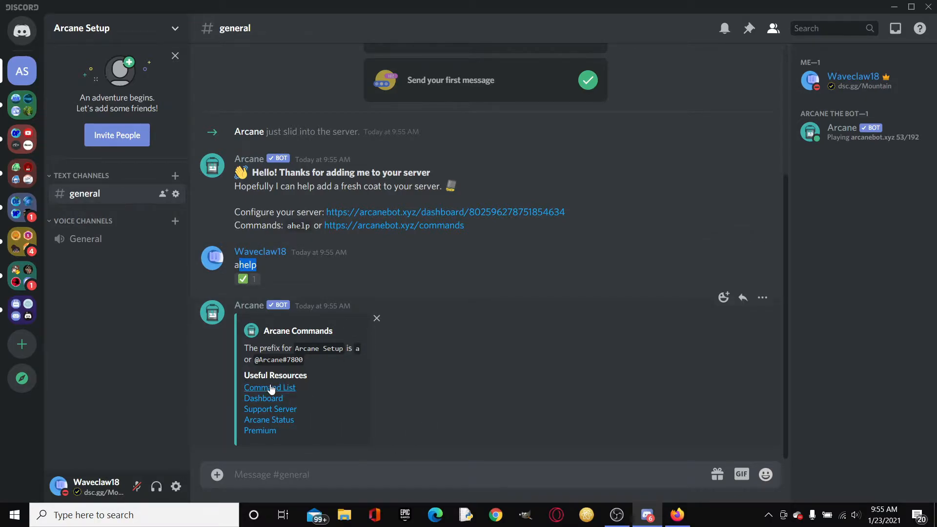
mouse_move(269, 409)
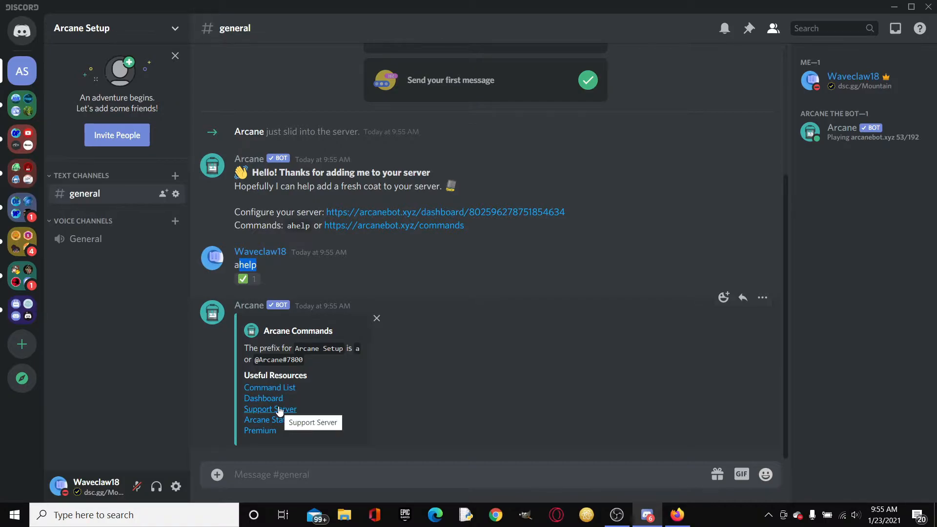
mouse_move(268, 419)
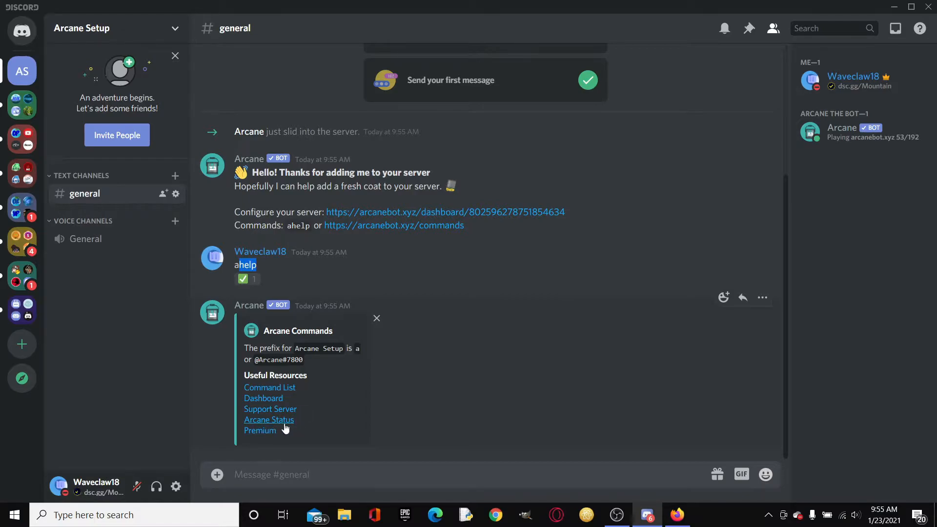
mouse_move(268, 420)
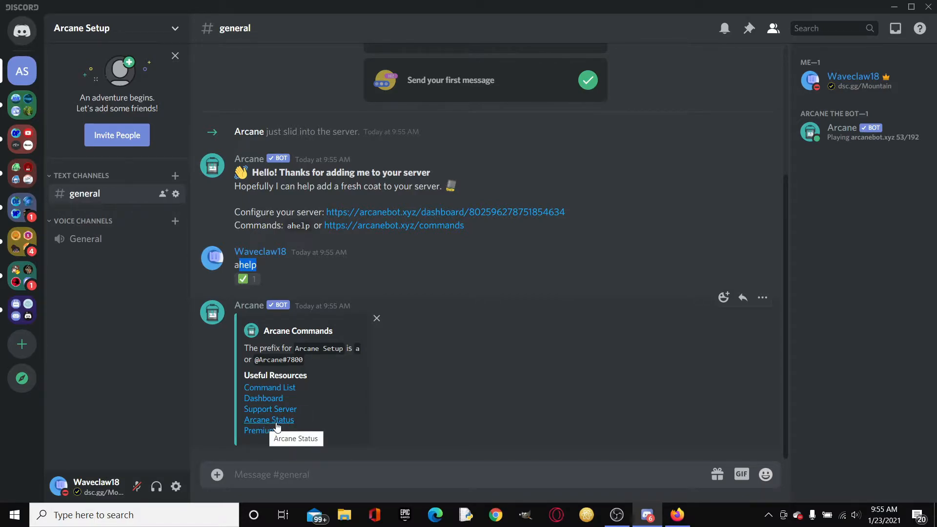
mouse_move(260, 430)
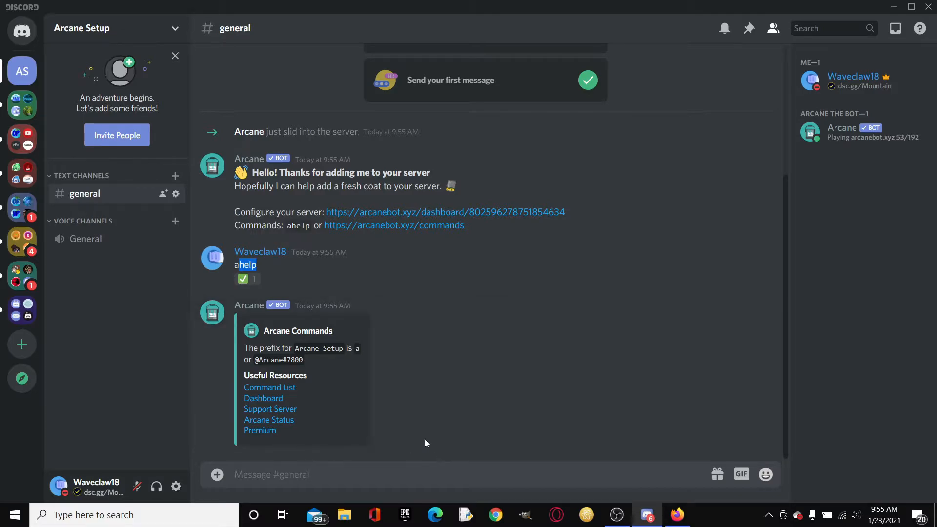
mouse_move(676, 514)
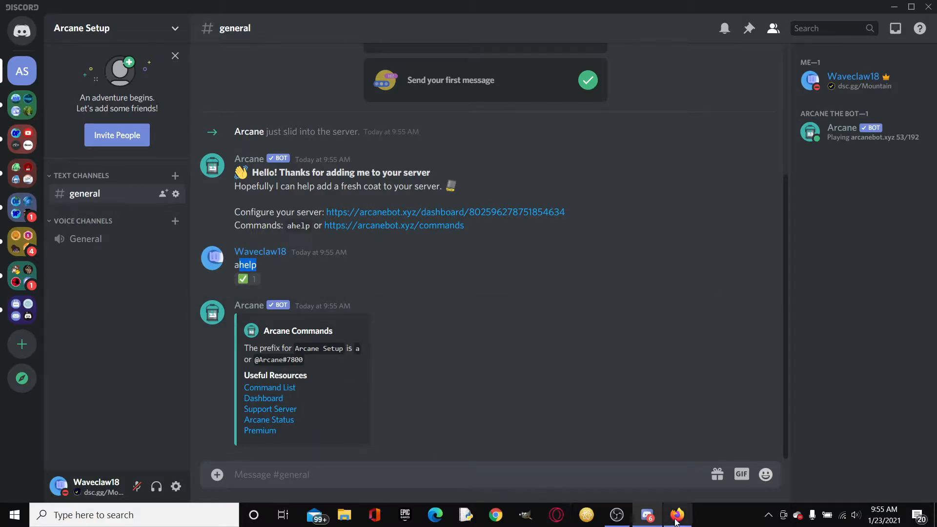
mouse_move(421, 447)
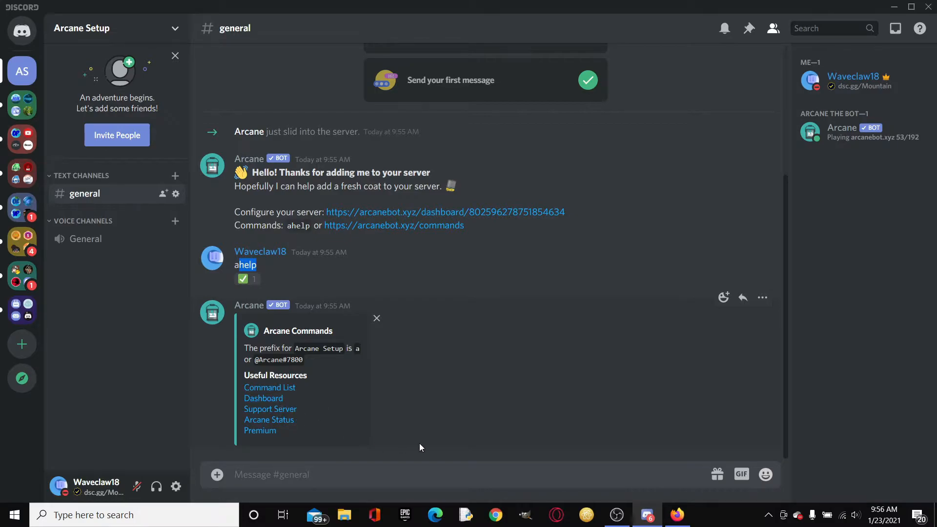
Change the server prefix to a! and check Arcane's a!help reply in Discord.
click(446, 212)
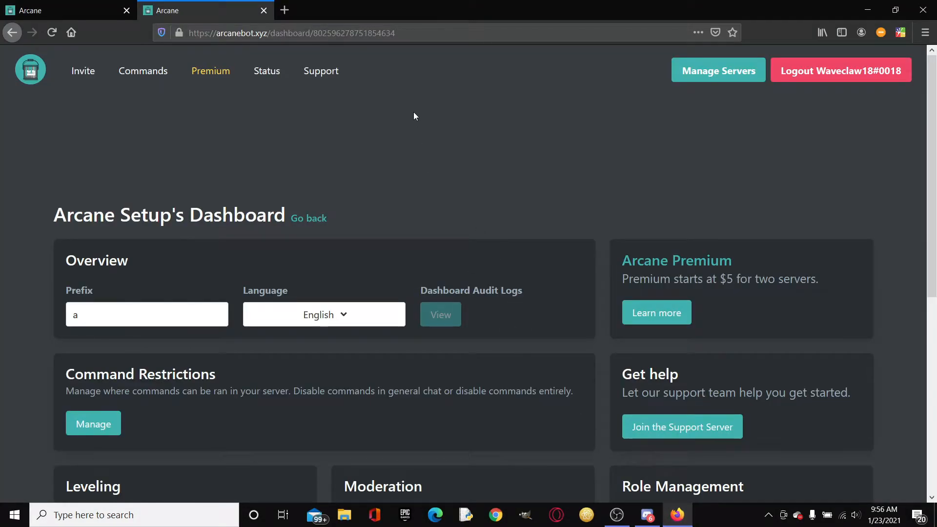
mouse_move(275, 242)
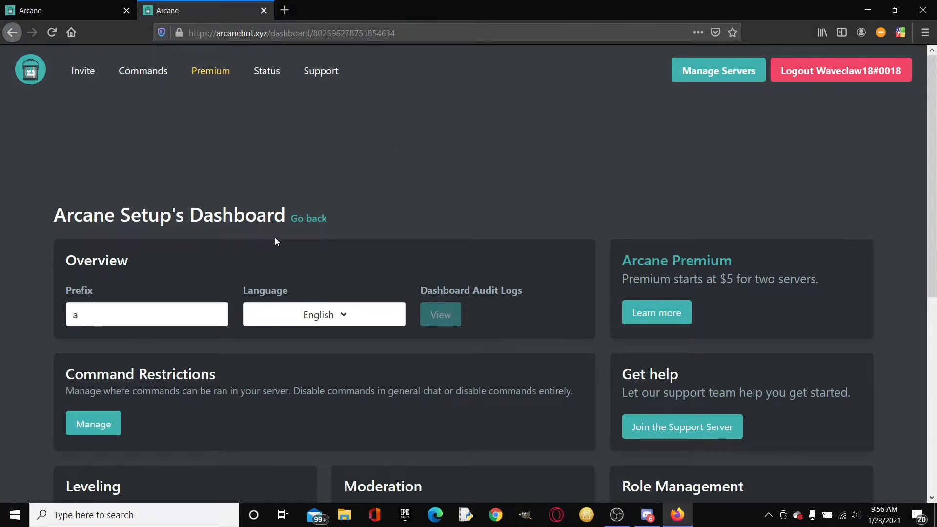
scroll(down, 3)
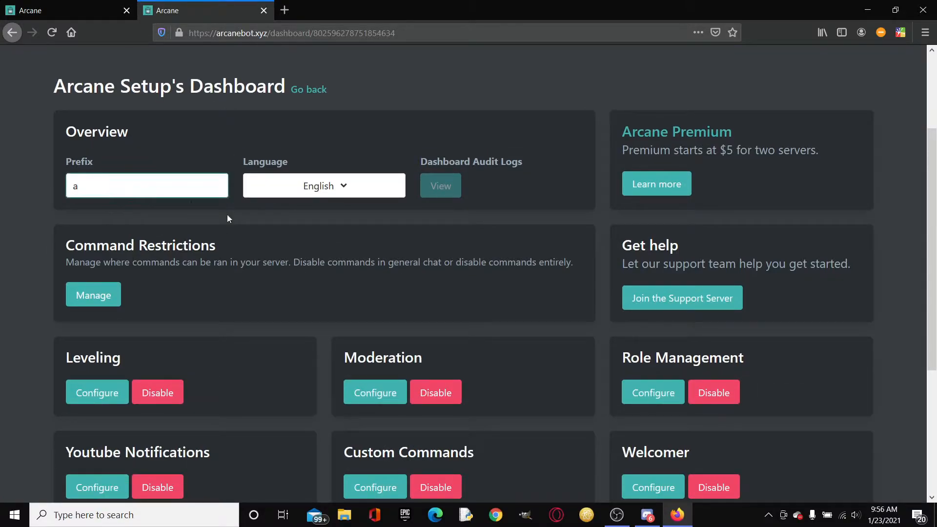
text(!)
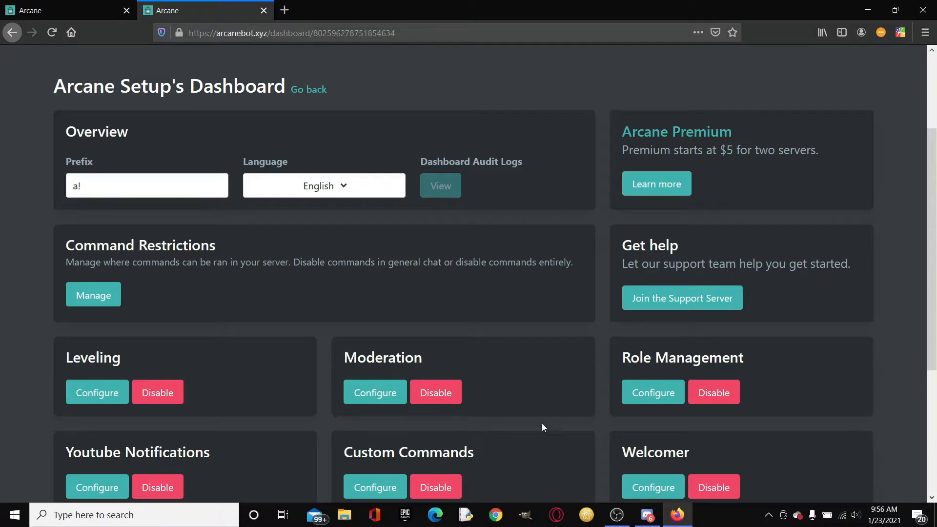
scroll(up, 3)
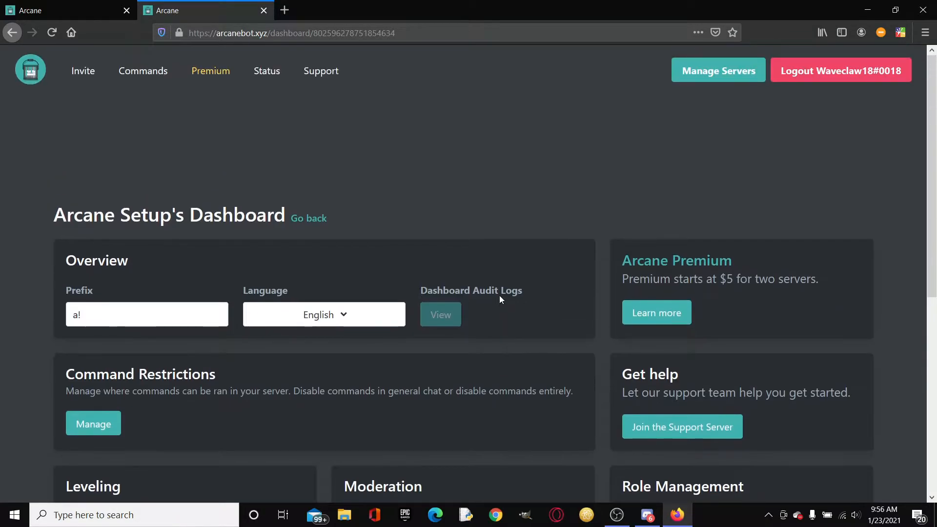
click(647, 514)
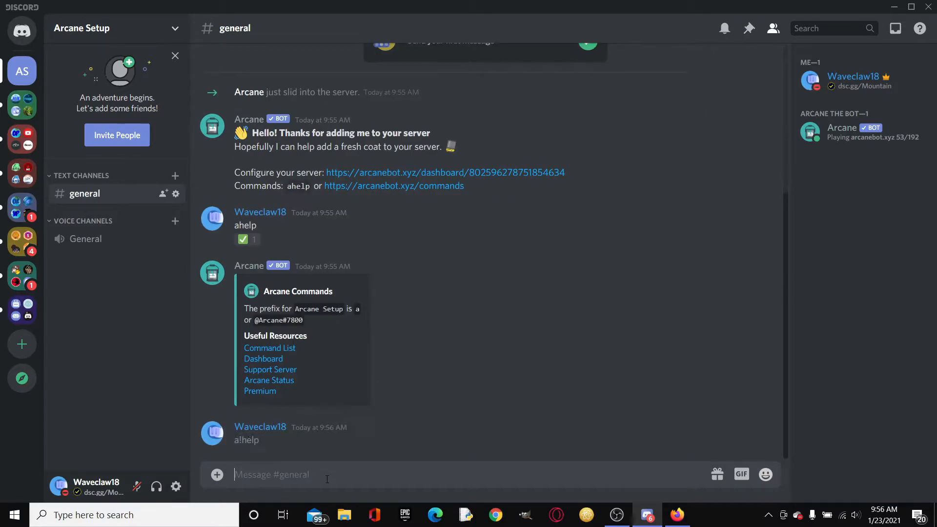
scroll(down, 3)
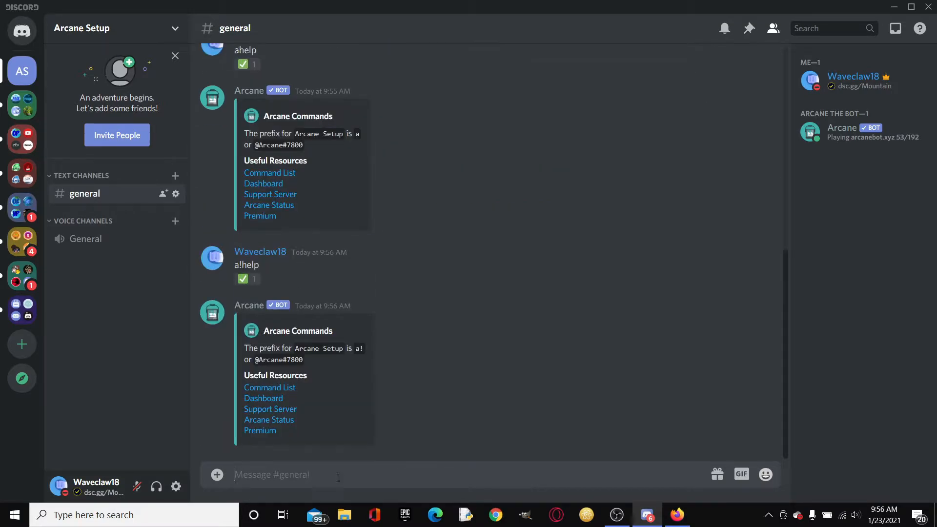
mouse_move(400, 352)
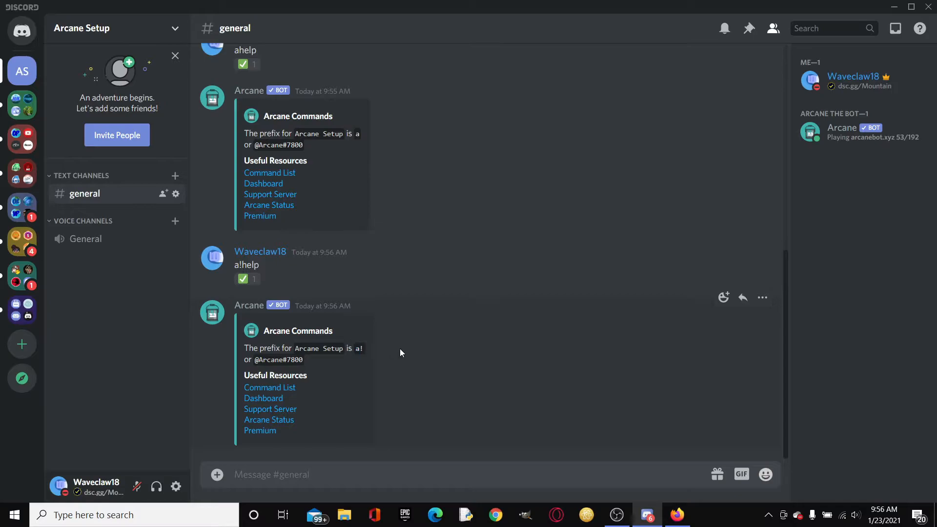
mouse_move(677, 515)
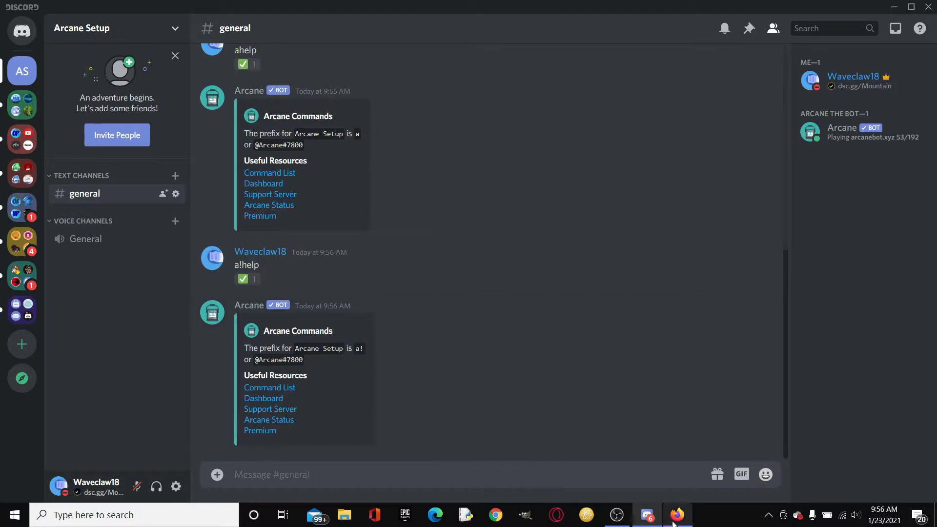
Remove the ! from the Prefix field so it reads a.
click(677, 515)
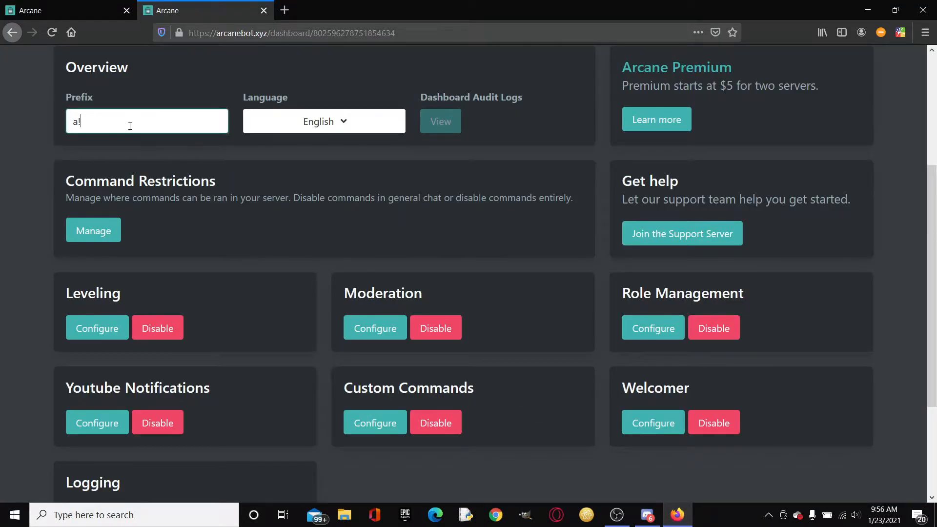
click(325, 121)
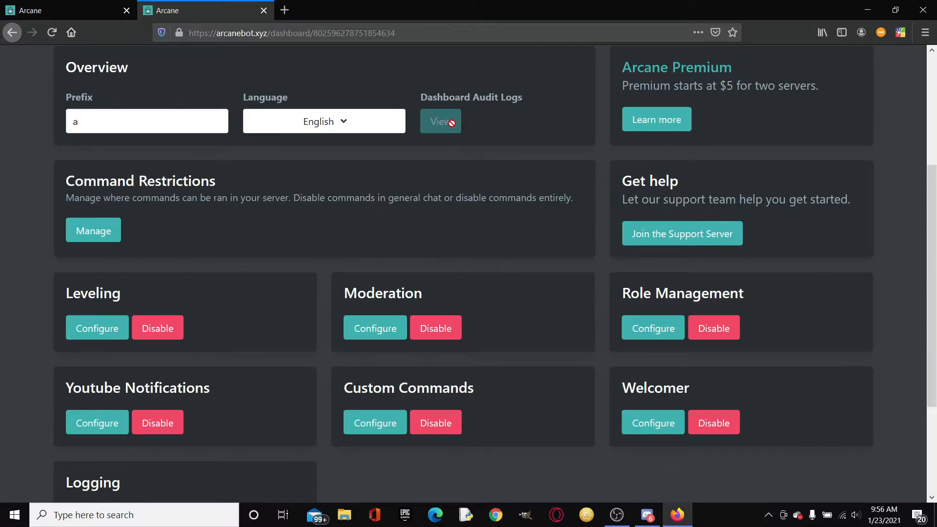
scroll(up, 3)
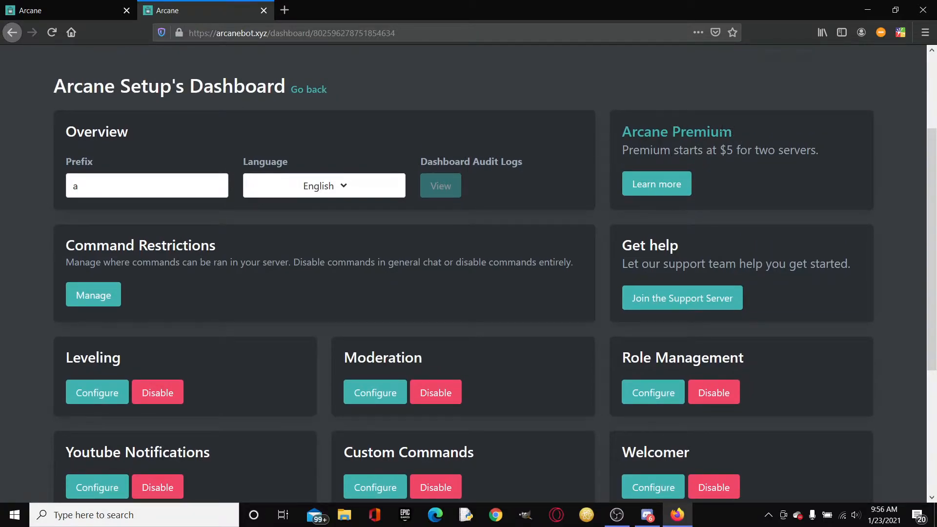
scroll(down, 3)
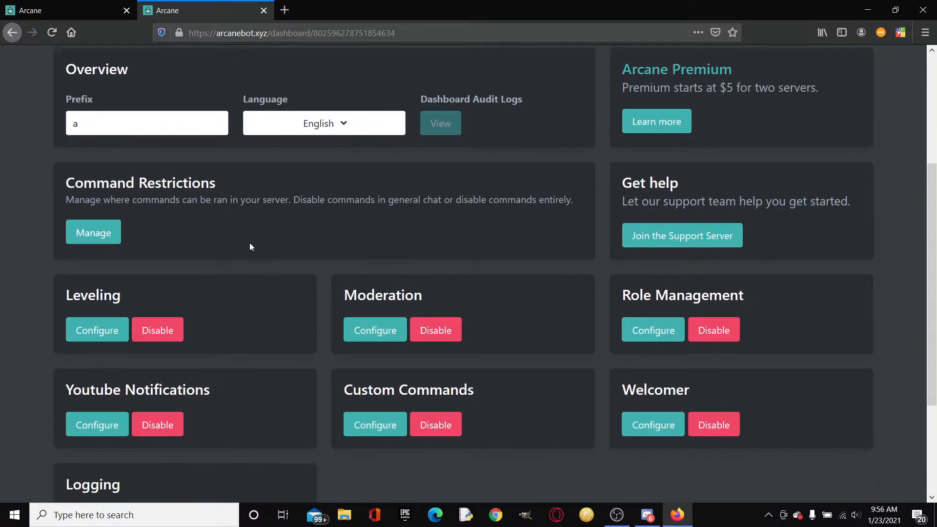
Look over the Command Restrictions page, then return to the dashboard's module cards.
click(93, 232)
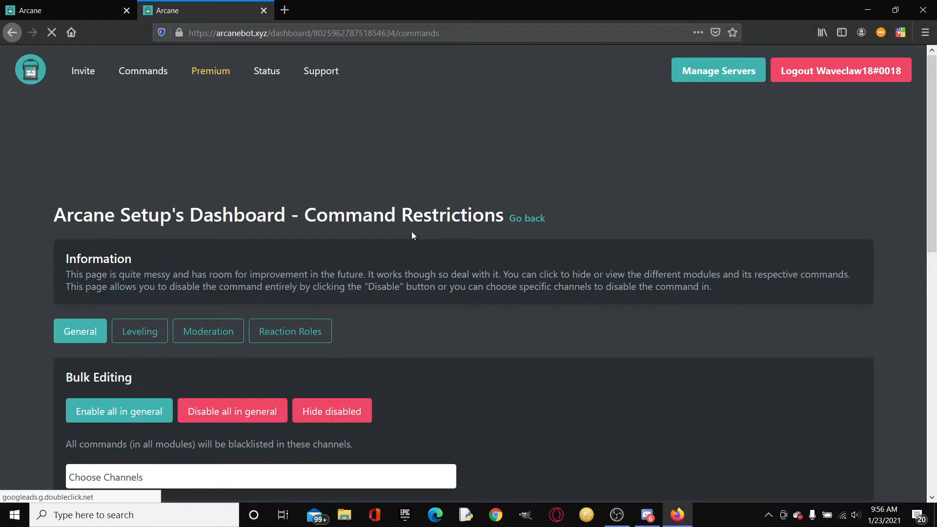
scroll(down, 3)
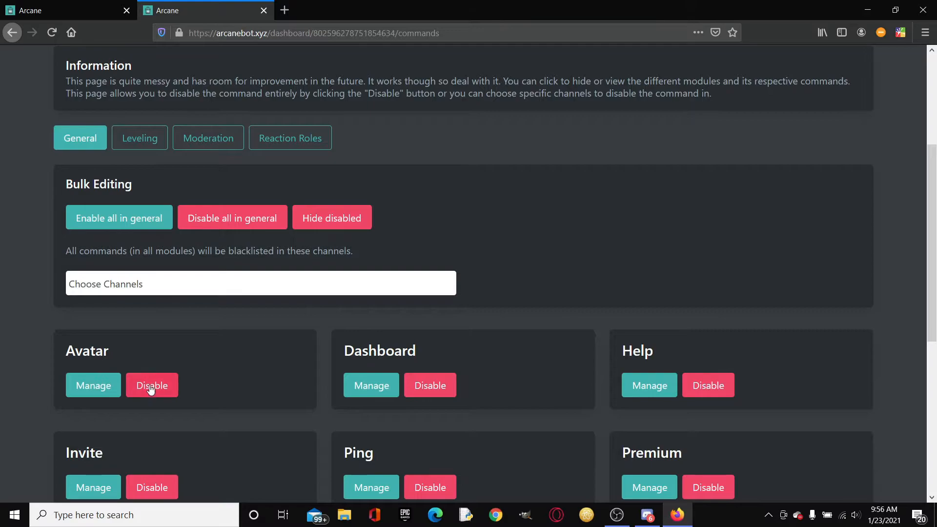
scroll(up, 3)
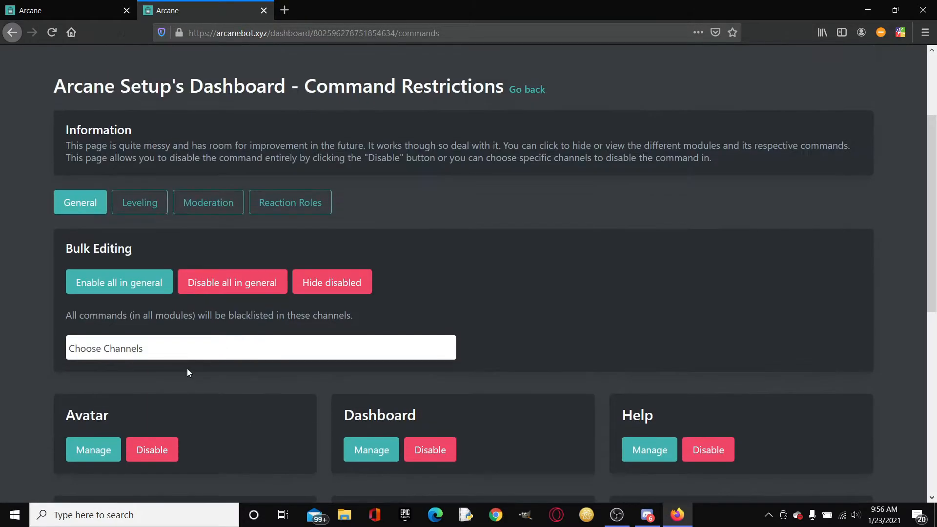
mouse_move(500, 415)
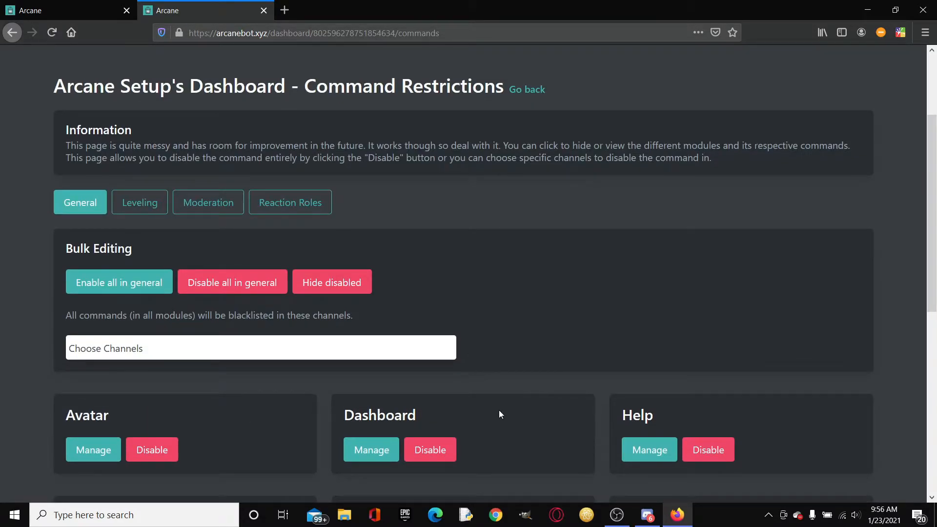
mouse_move(528, 88)
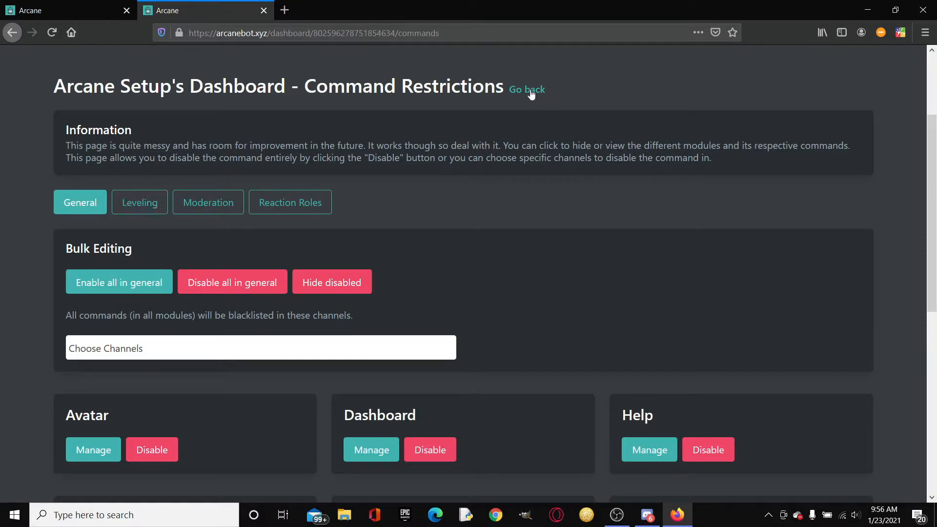
mouse_move(535, 155)
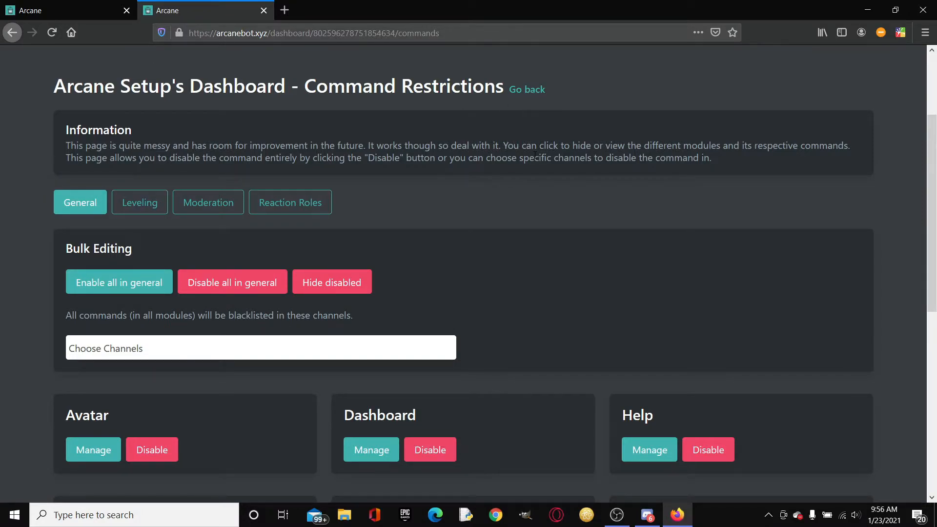
click(311, 32)
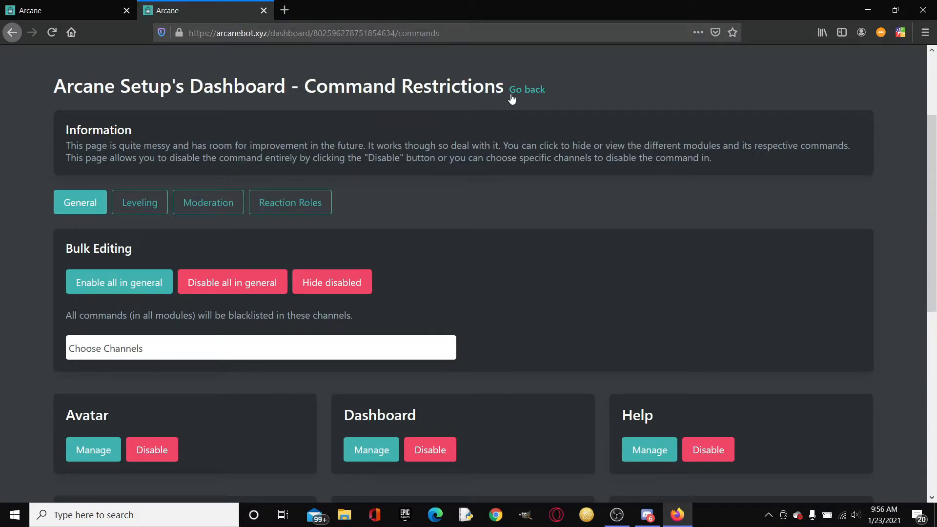
mouse_move(531, 110)
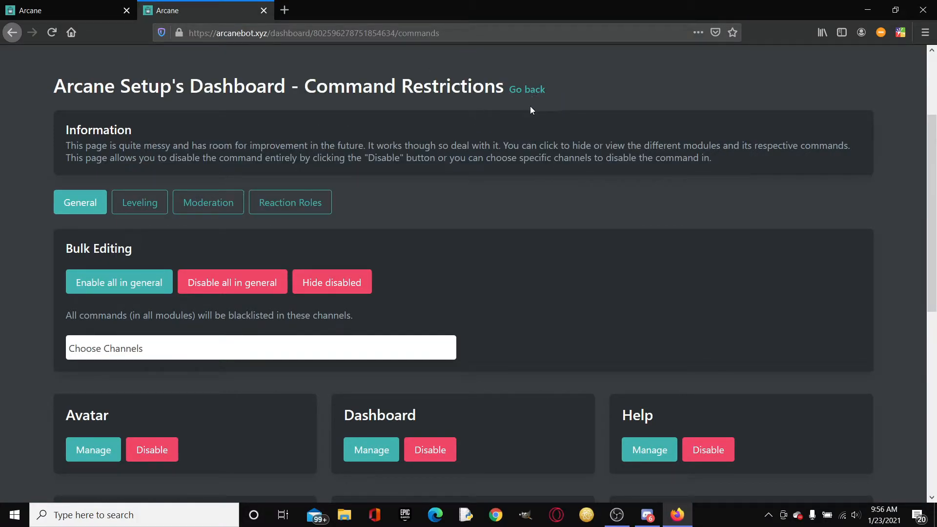
mouse_move(527, 89)
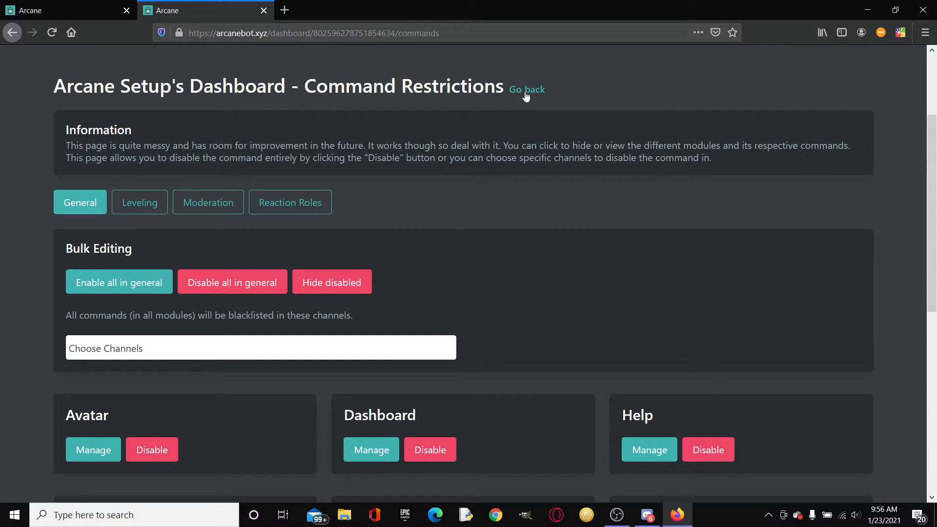
click(526, 88)
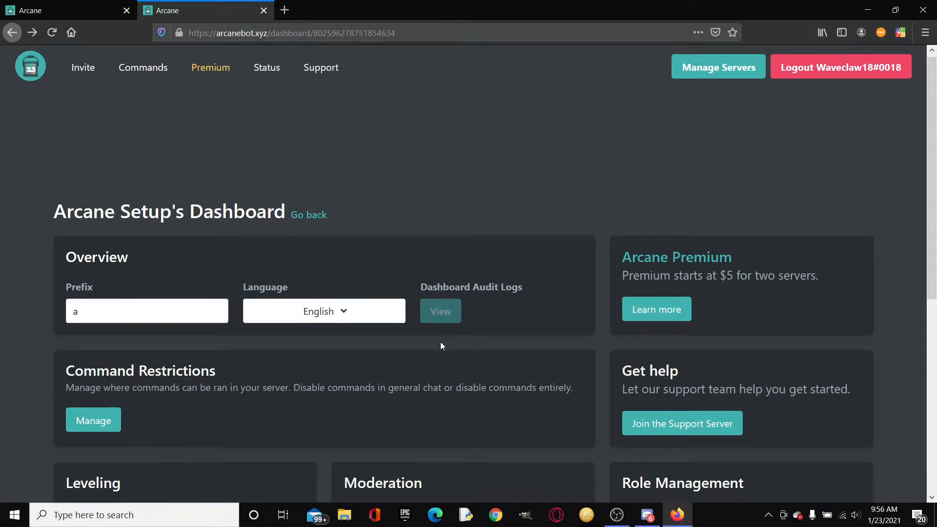
scroll(down, 3)
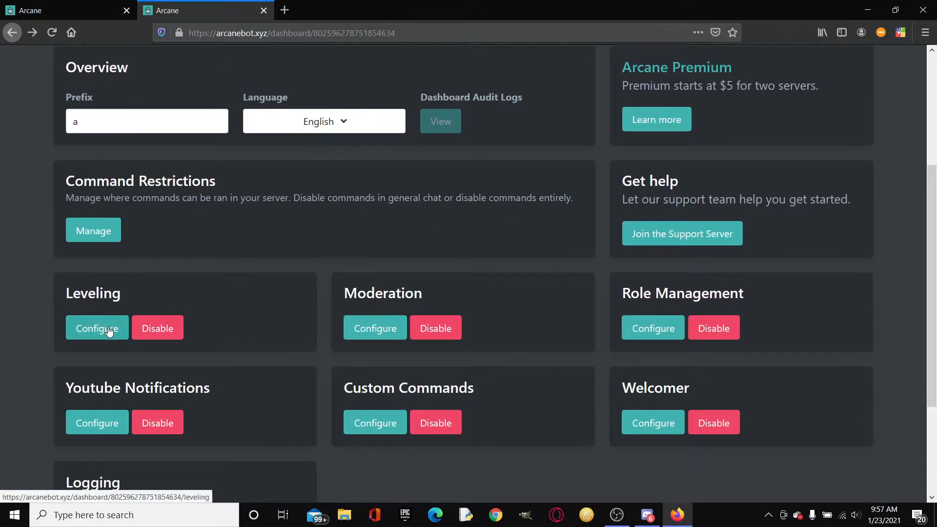
Open Leveling settings and browse XP options, level-up message, no-XP lists and role rewards.
click(97, 328)
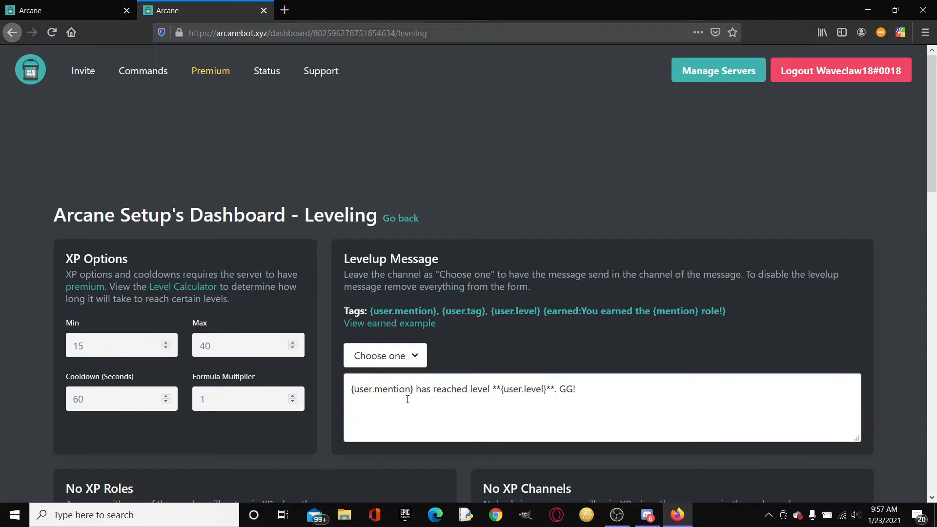
scroll(down, 3)
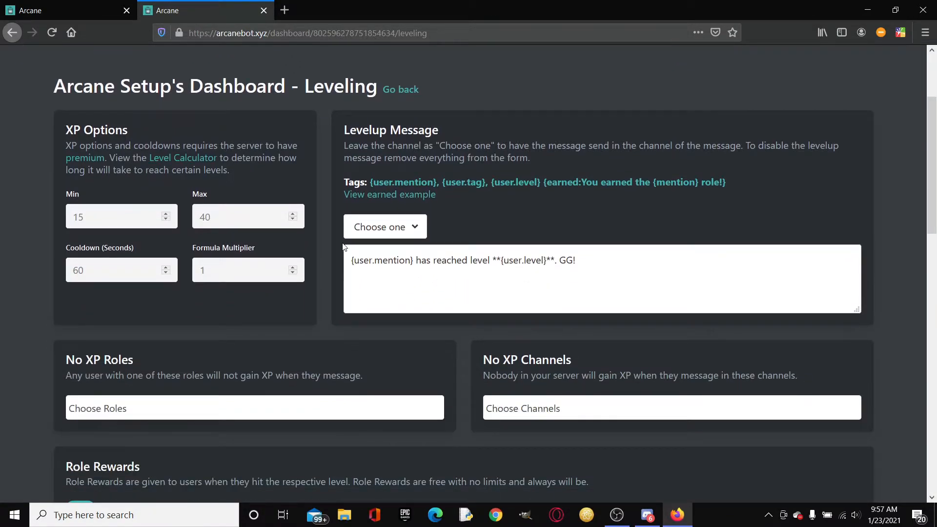
scroll(down, 3)
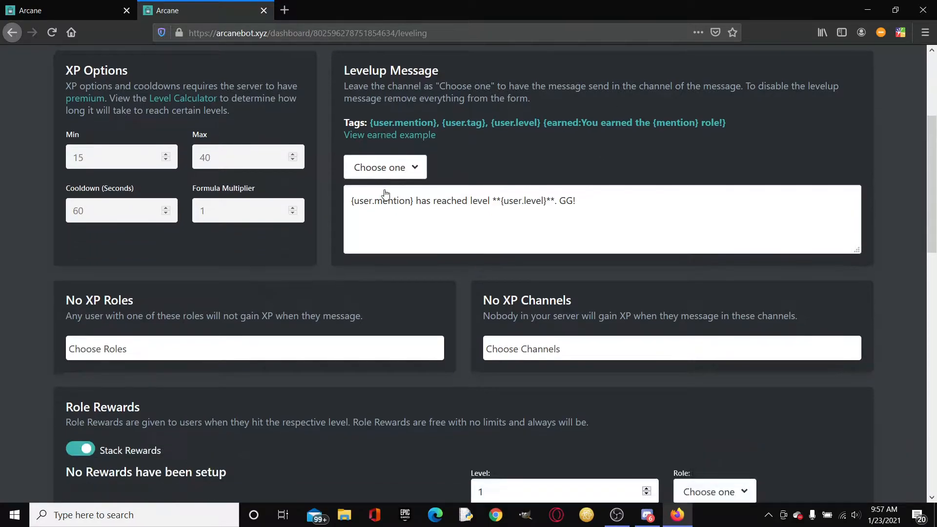
scroll(up, 3)
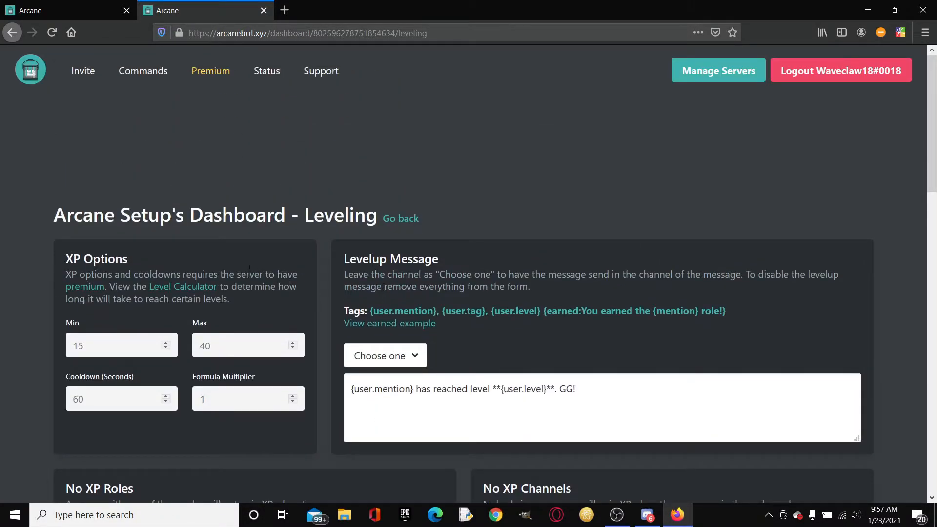
scroll(down, 3)
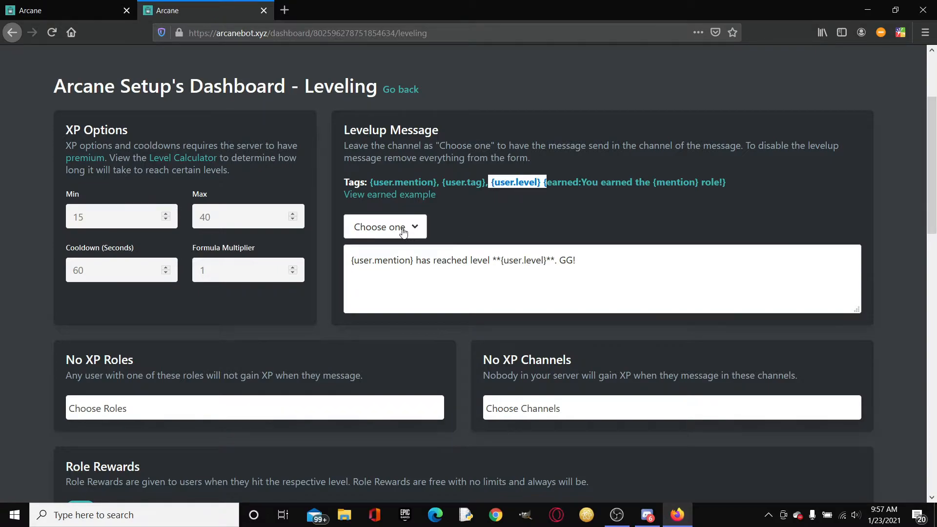
Begin rewriting the level-up message as '{user} just leveled up to'.
click(384, 226)
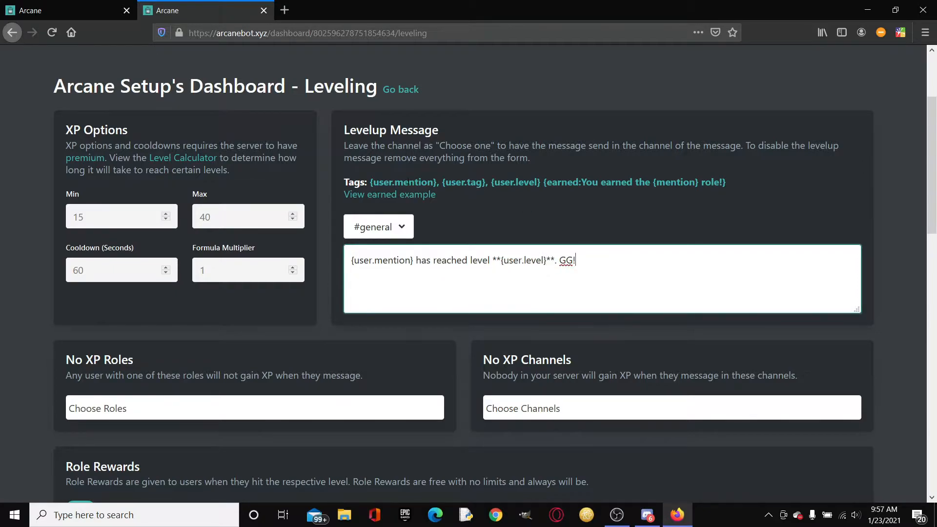
double_click(547, 182)
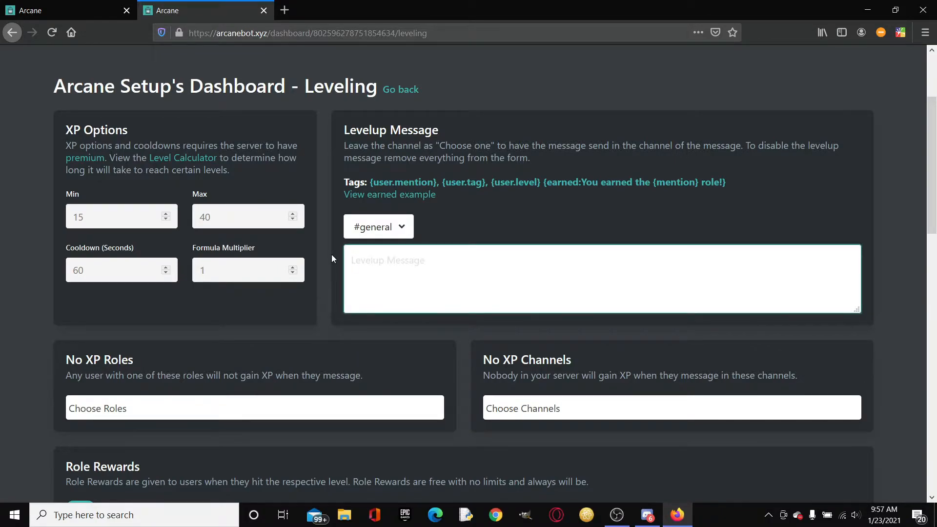
text({user})
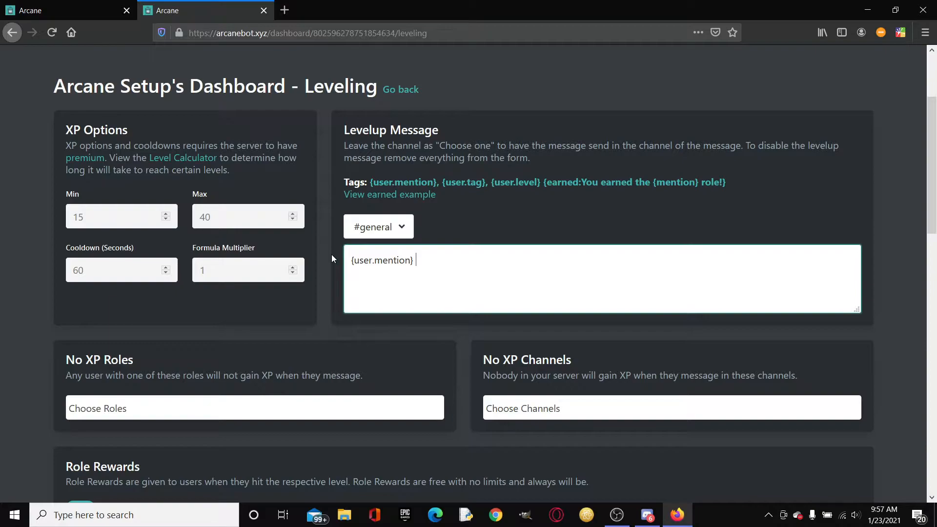
text(just)
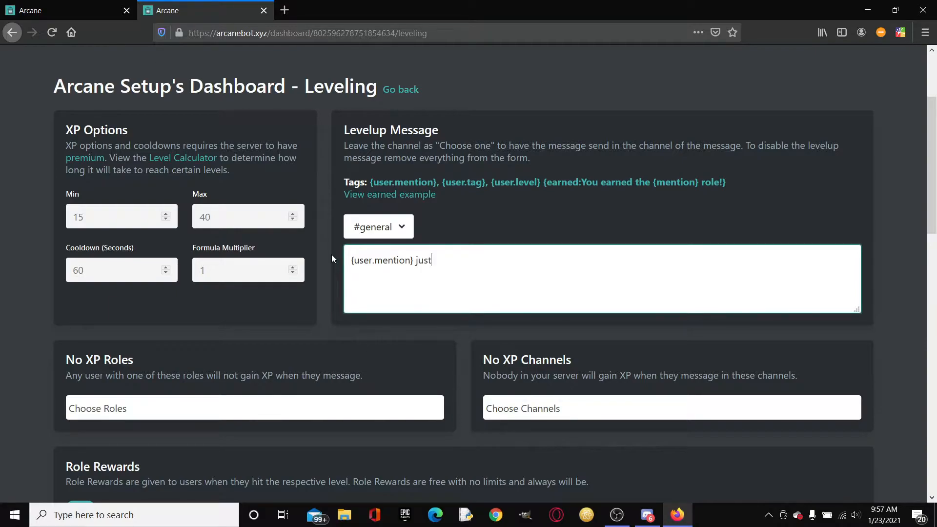
text(leveled up)
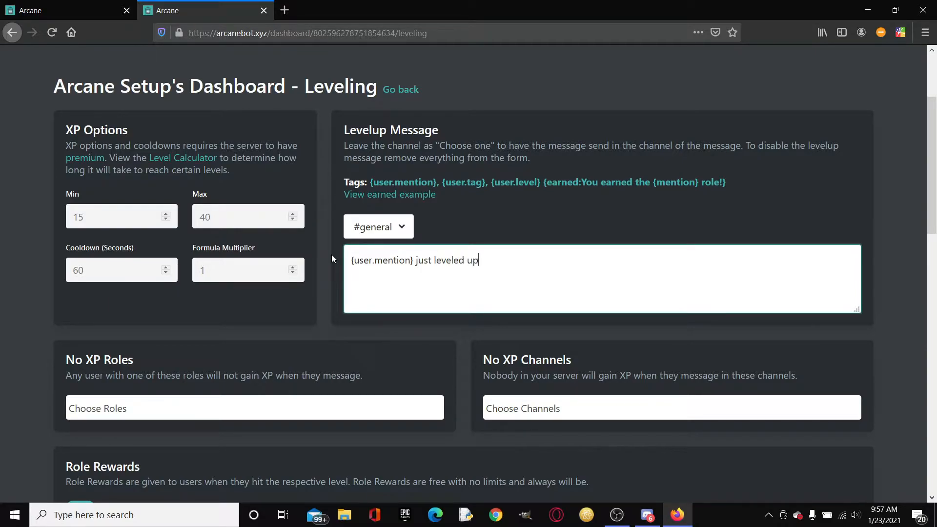
text(to use{})
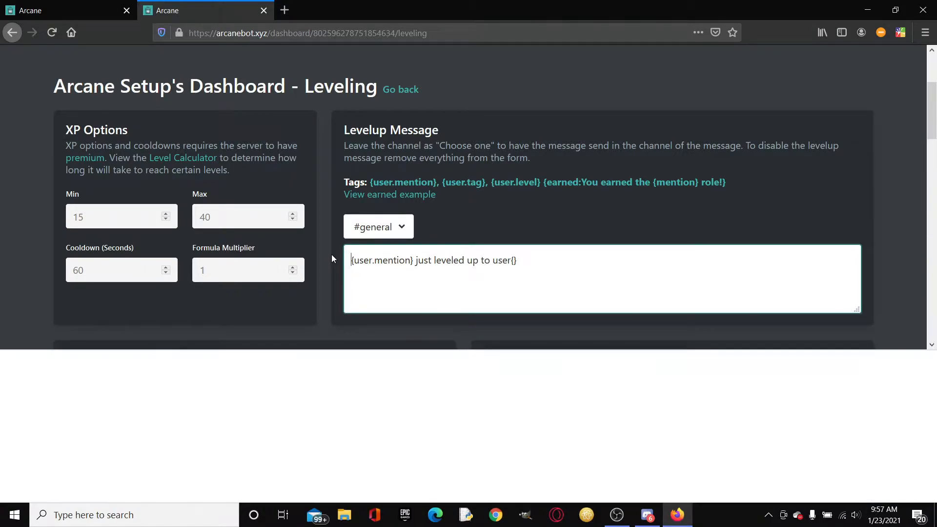
Complete the message with the {user.level} placeholder, ending '! GG!'.
key(F12)
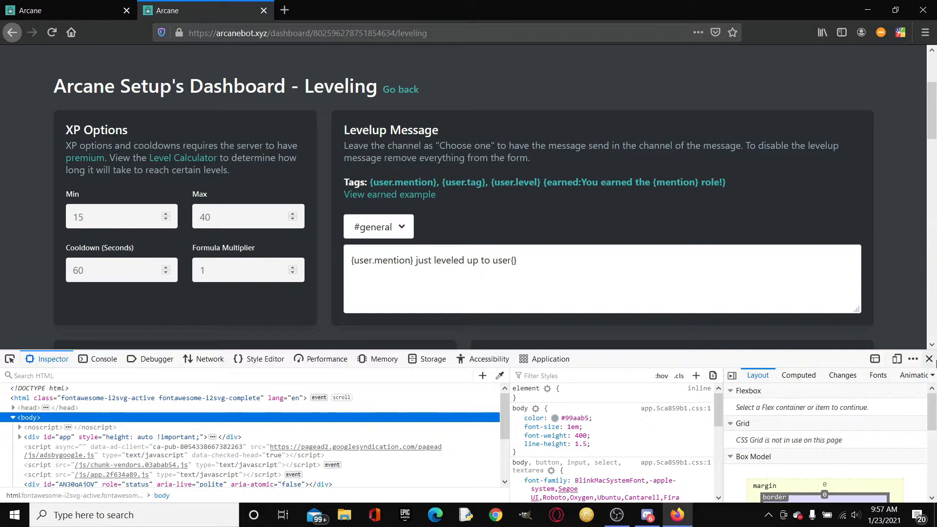
click(929, 359)
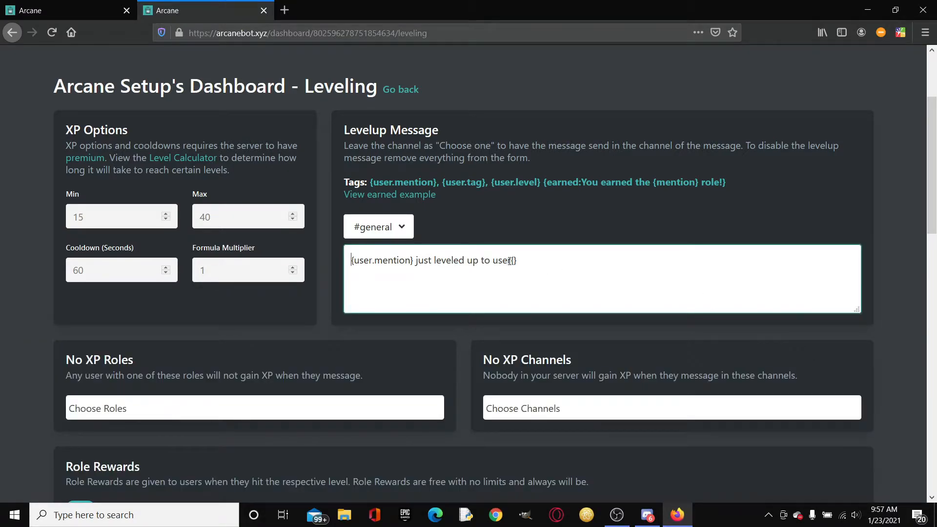
key(Backspace)
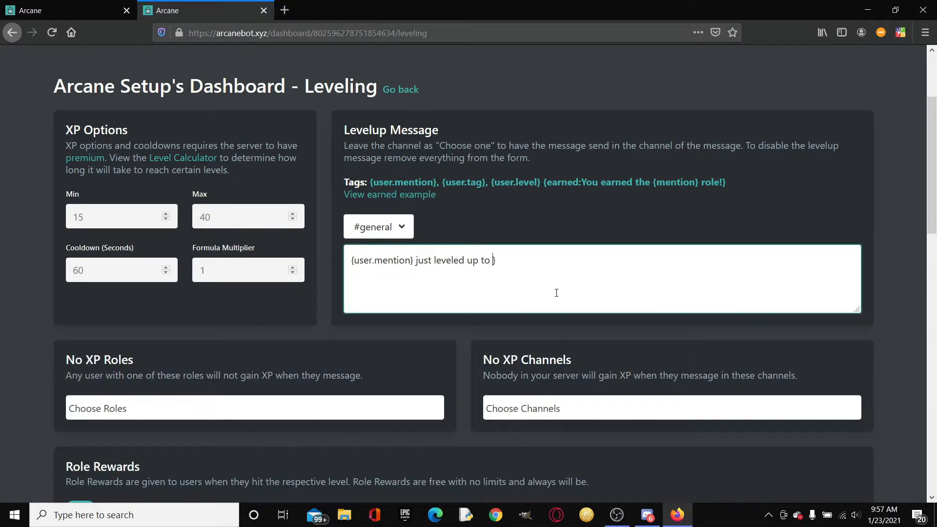
text({)
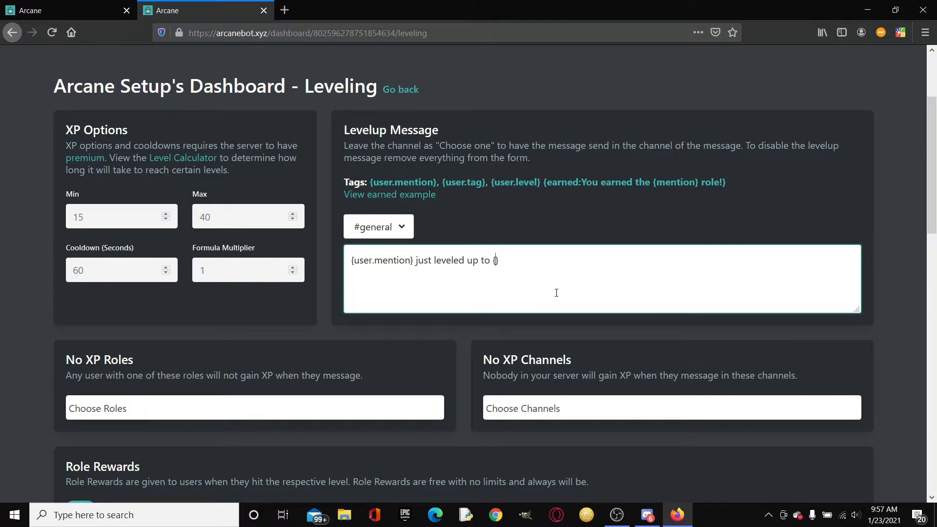
text(user.level})
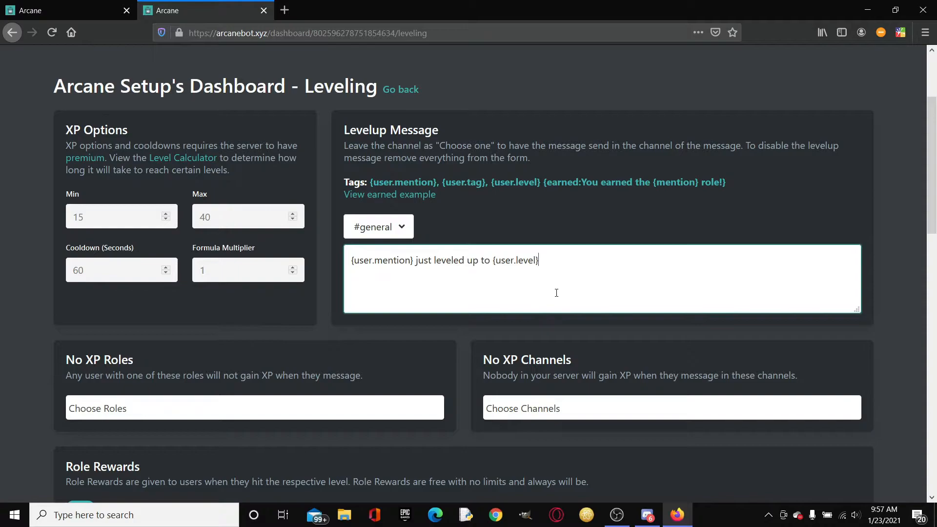
text(!)
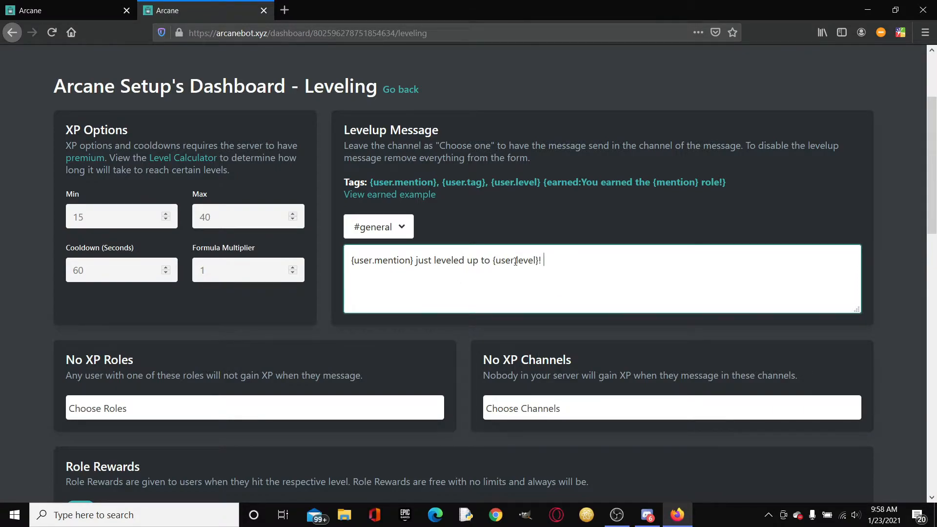
text(GG)
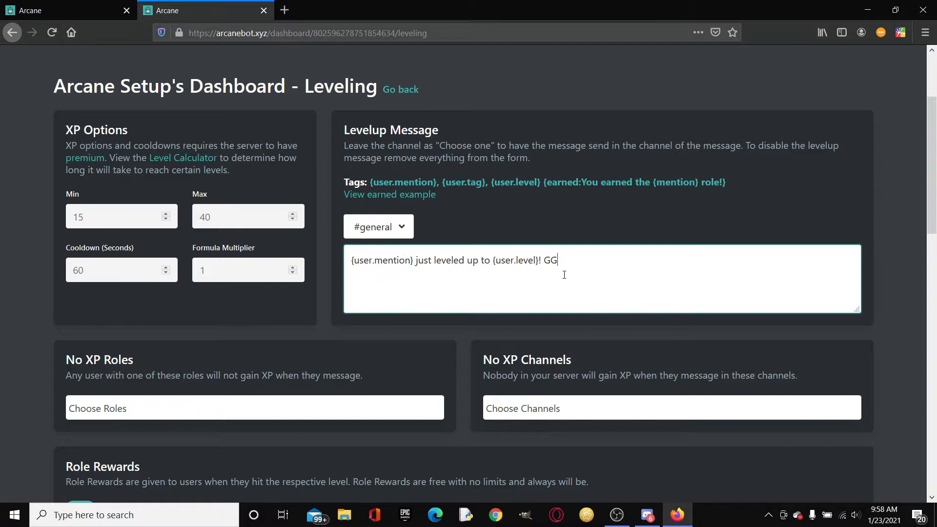
text(!)
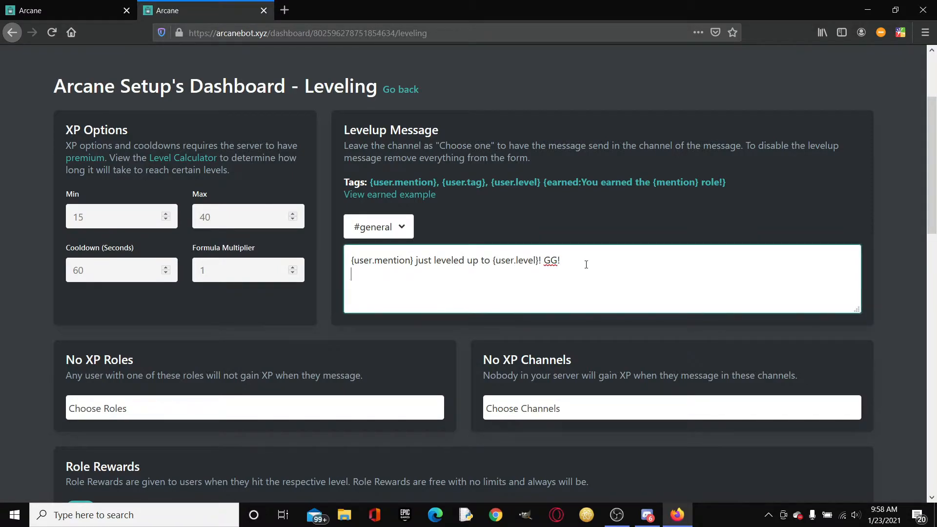
text(@waveclaw)
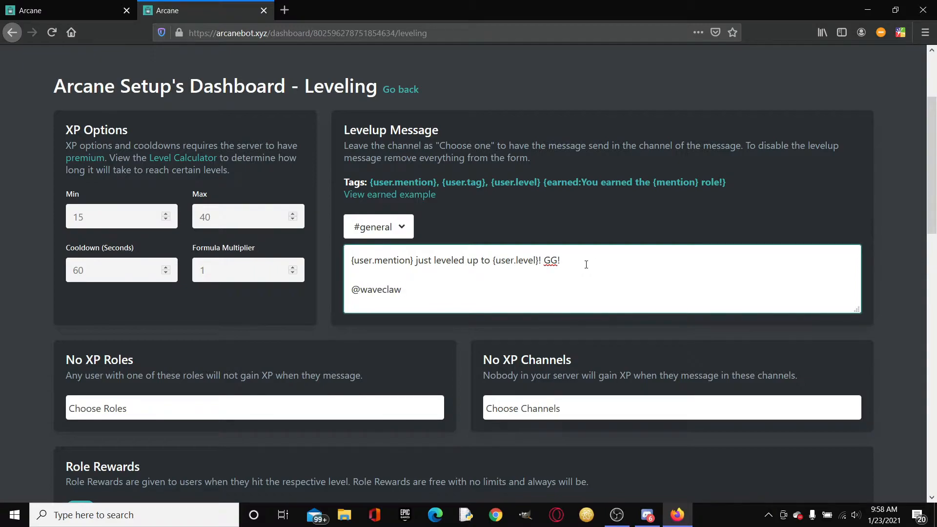
text(Waveclaw18)
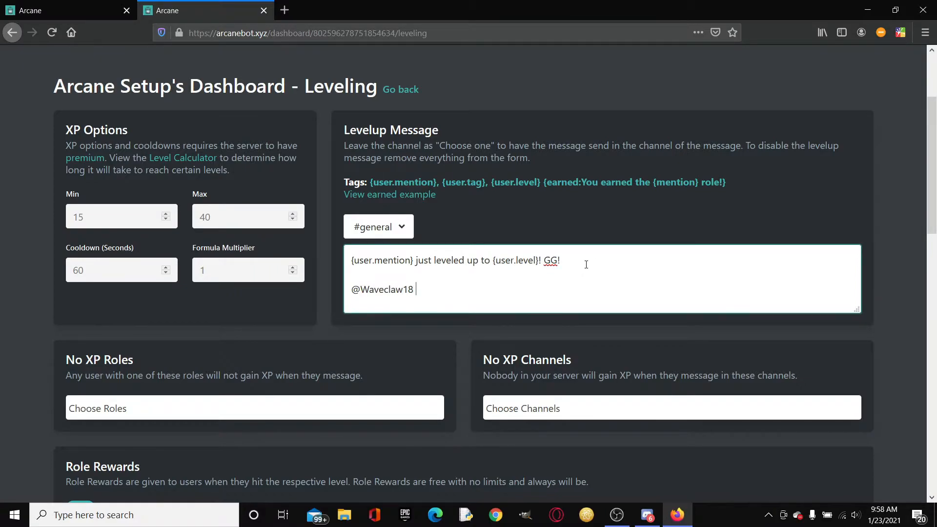
text(just leveled u)
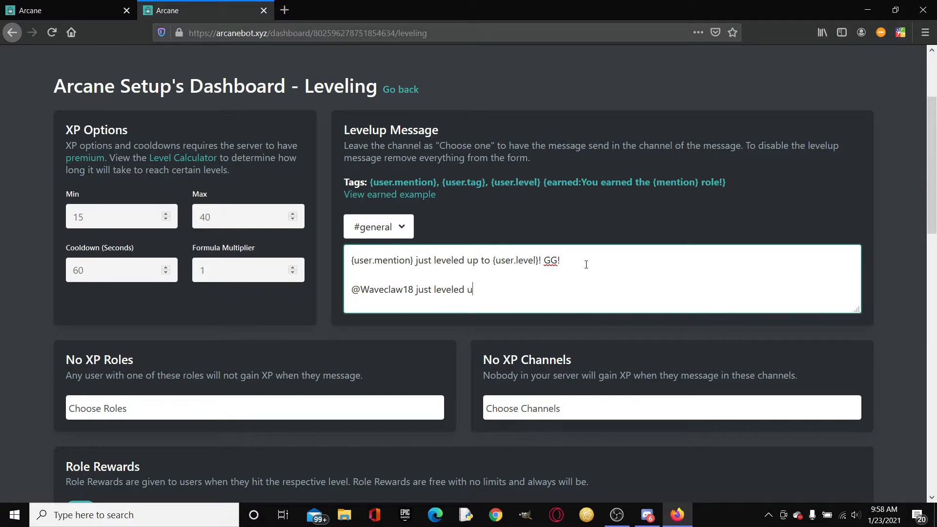
text(p to 1)
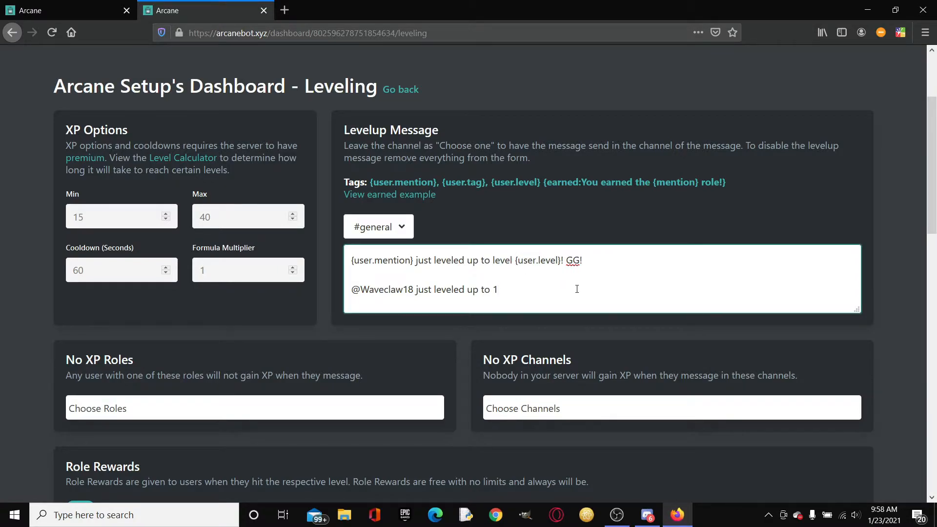
mouse_move(514, 287)
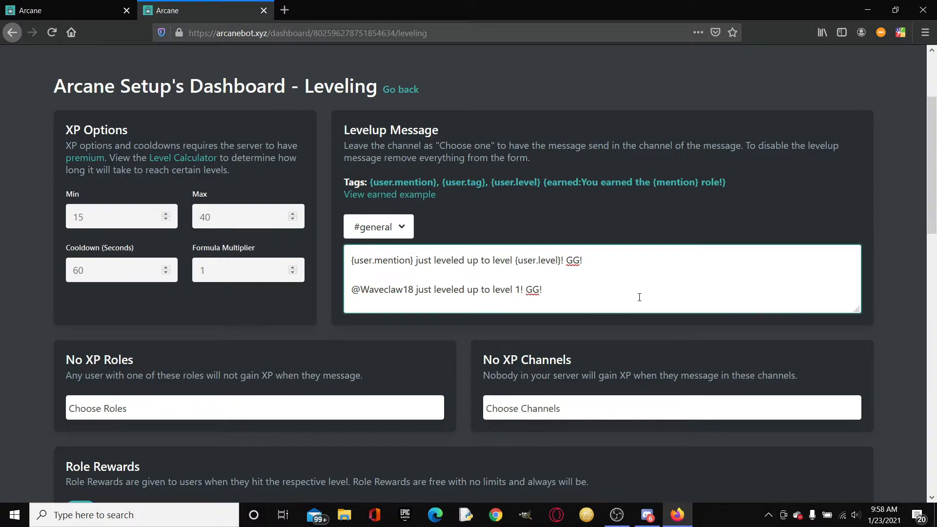
triple_click(447, 289)
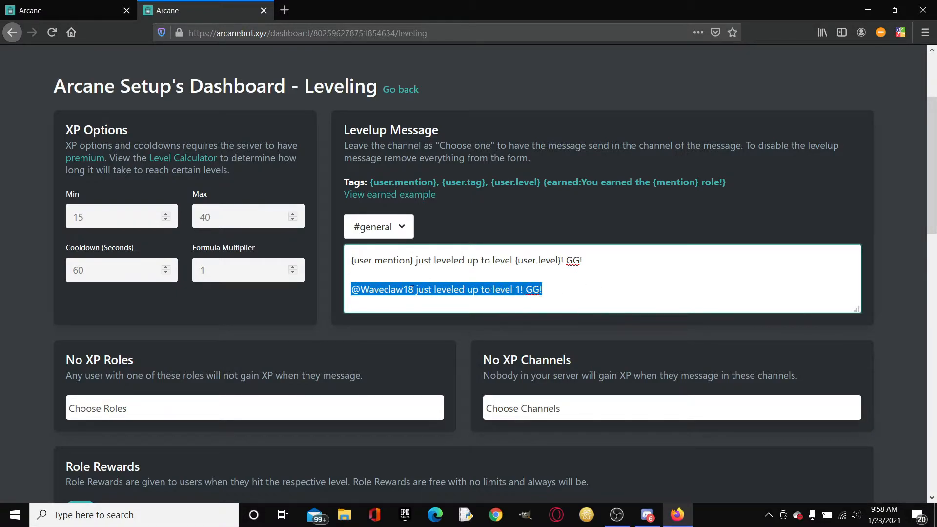
mouse_move(271, 288)
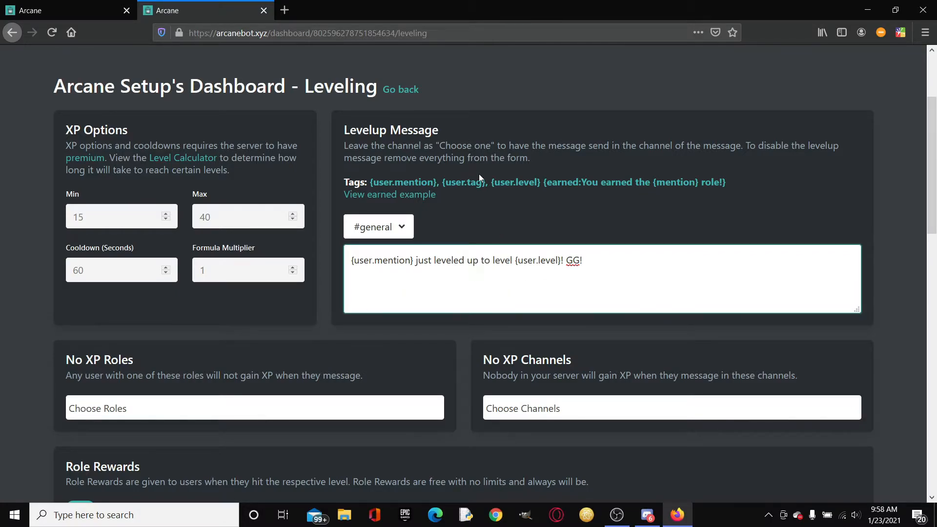
mouse_move(614, 202)
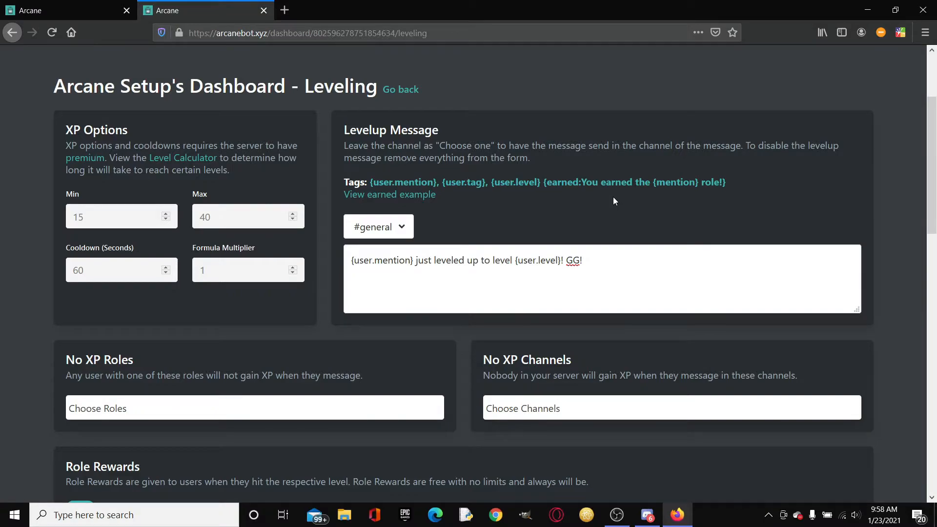
mouse_move(341, 170)
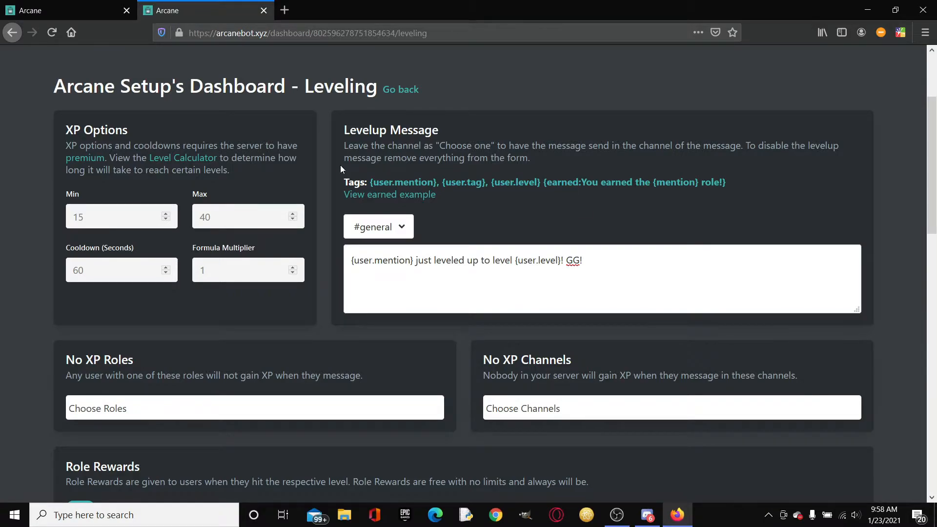
scroll(down, 3)
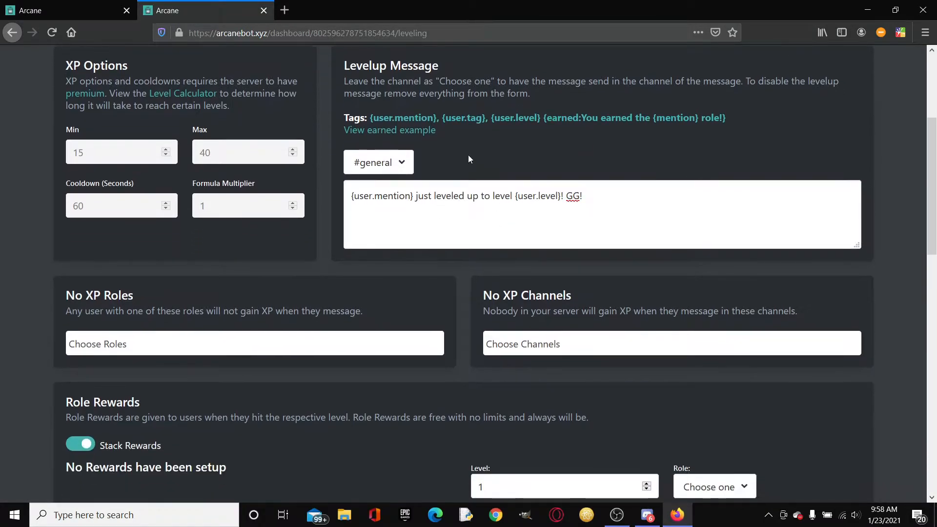
click(389, 130)
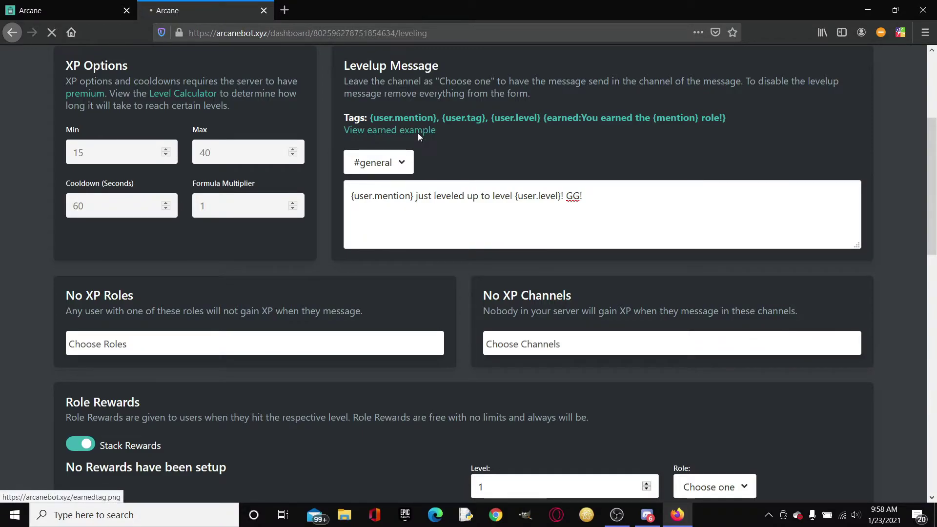
click(389, 130)
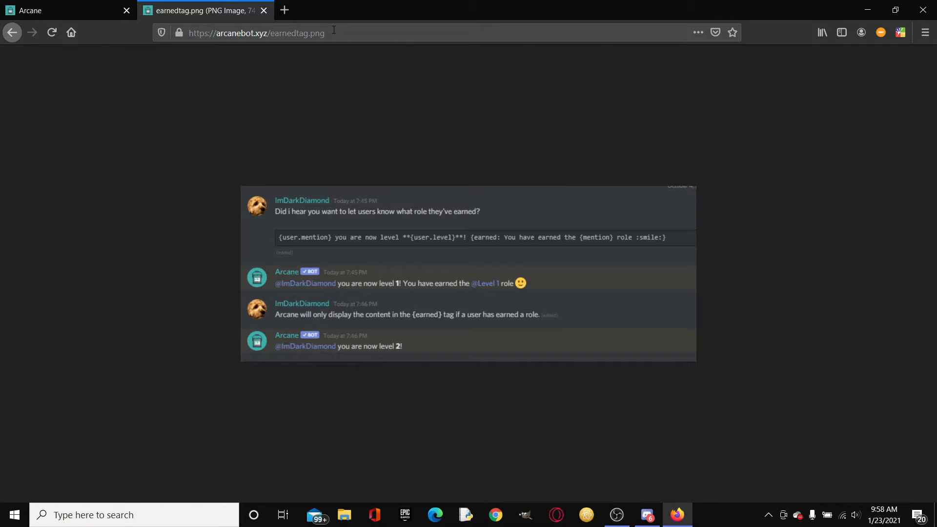
mouse_move(128, 98)
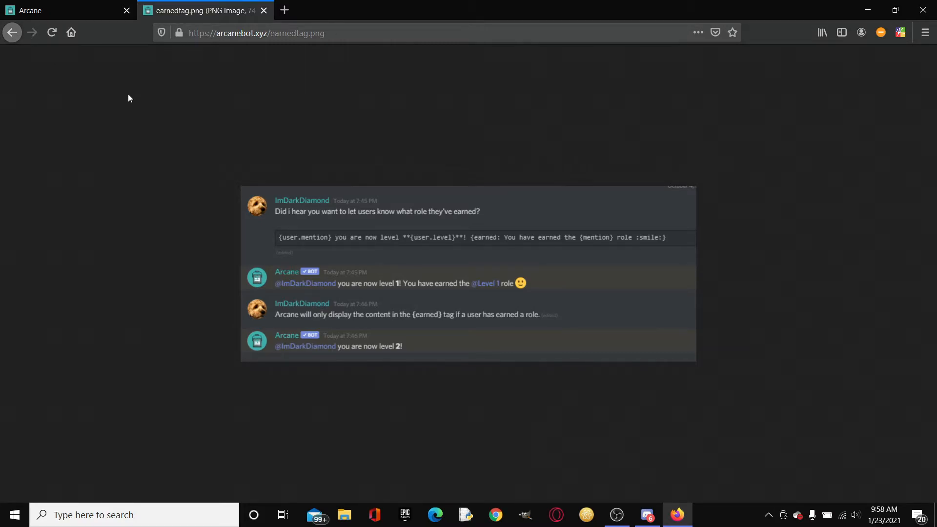
mouse_move(11, 33)
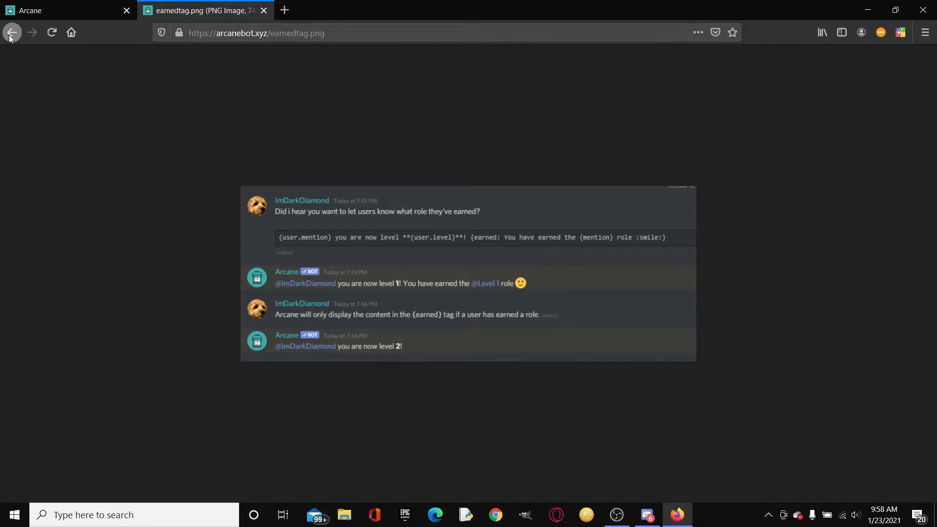
click(10, 32)
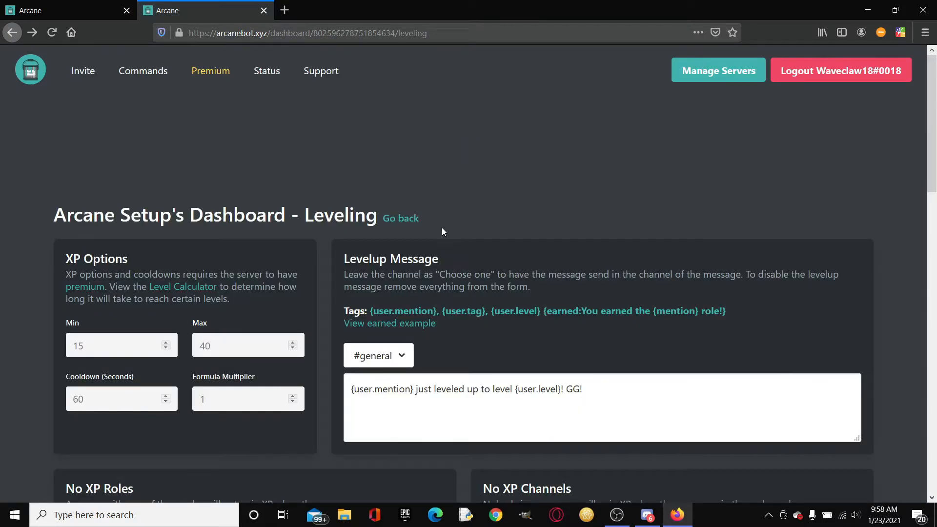
Keep #general as the level-up message channel.
scroll(down, 3)
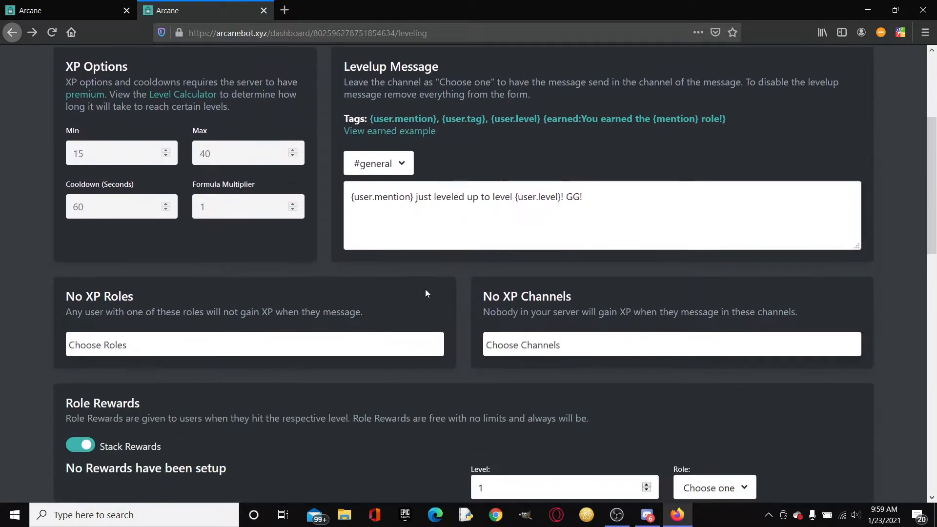
click(379, 163)
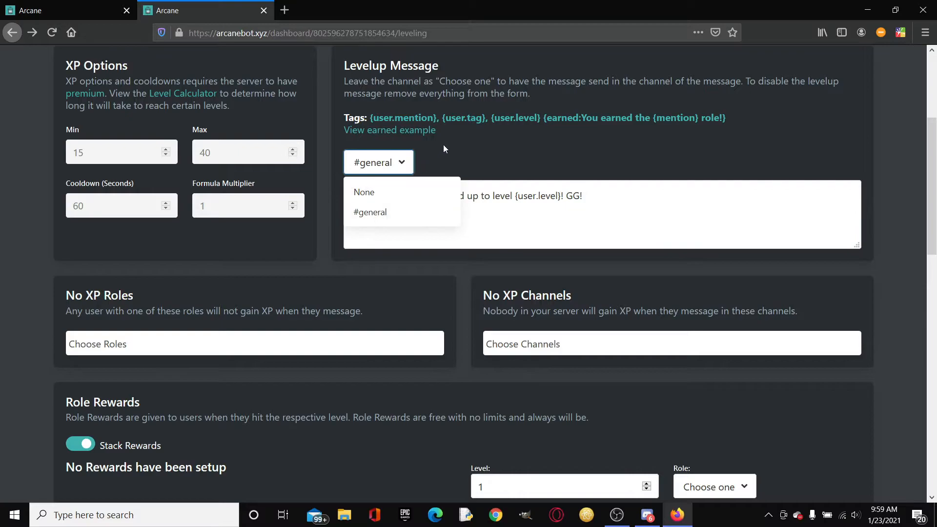
click(369, 213)
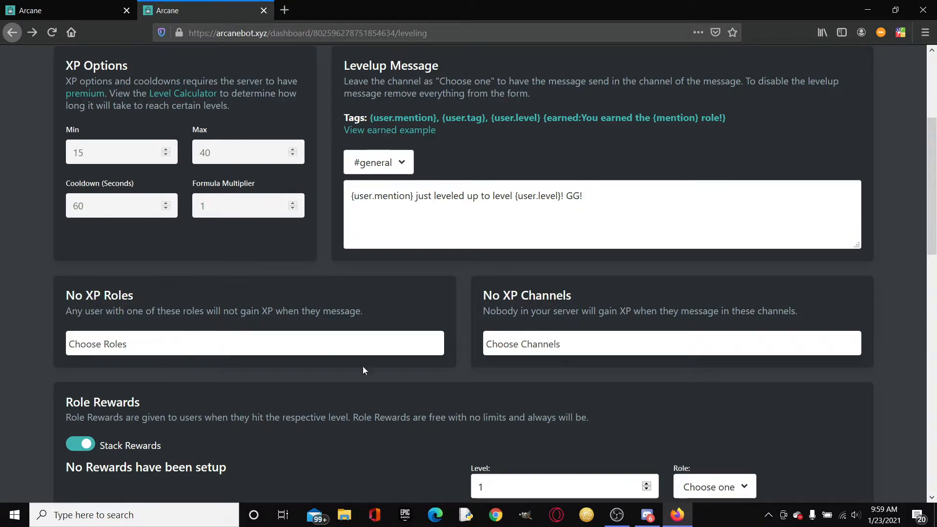
Add the 'No XP' role to the No XP Roles list.
scroll(down, 3)
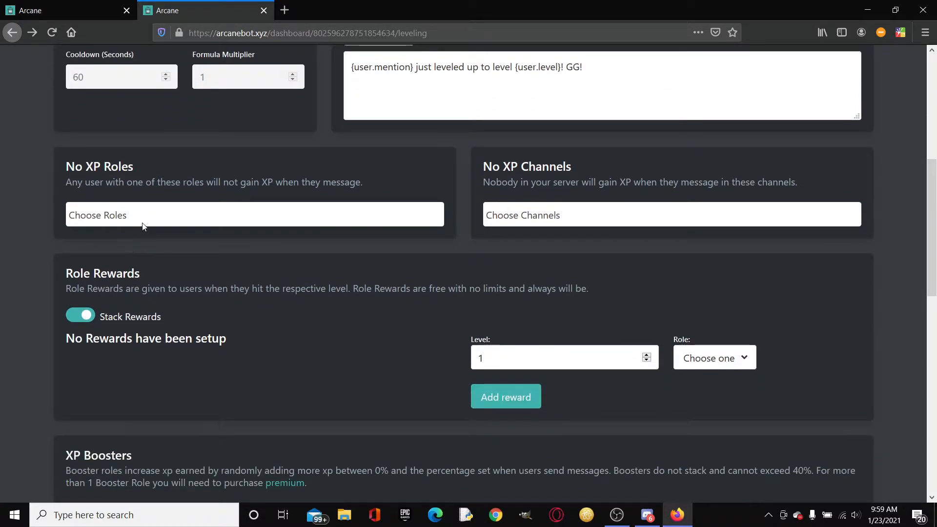
mouse_move(173, 241)
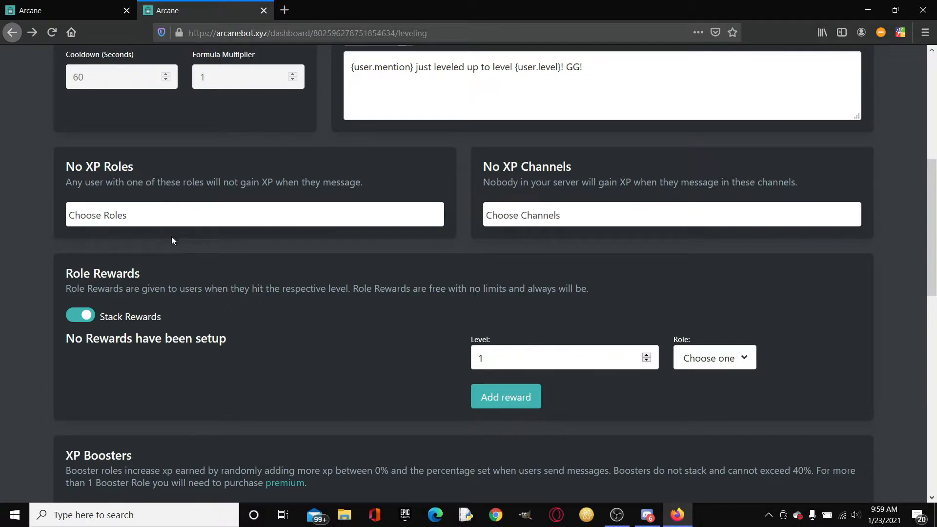
mouse_move(225, 249)
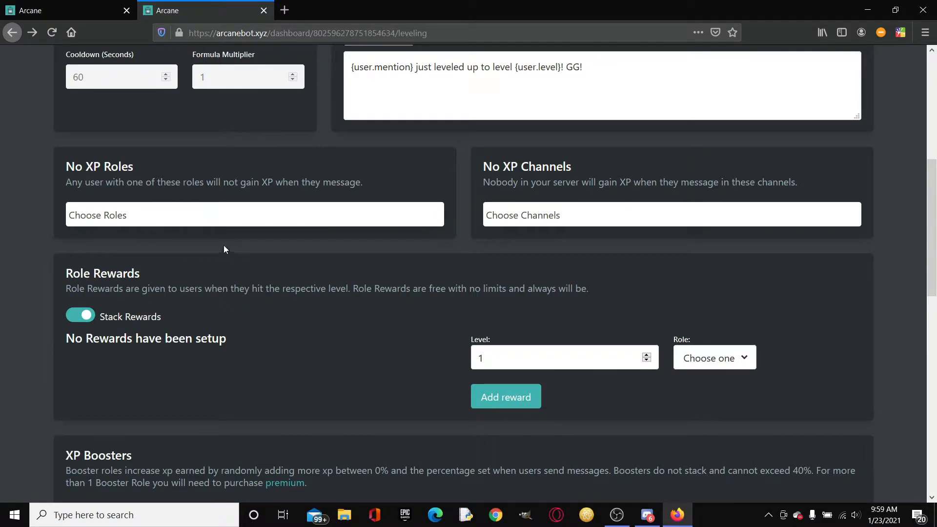
click(253, 215)
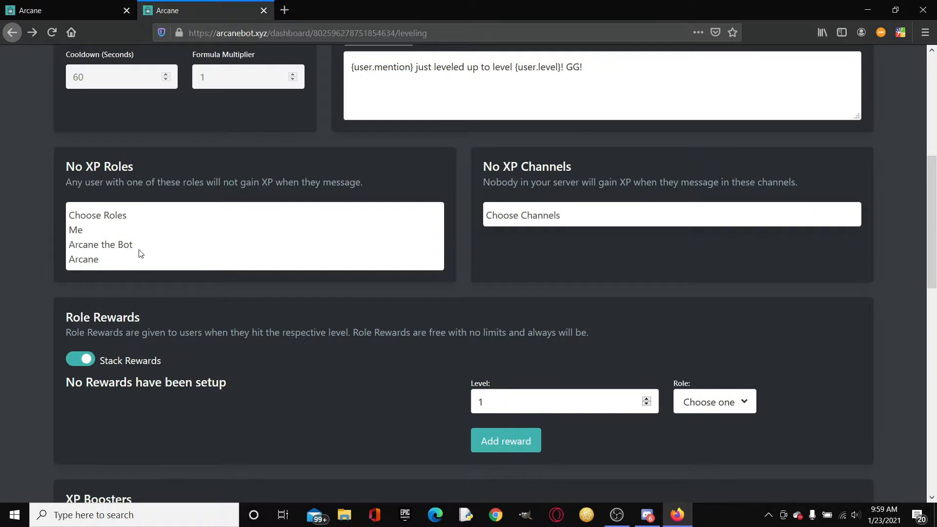
mouse_move(34, 248)
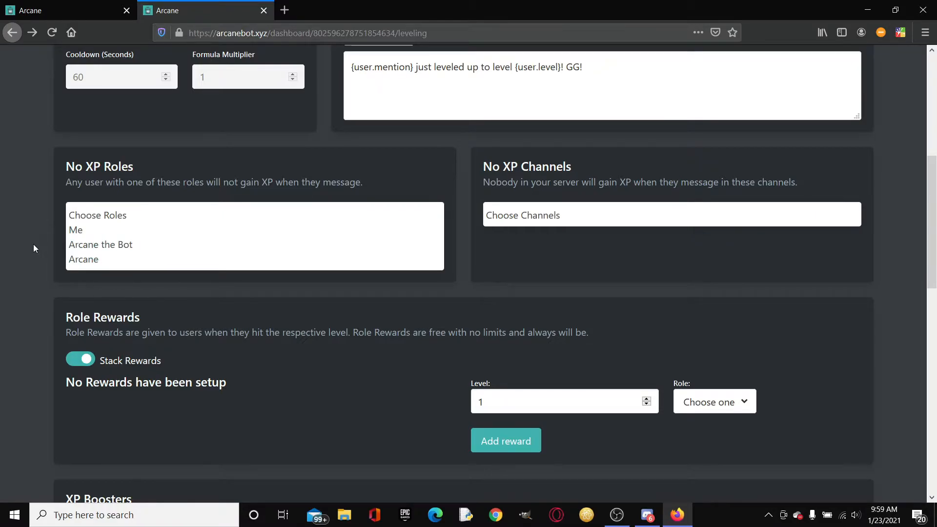
scroll(up, 3)
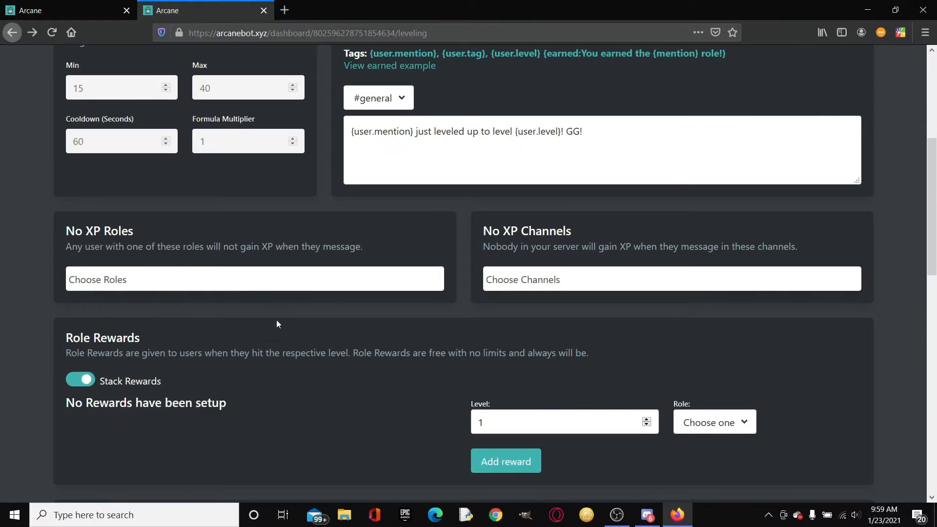
mouse_move(311, 328)
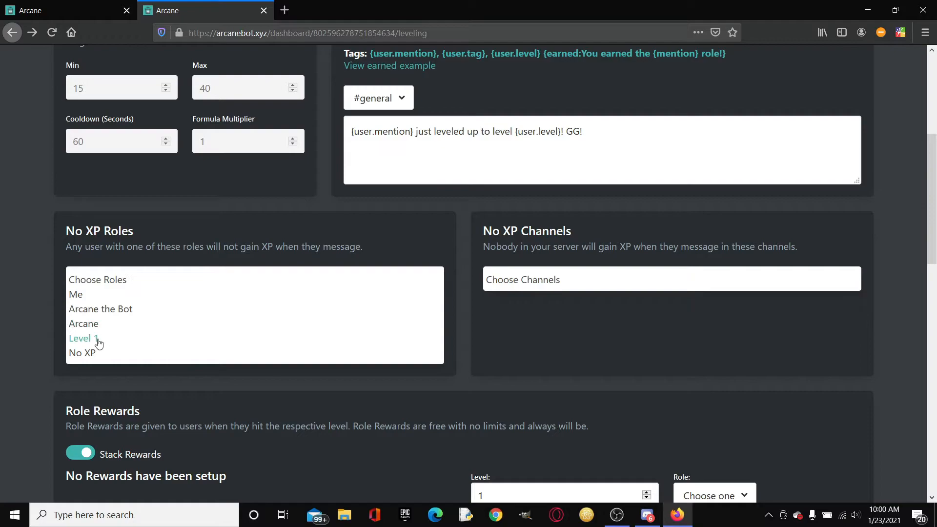
click(82, 352)
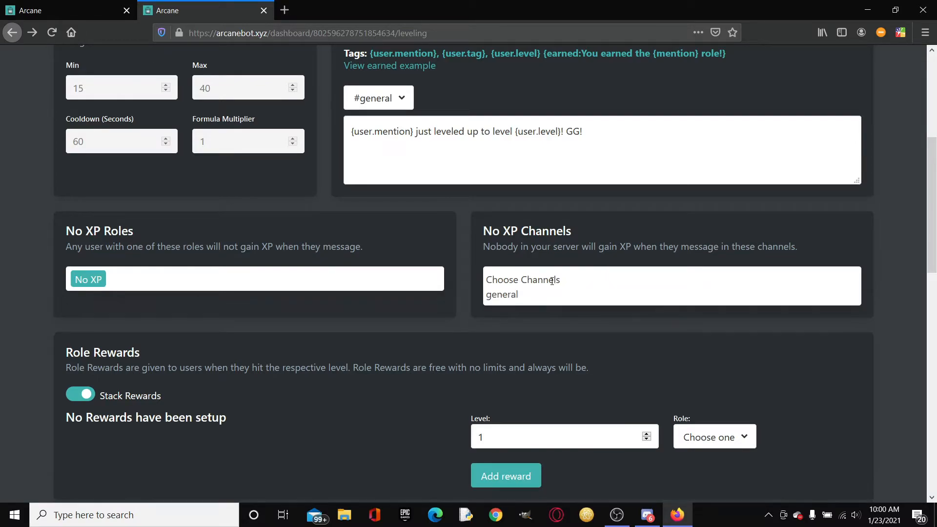
mouse_move(517, 350)
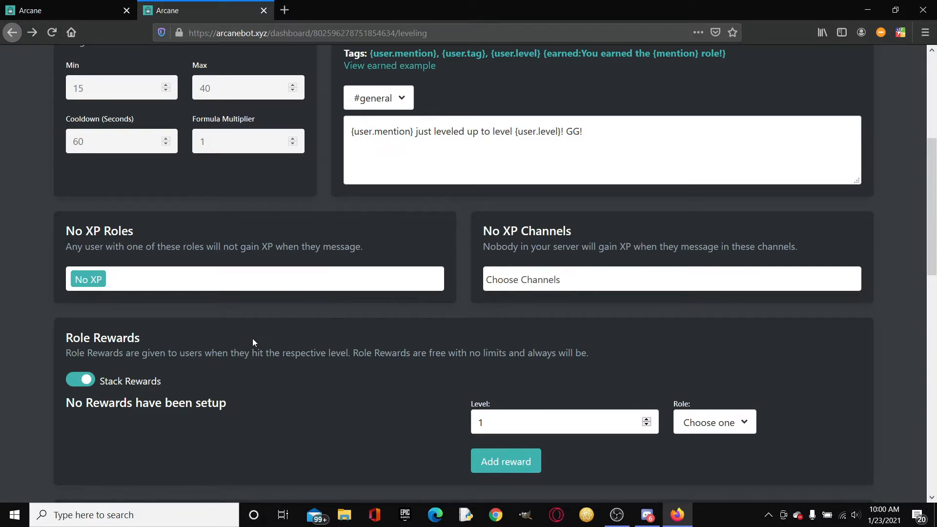
Add a role reward that grants the Level 1 role at level 1.
scroll(down, 3)
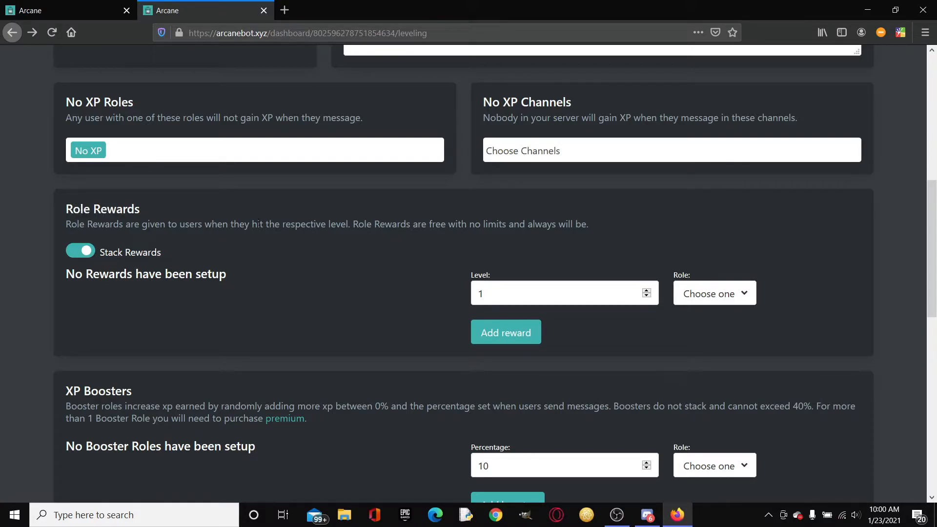
mouse_move(142, 214)
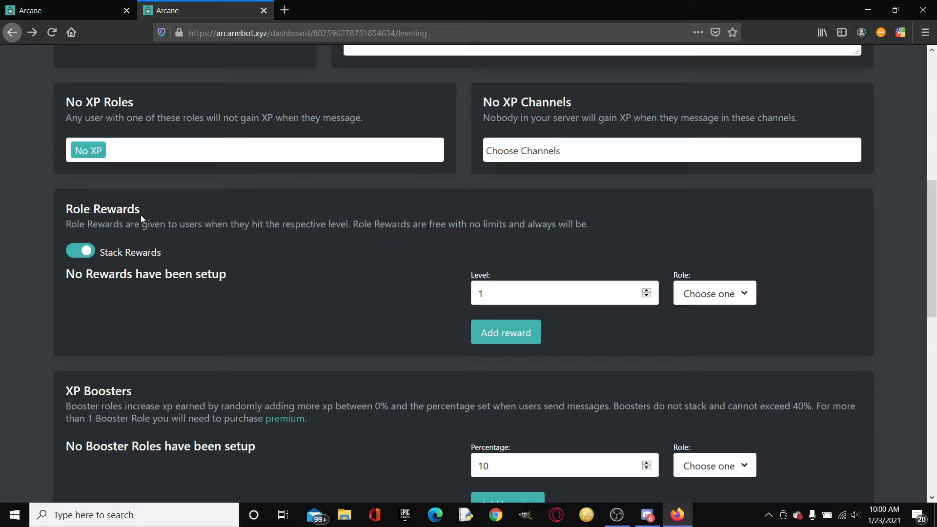
mouse_move(238, 246)
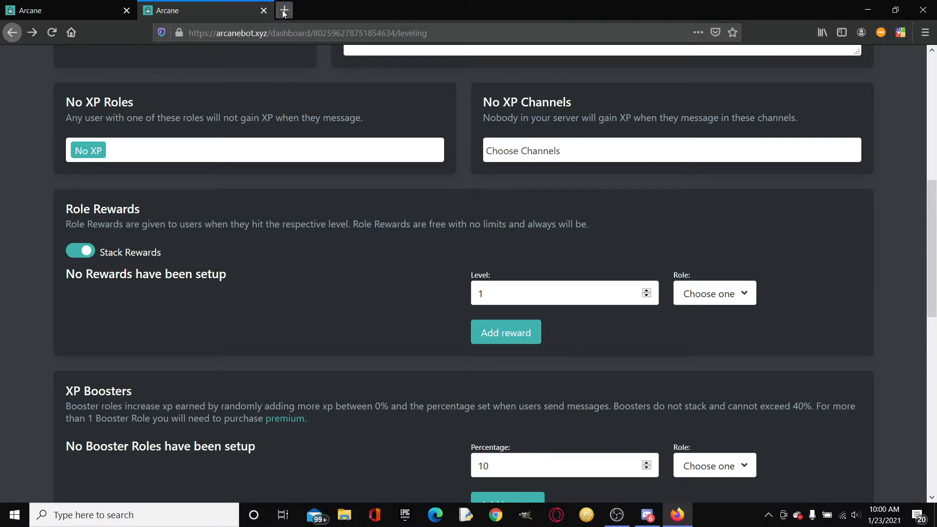
mouse_move(339, 271)
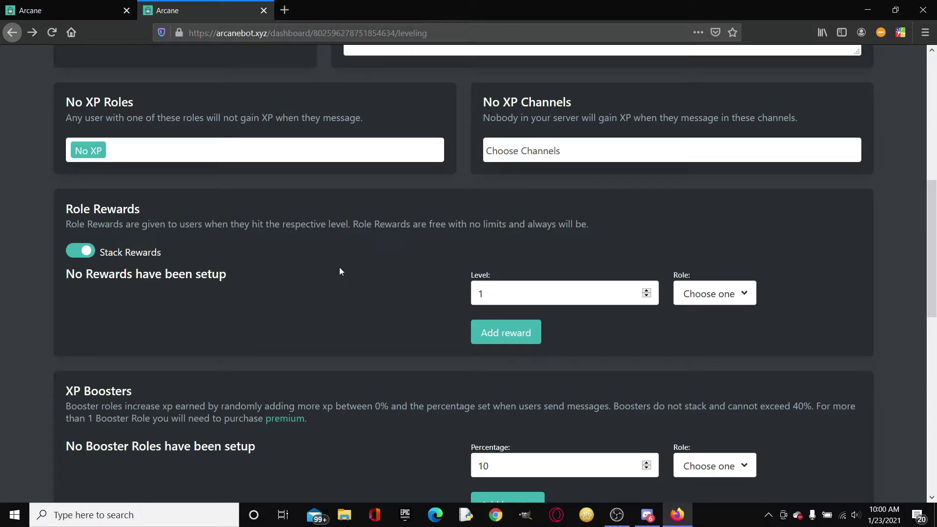
mouse_move(583, 262)
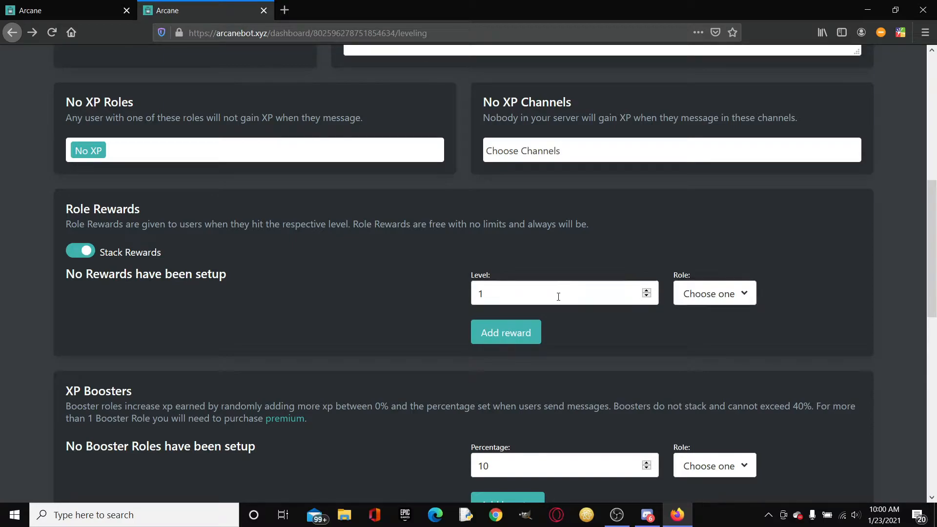
mouse_move(488, 298)
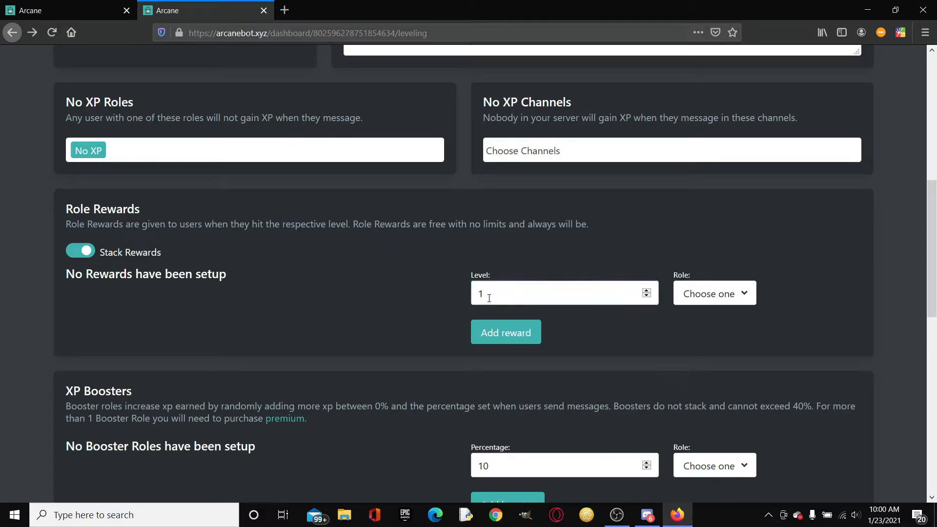
click(713, 293)
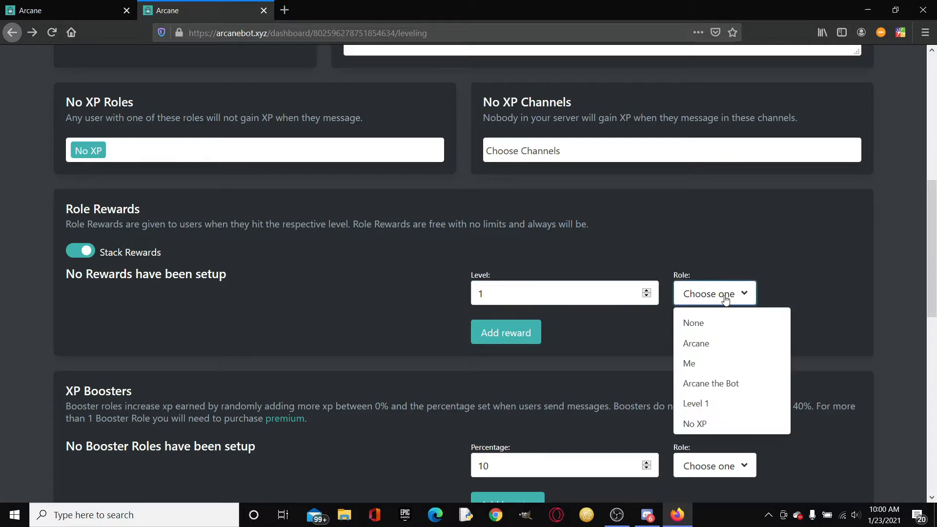
click(696, 404)
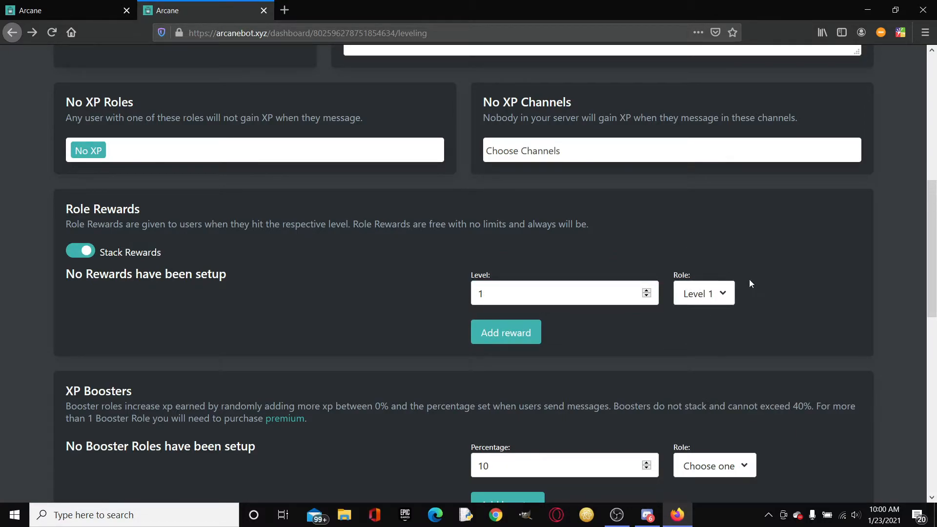
mouse_move(506, 333)
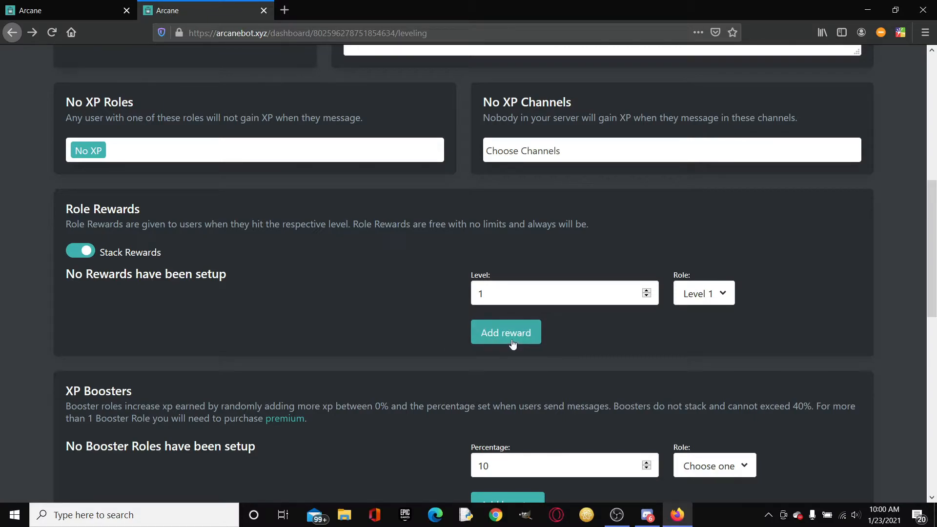
click(505, 332)
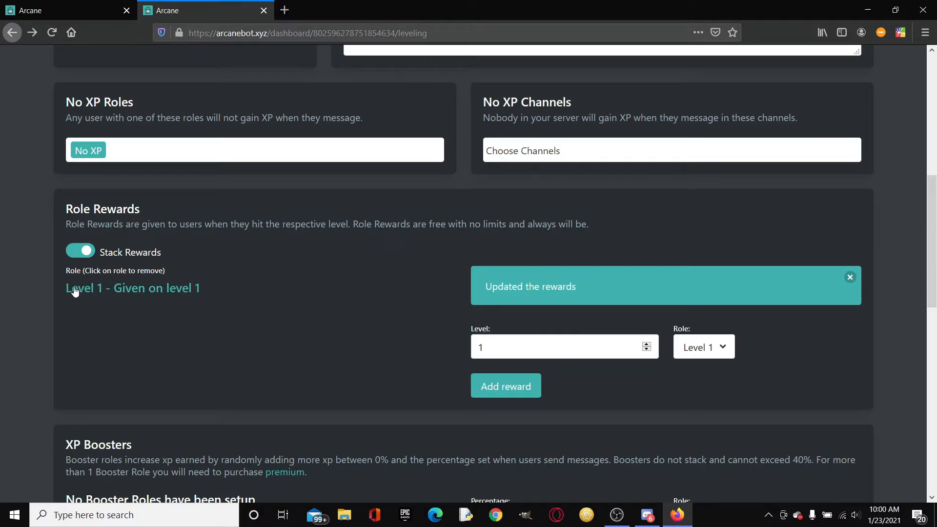
mouse_move(72, 294)
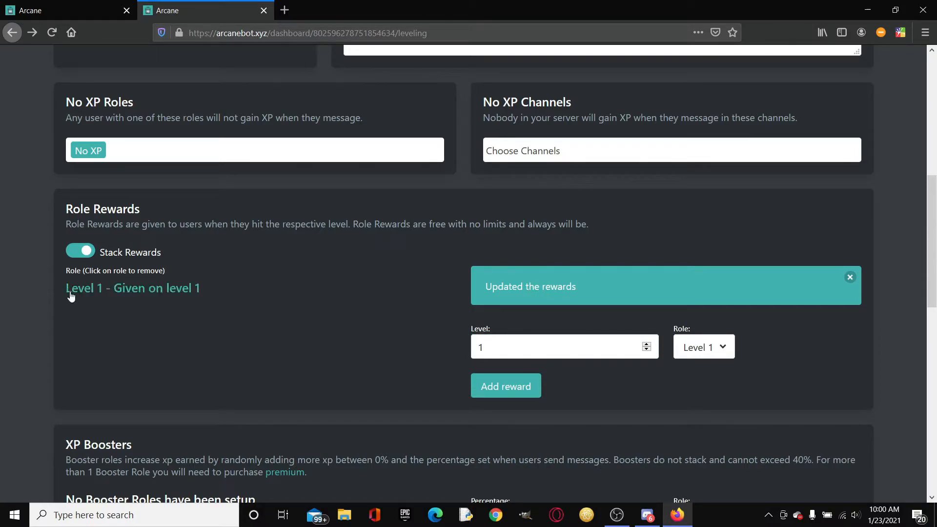
mouse_move(125, 307)
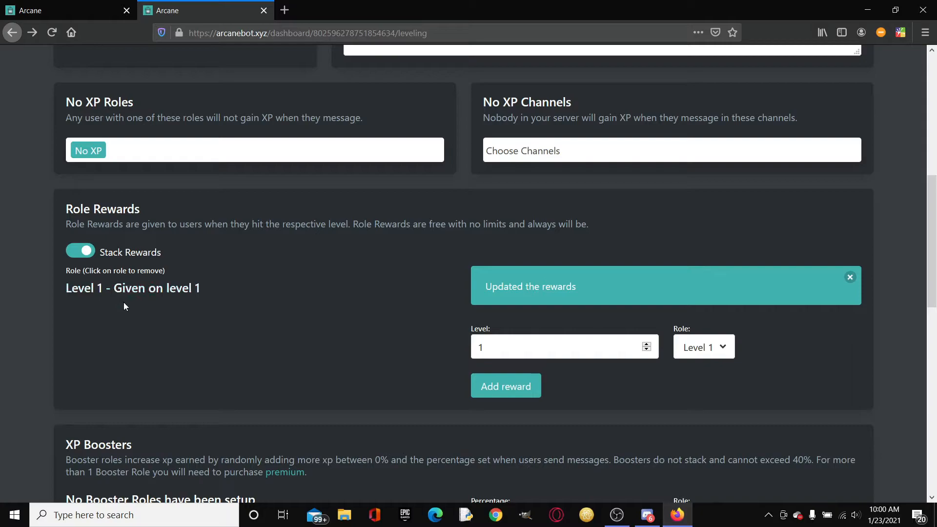
mouse_move(147, 292)
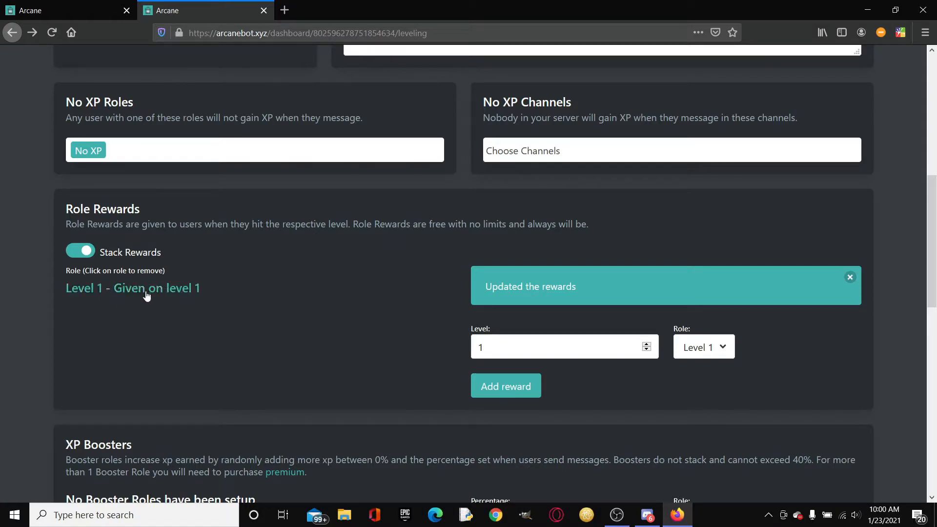
mouse_move(128, 298)
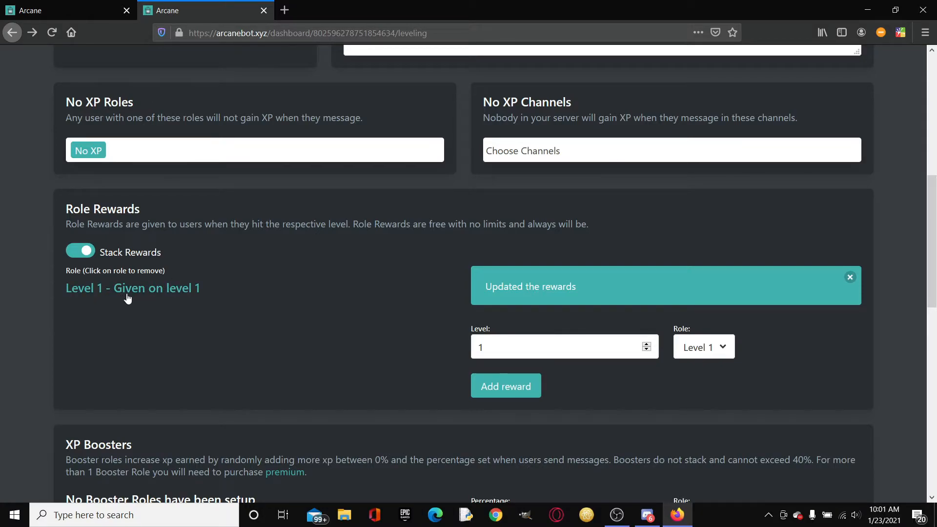
mouse_move(156, 311)
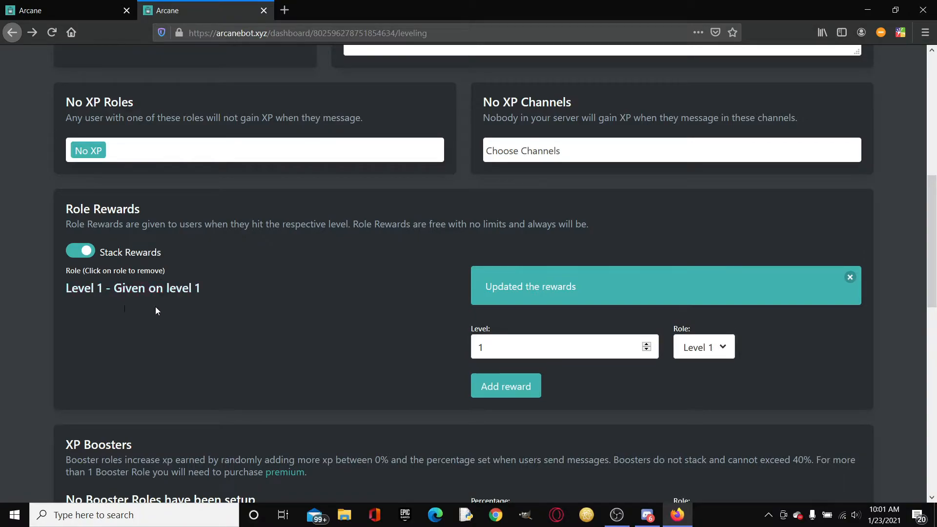
mouse_move(515, 368)
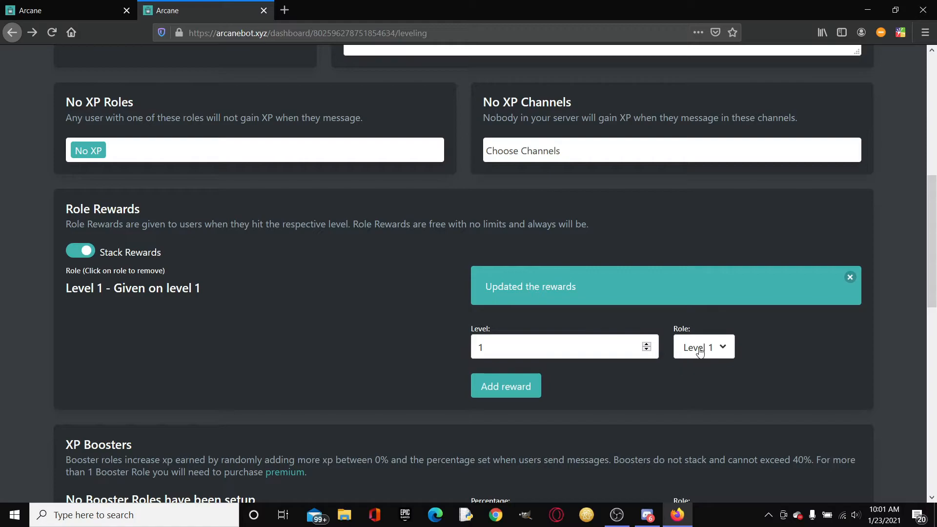
Add a No XP role reward at level 2 and turn off Stack Rewards.
click(703, 347)
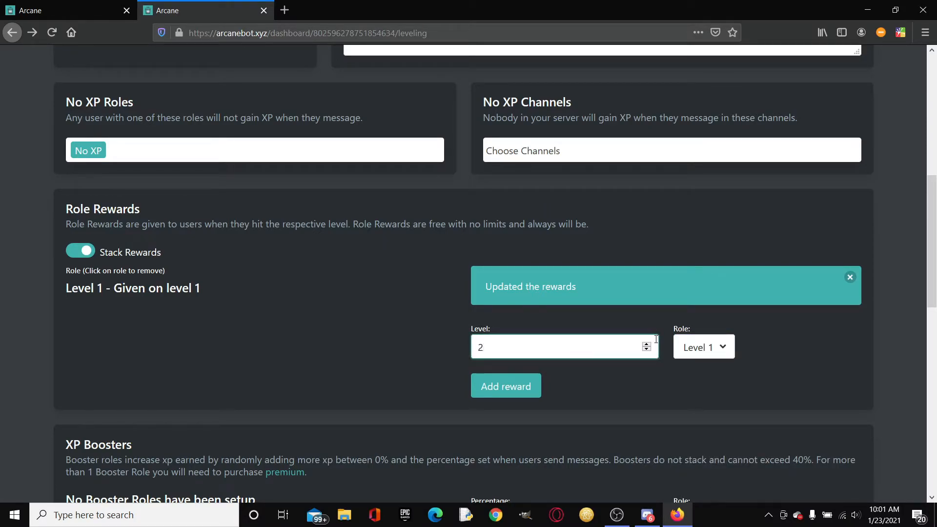
click(703, 347)
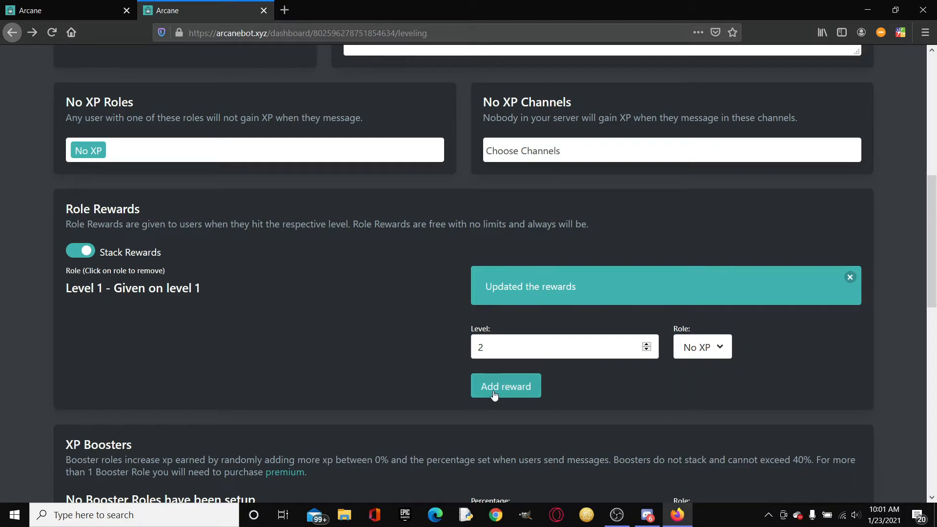
mouse_move(472, 395)
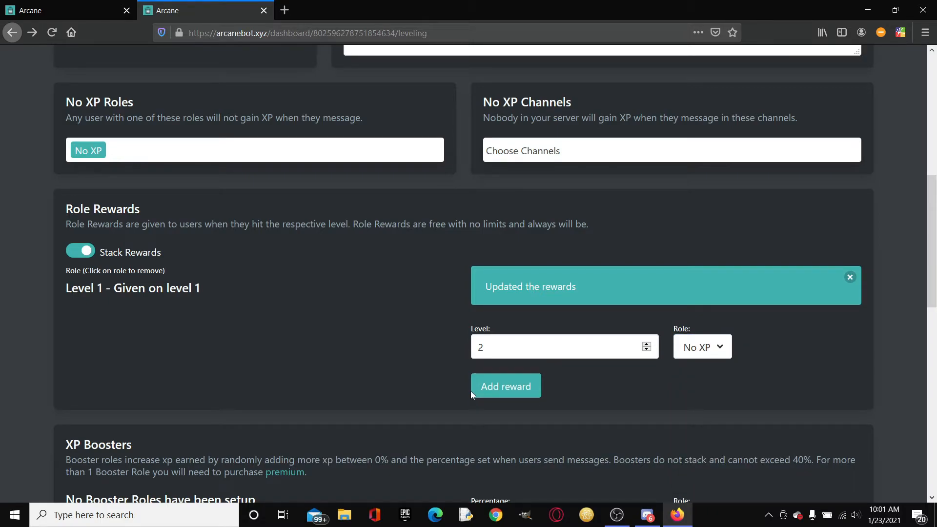
click(506, 386)
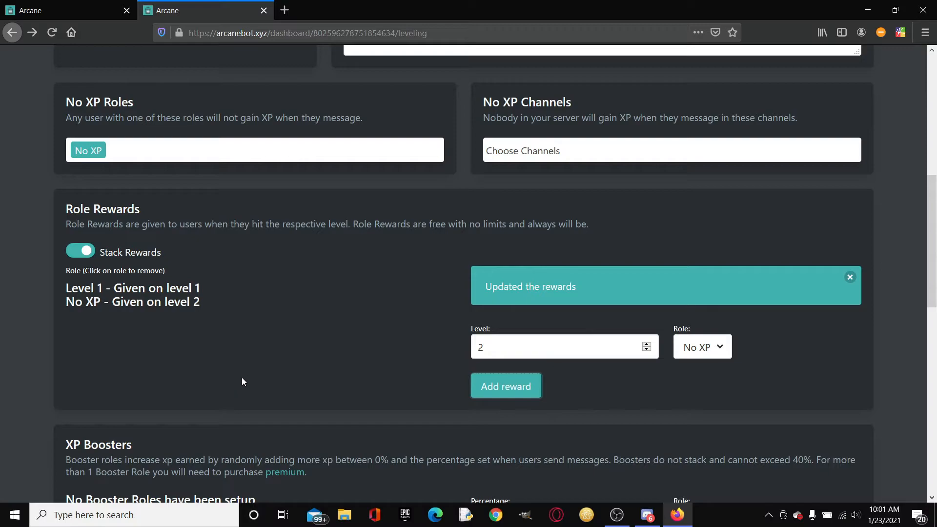
mouse_move(101, 270)
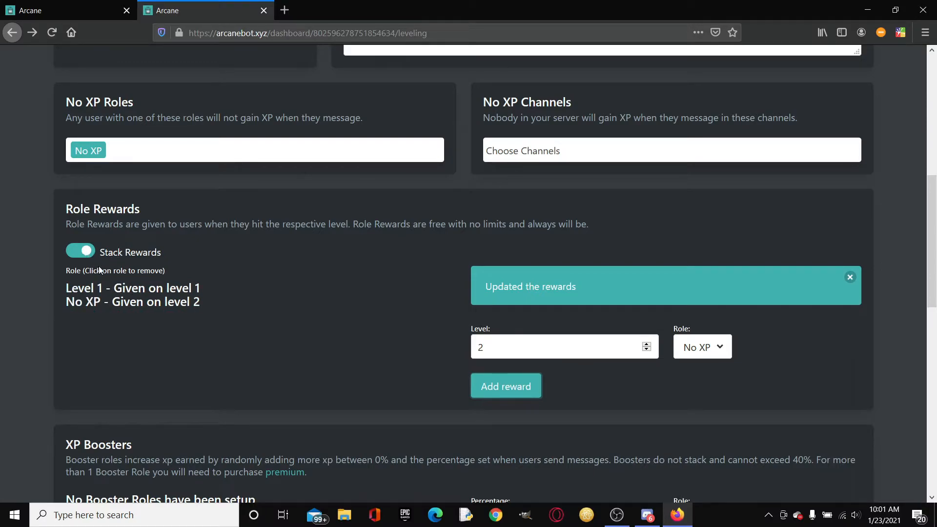
mouse_move(136, 332)
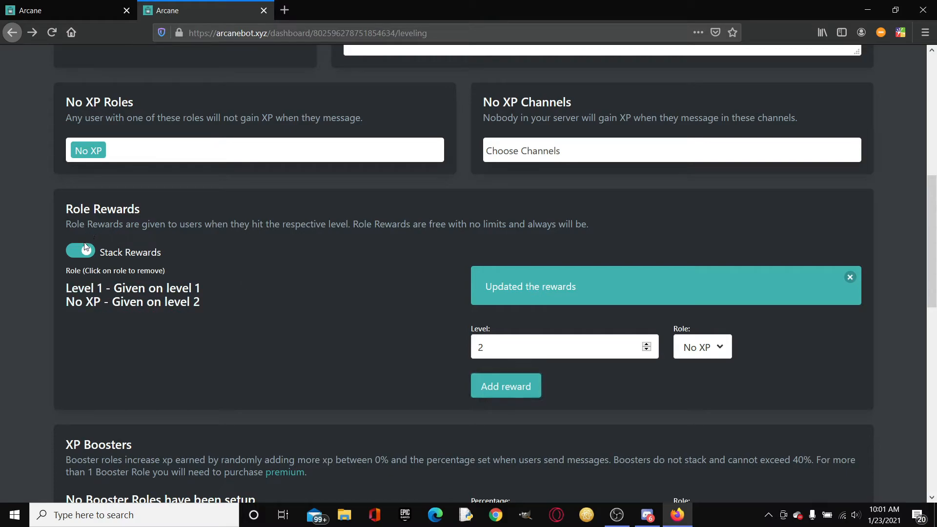
click(80, 251)
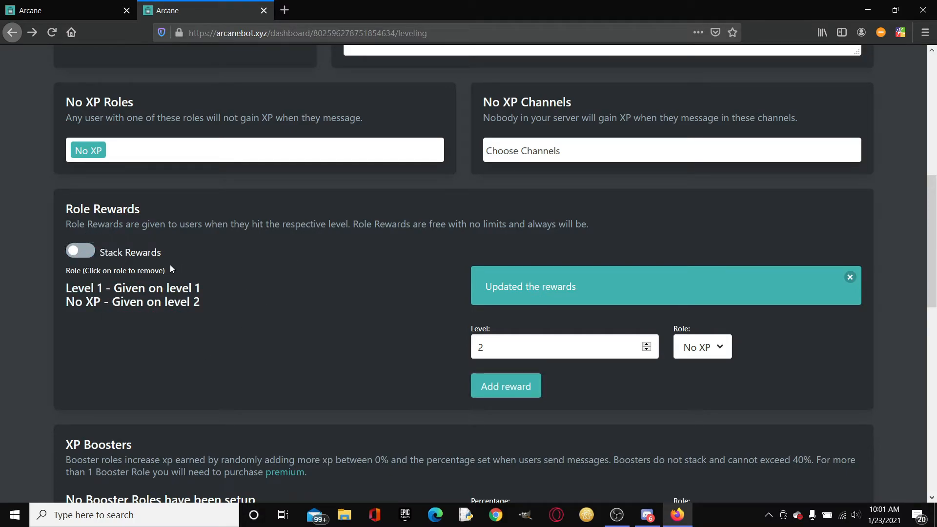
mouse_move(122, 291)
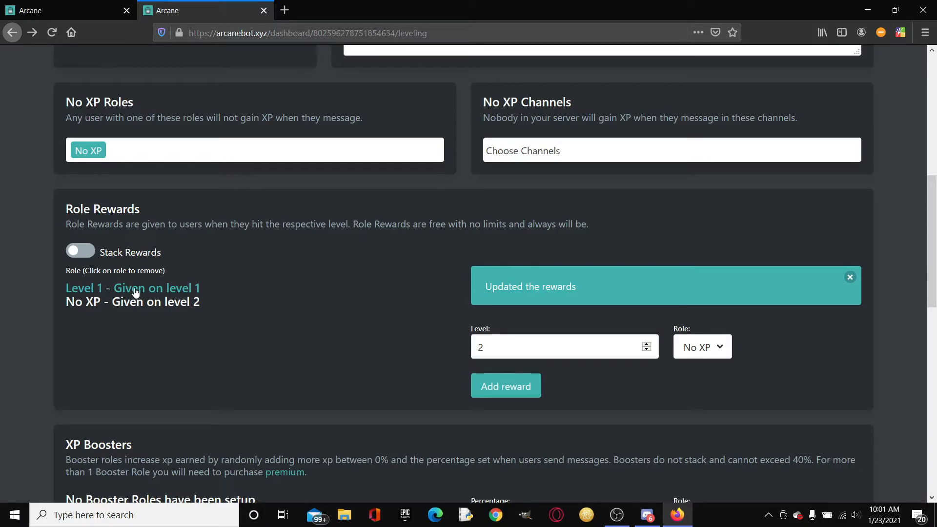
mouse_move(99, 288)
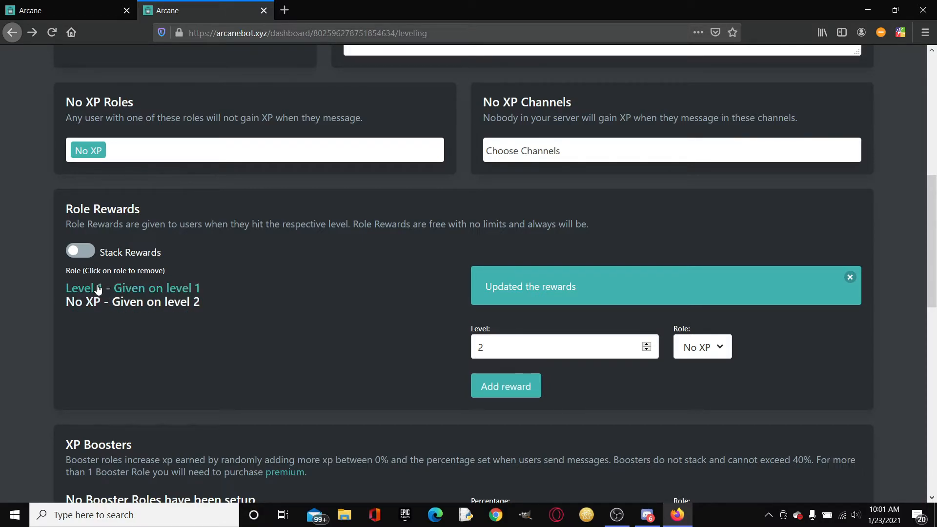
mouse_move(91, 301)
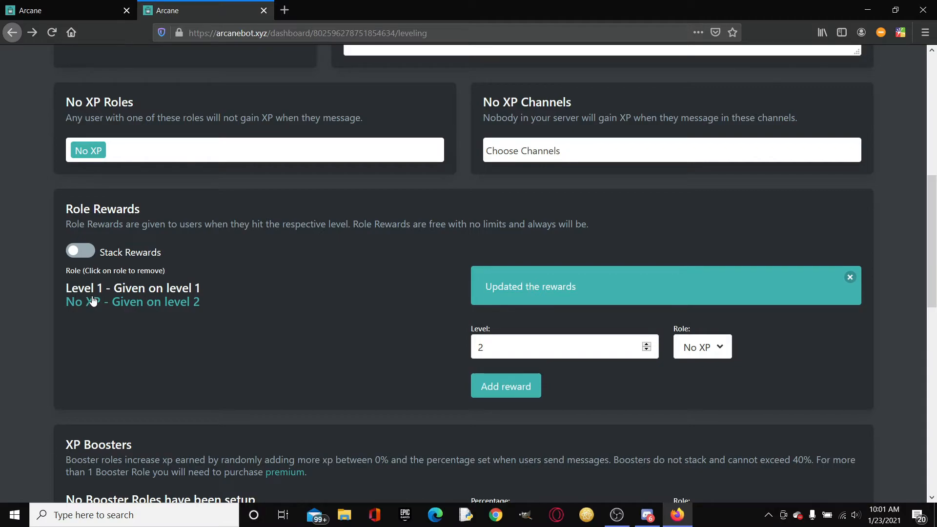
mouse_move(95, 253)
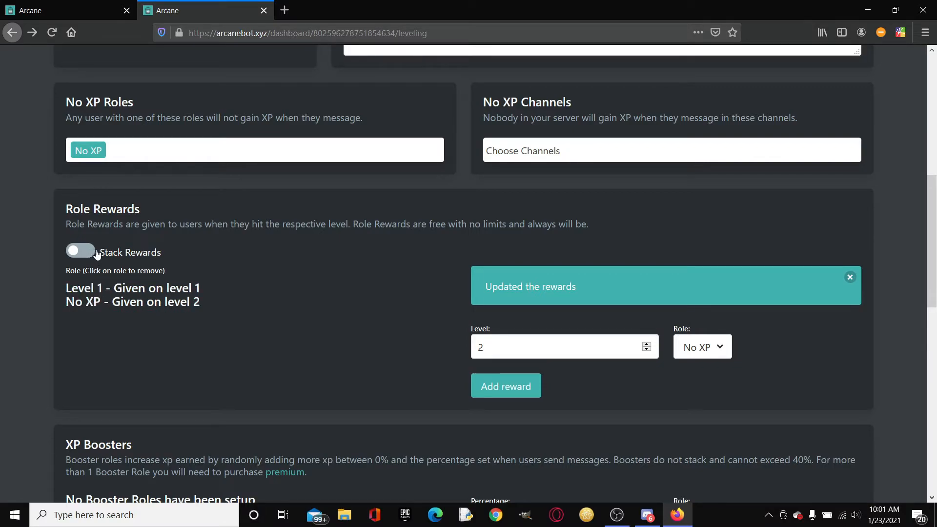
Add a 10% XP booster for the Me role.
scroll(down, 3)
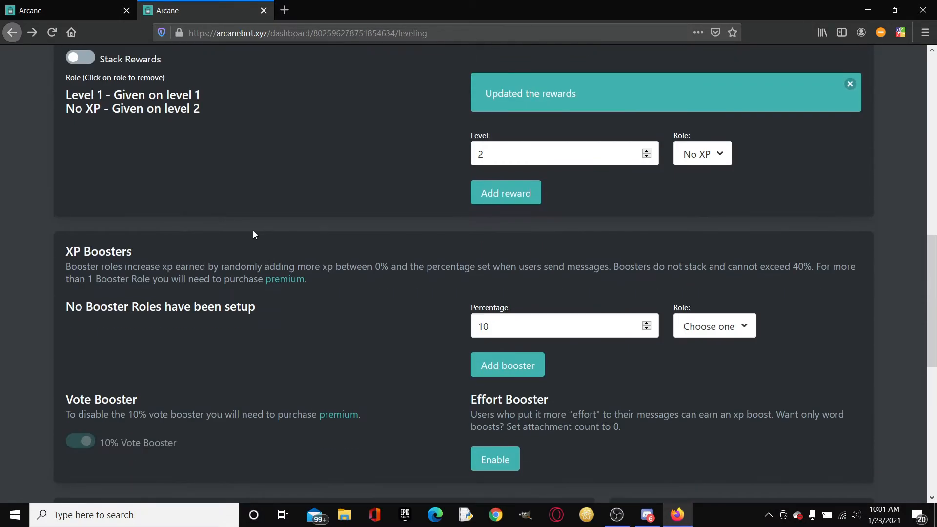
scroll(down, 3)
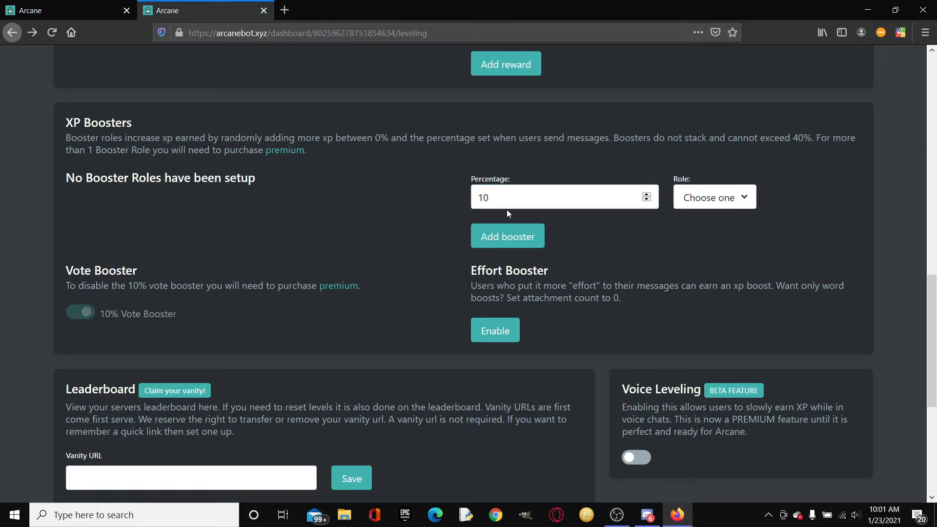
mouse_move(767, 183)
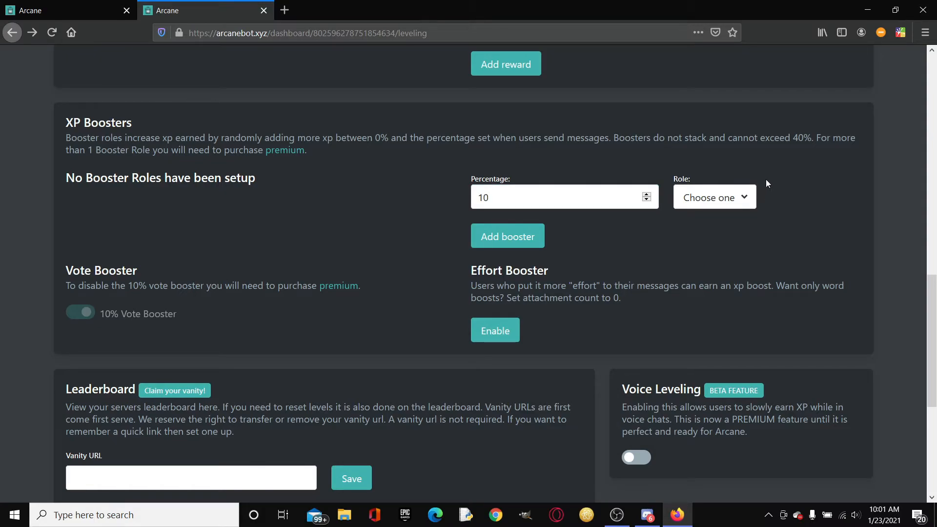
mouse_move(714, 197)
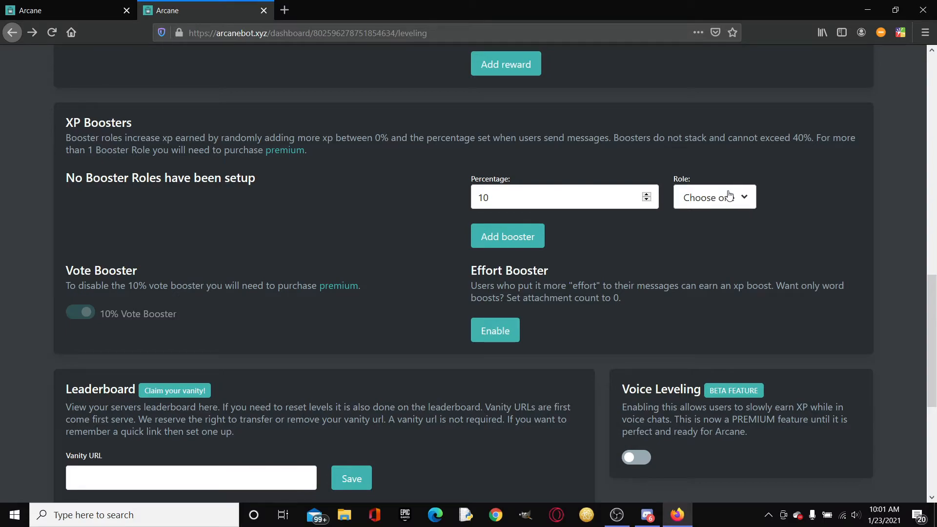
click(714, 197)
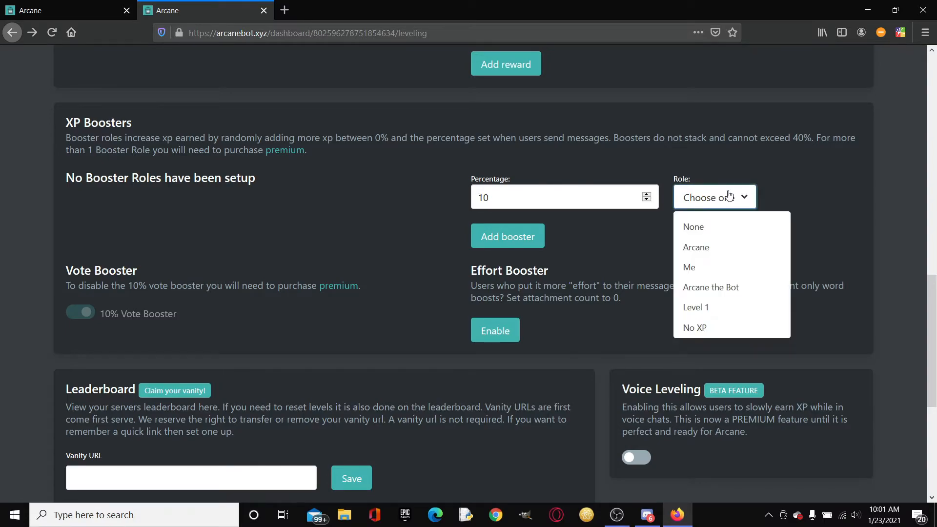
click(729, 159)
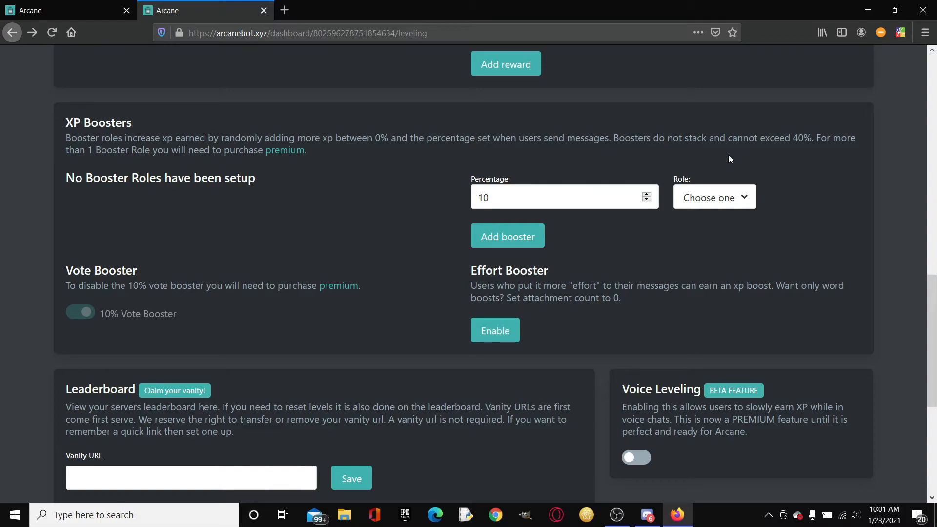
click(714, 197)
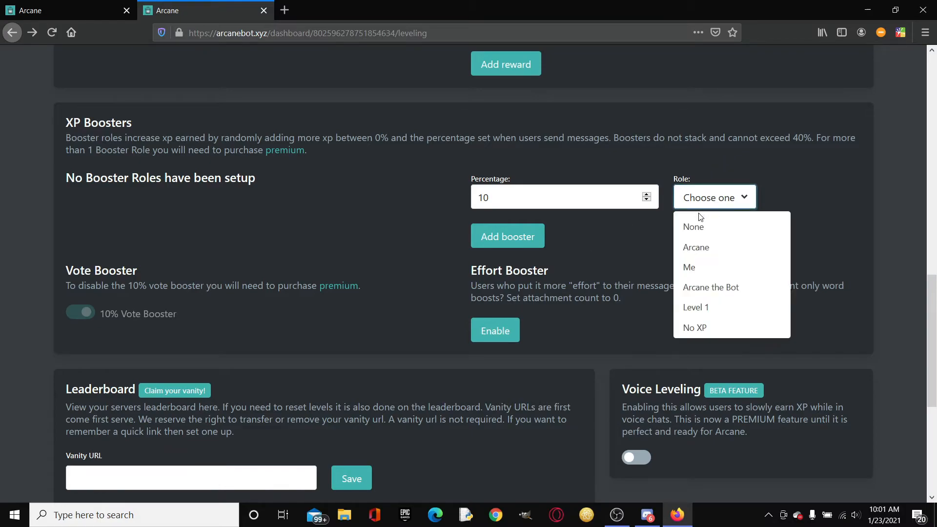
click(688, 267)
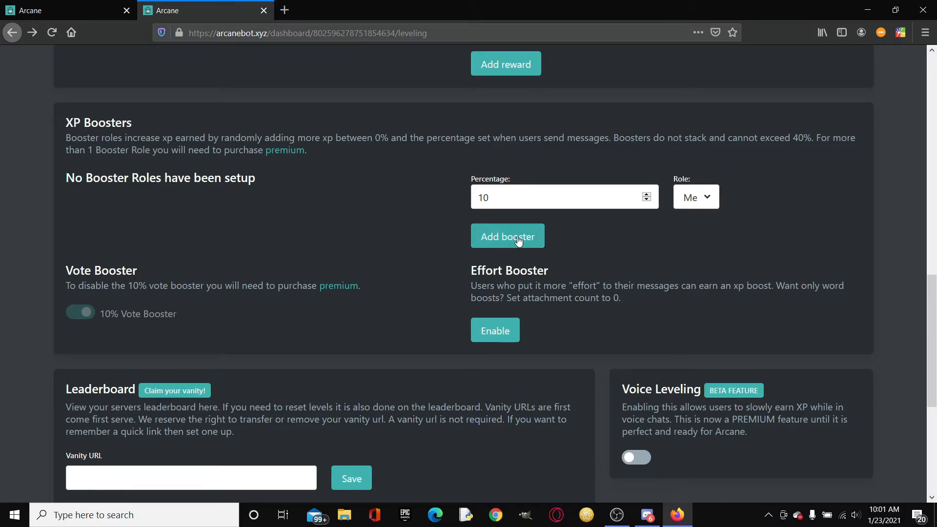
click(508, 236)
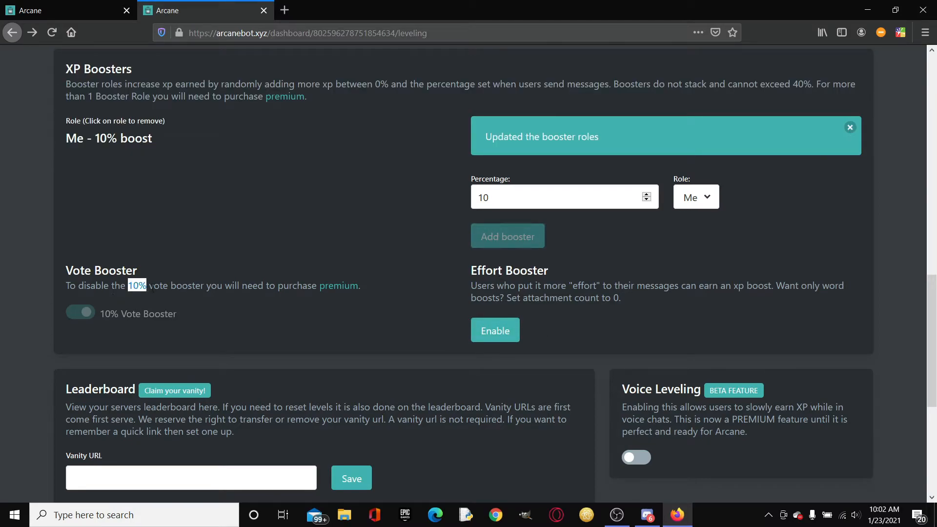
mouse_move(337, 285)
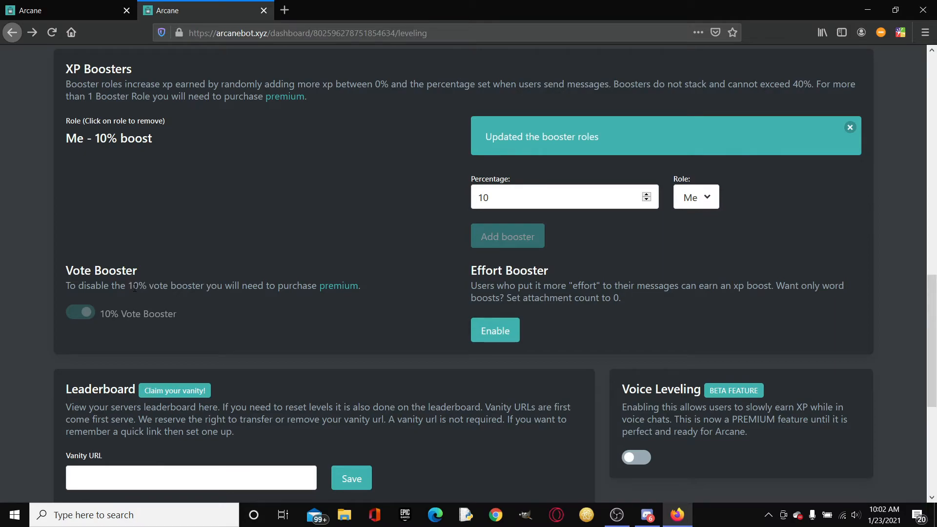
double_click(133, 285)
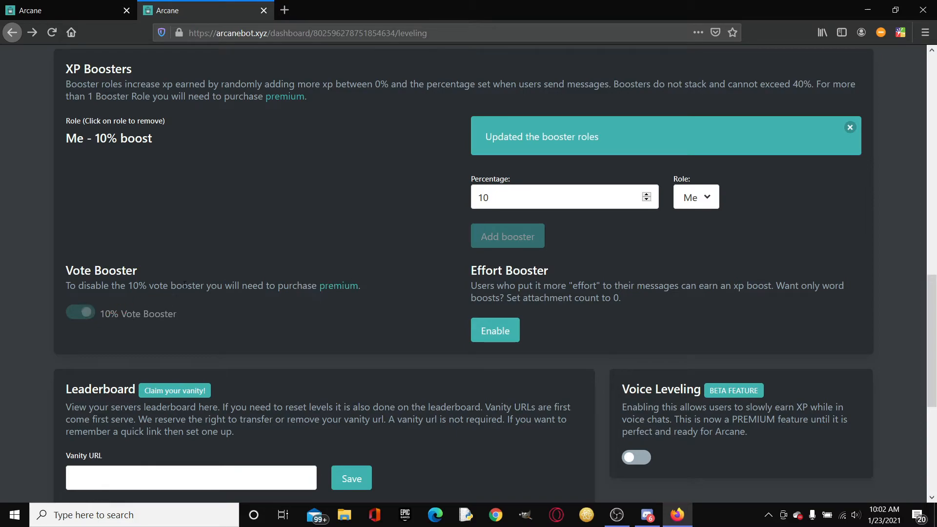
mouse_move(718, 321)
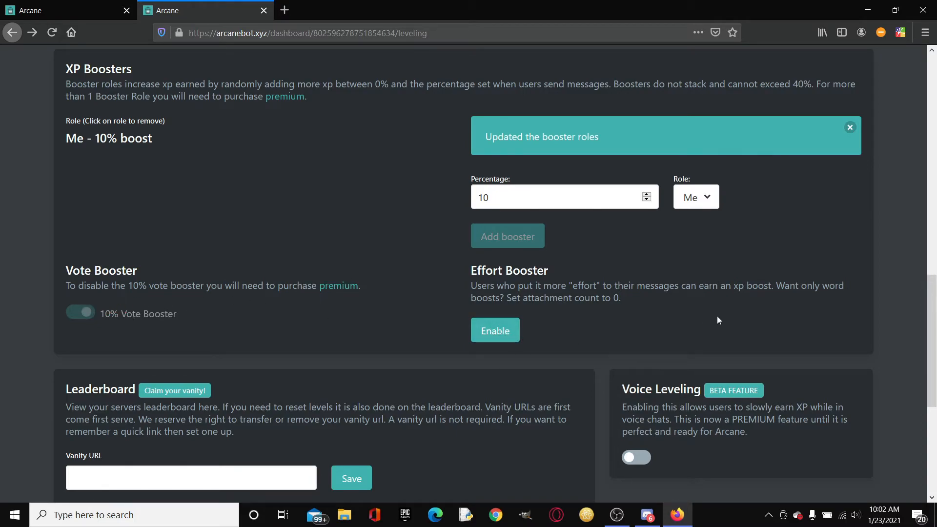
Enter 'arcanesetuptest' as the leaderboard vanity URL, then return to Discord's general channel.
scroll(down, 3)
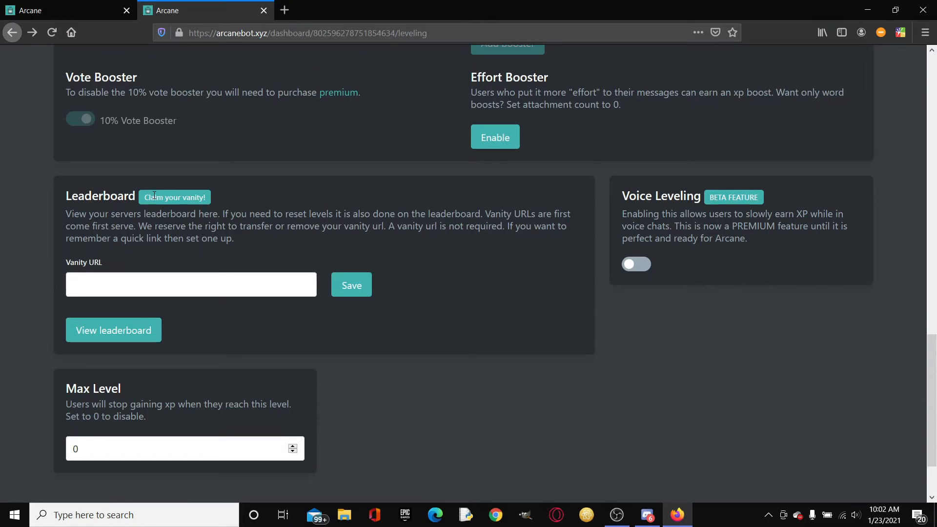
click(191, 284)
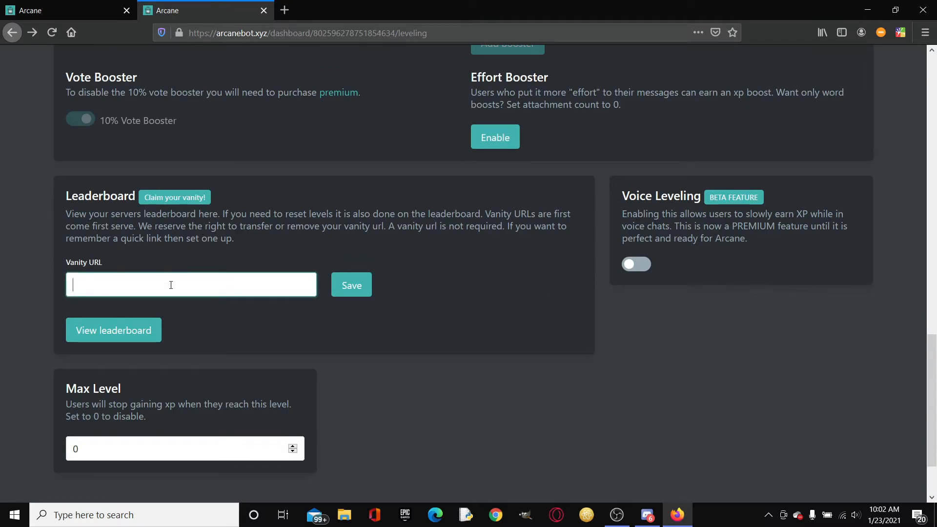
text(are)
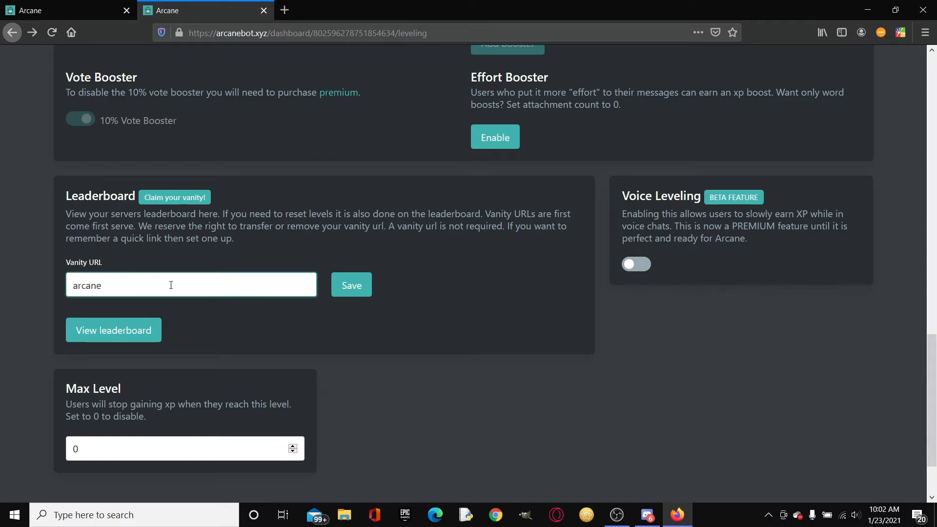
text(setup)
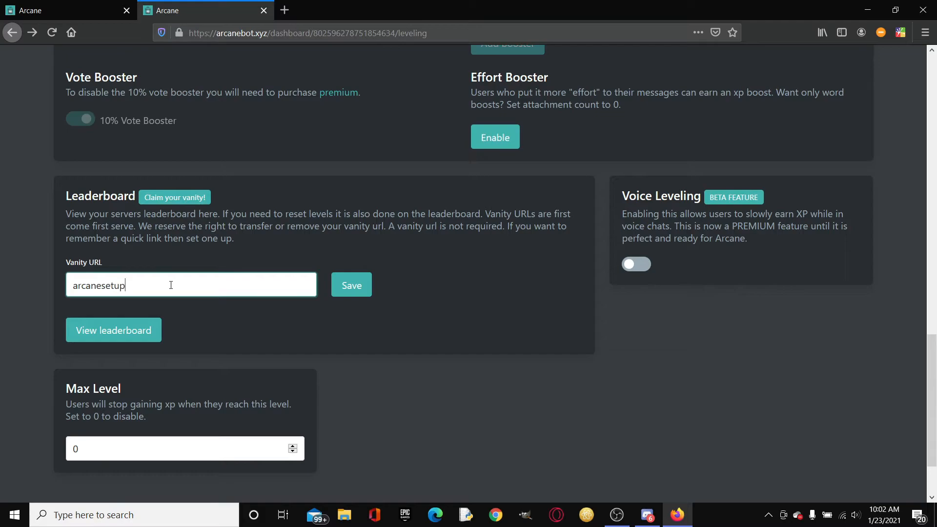
text(test)
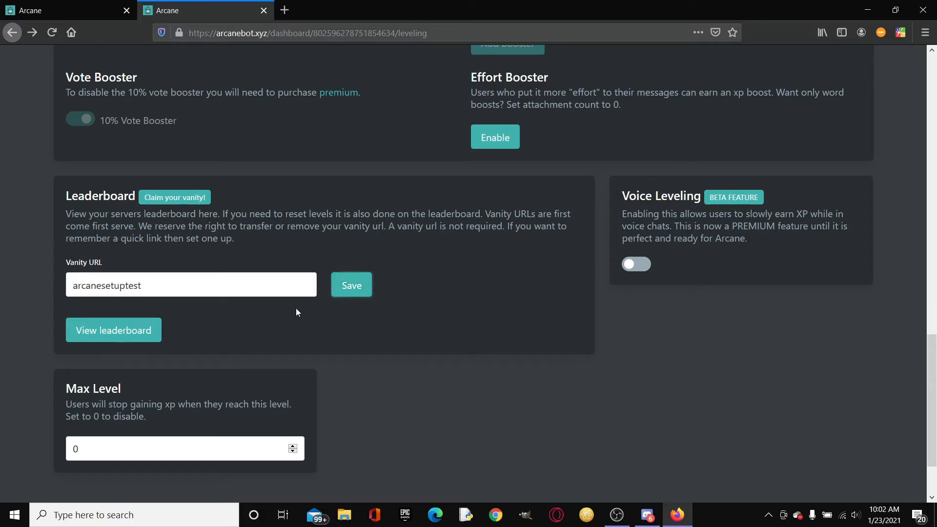
mouse_move(284, 11)
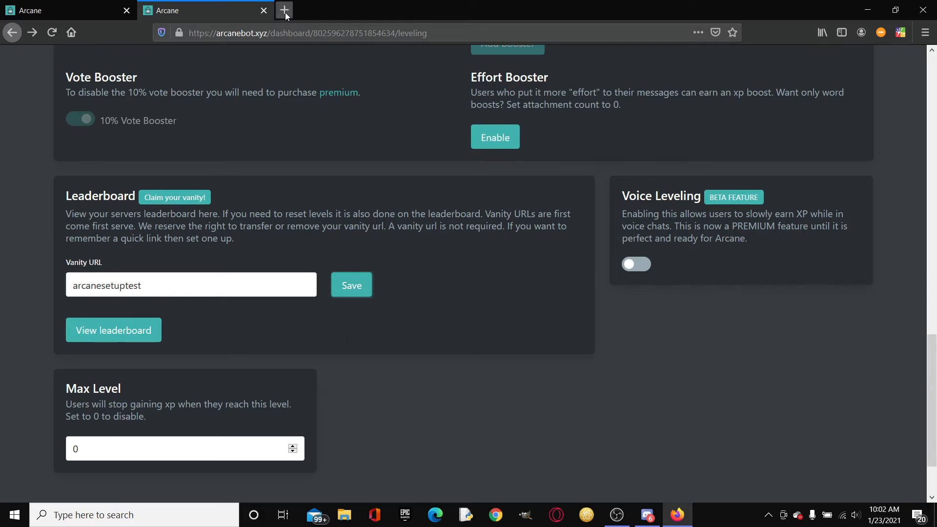
mouse_move(187, 333)
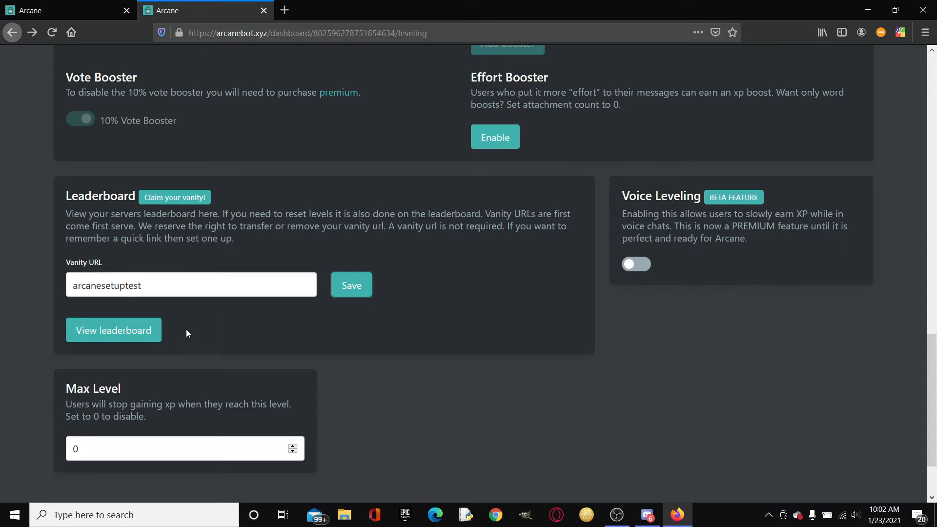
mouse_move(311, 5)
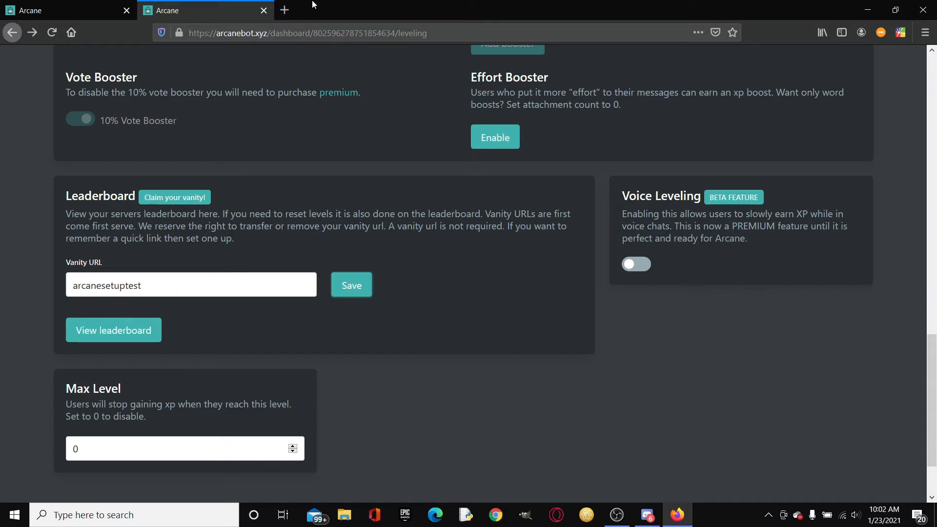
click(646, 514)
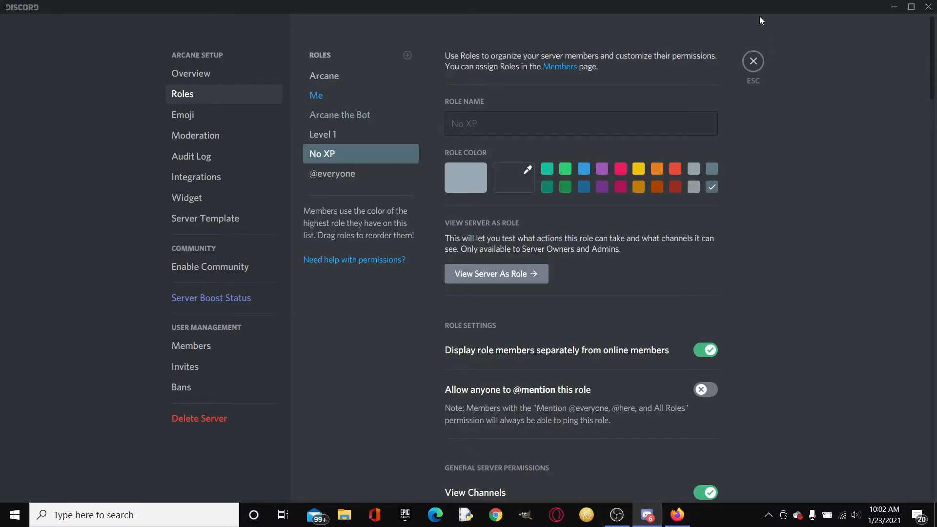
click(752, 61)
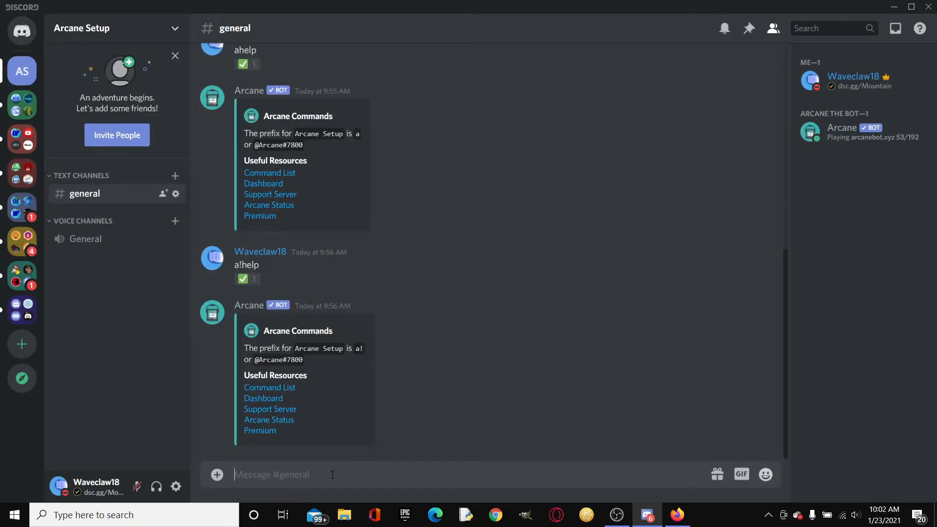
mouse_move(555, 291)
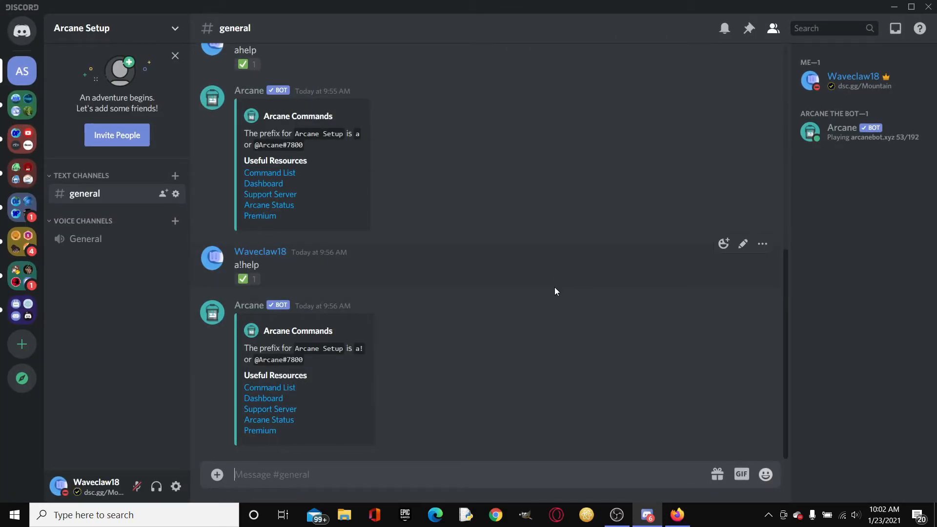
Send the leaderboard command in #general to get the arcanesetuptest leaderboard link.
text(a)
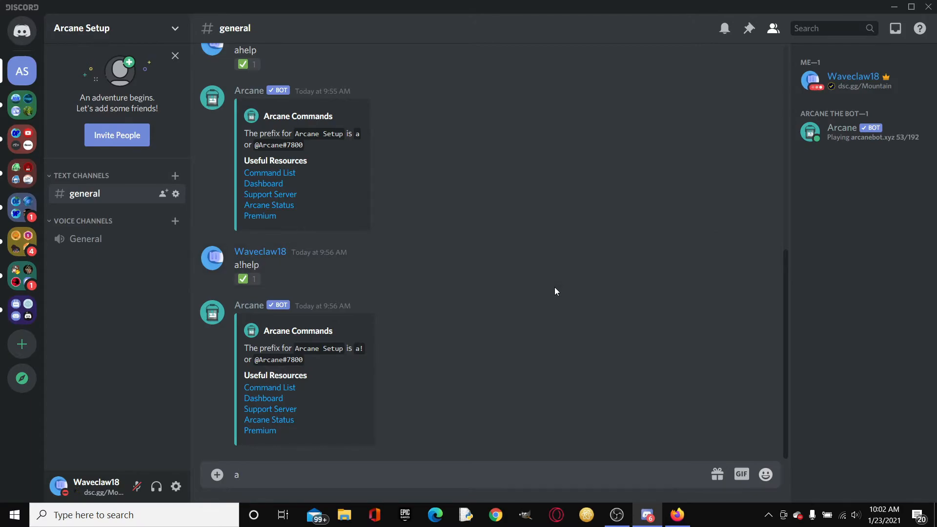
text(leader)
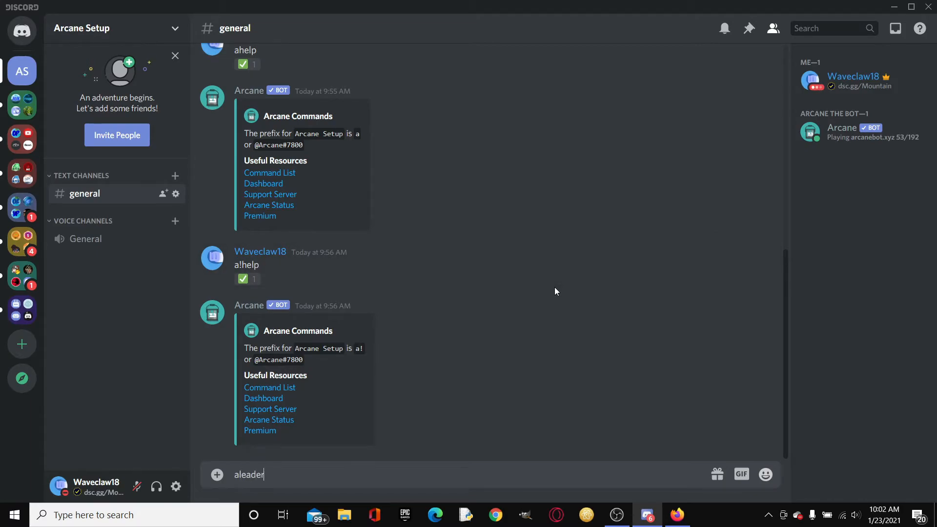
text(b)
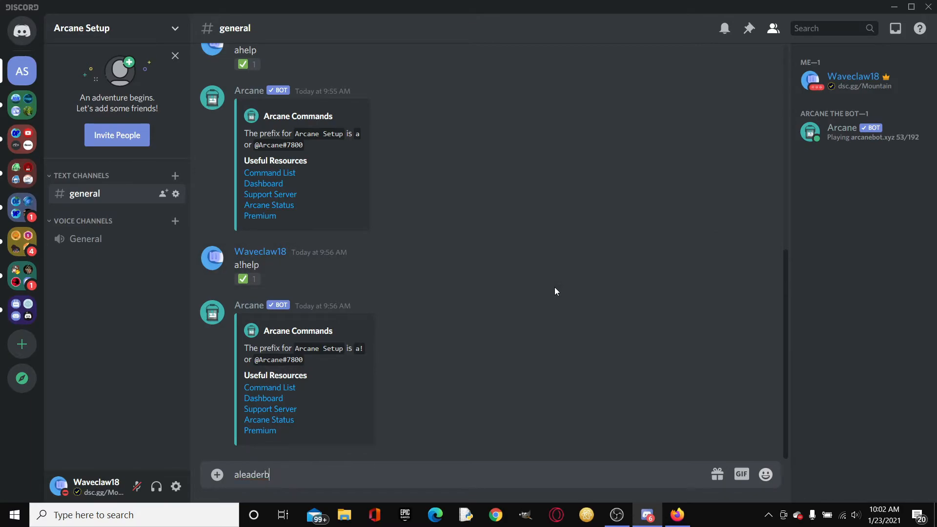
text(oa)
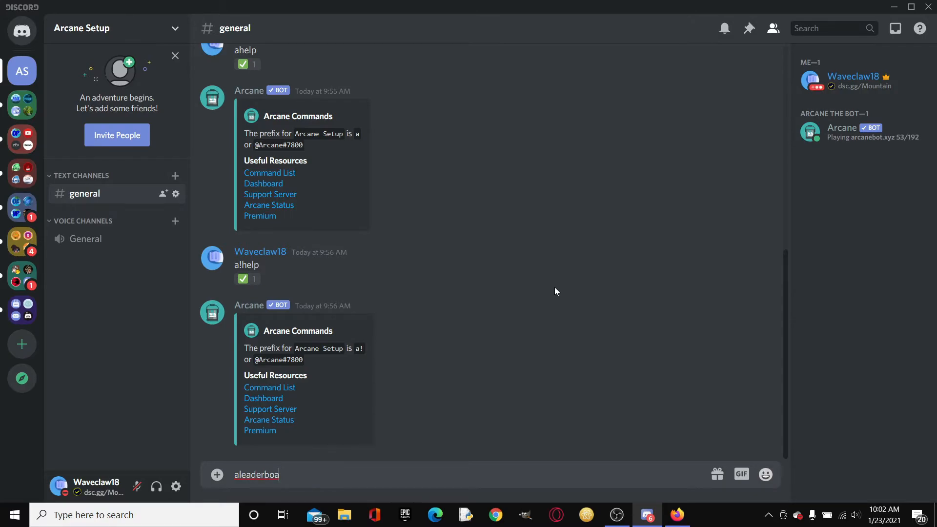
text(rd)
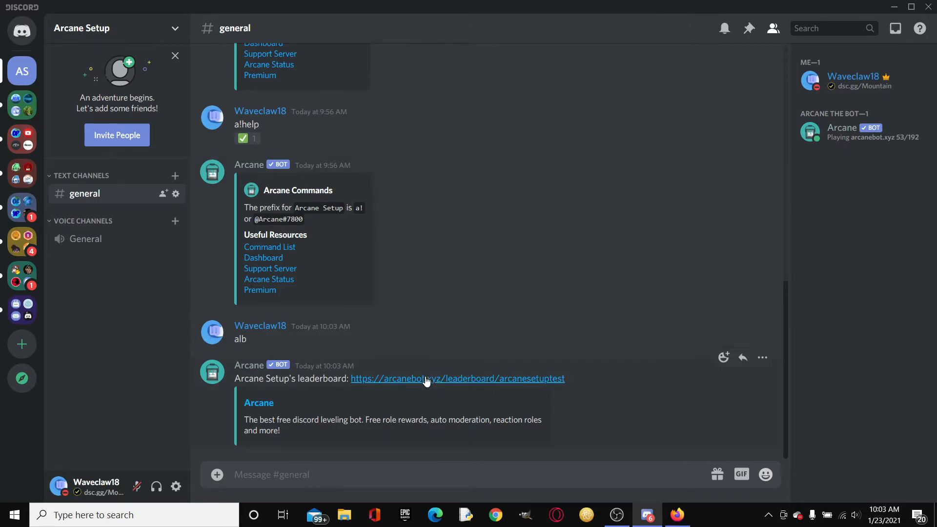
mouse_move(556, 379)
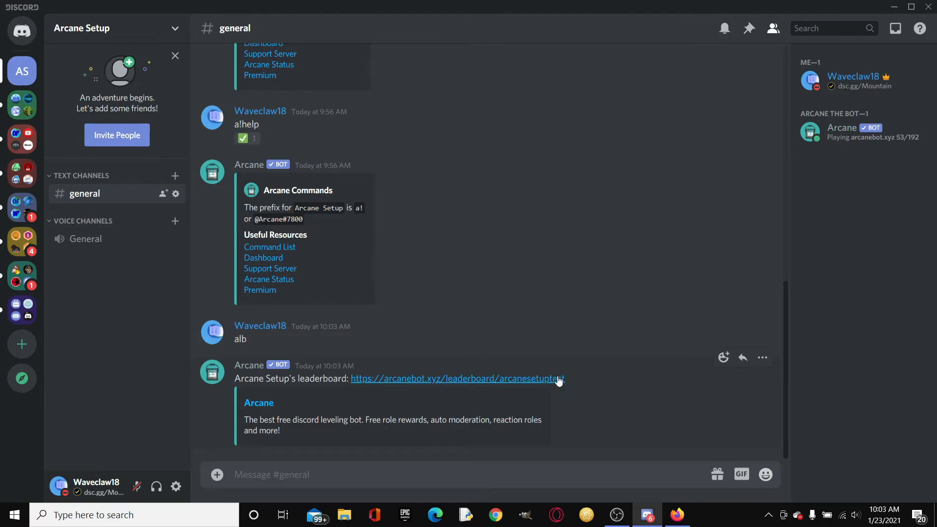
mouse_move(450, 378)
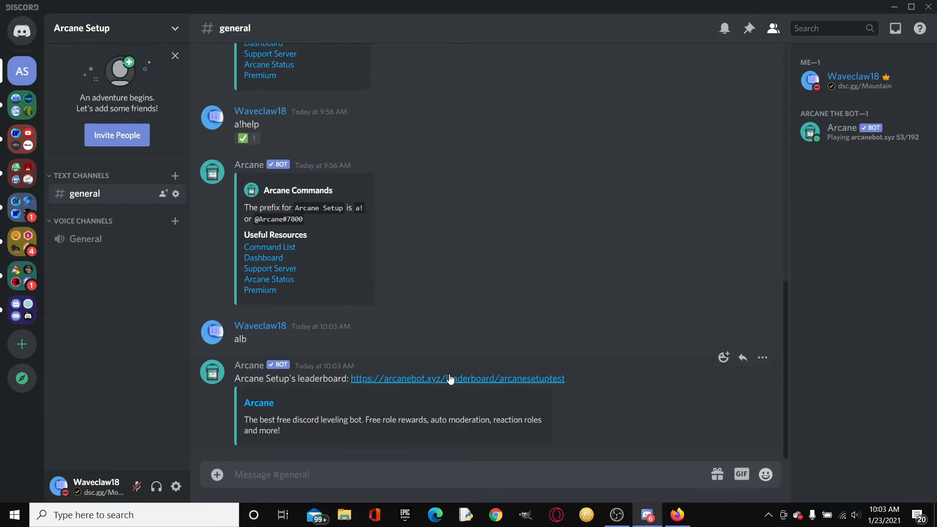
mouse_move(677, 514)
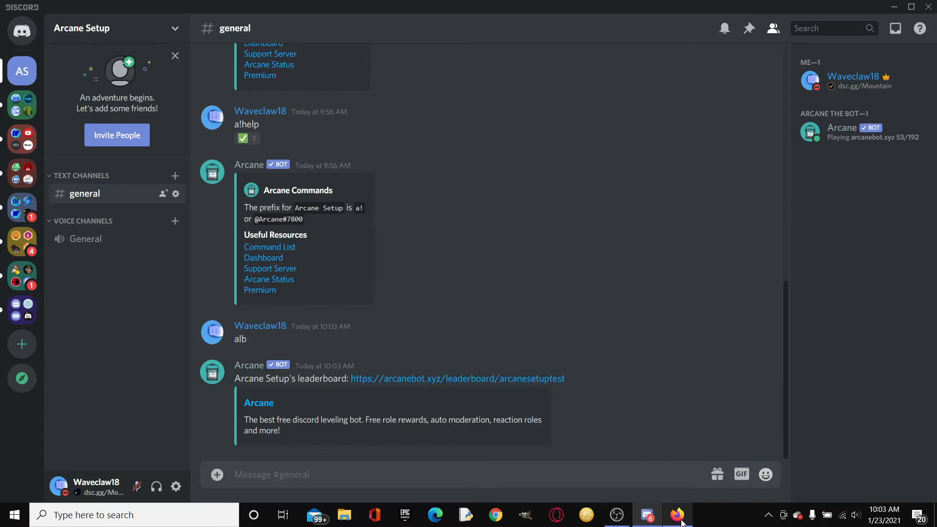
View the arcanesetuptest leaderboard page, then return to the Leveling settings page.
click(676, 514)
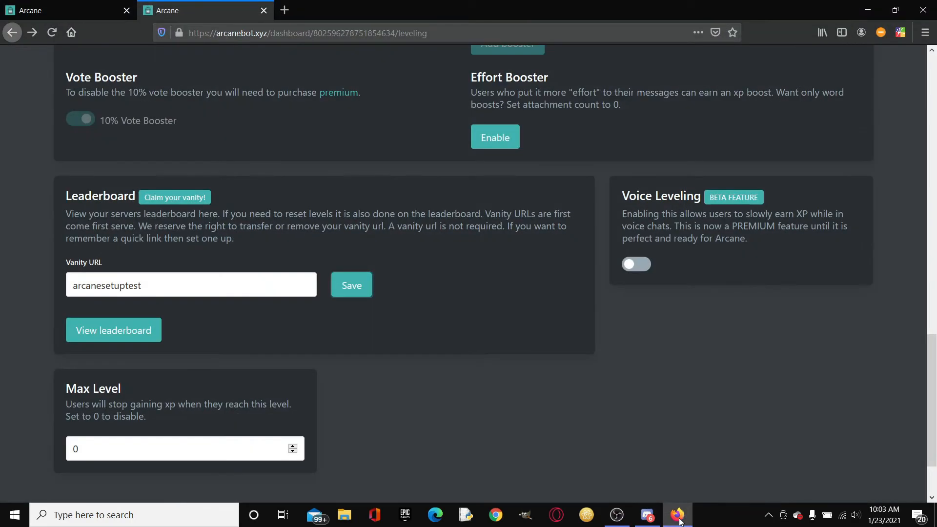
mouse_move(512, 349)
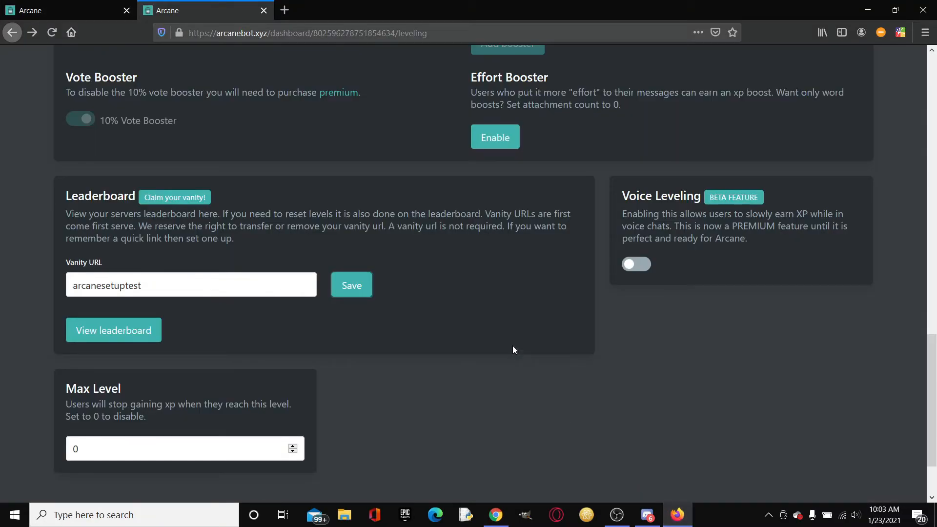
mouse_move(495, 515)
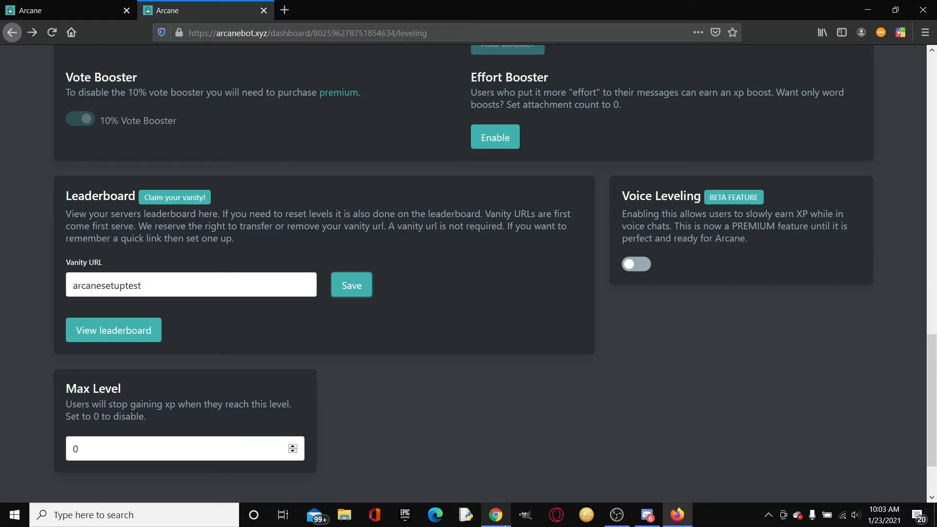
click(113, 330)
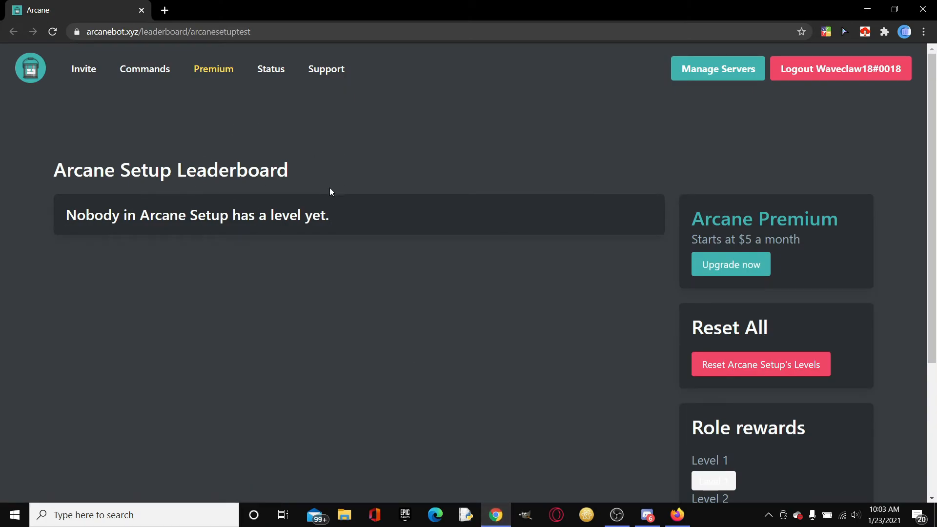
click(677, 514)
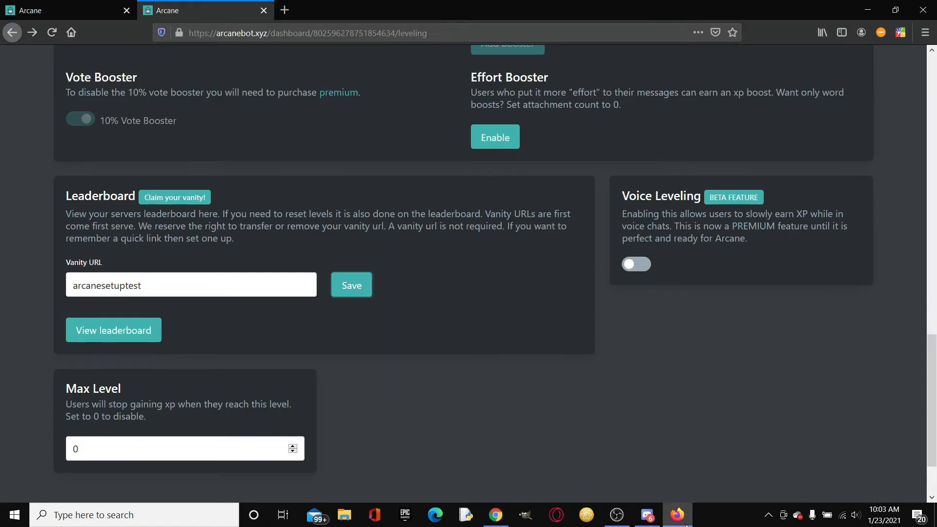
mouse_move(319, 340)
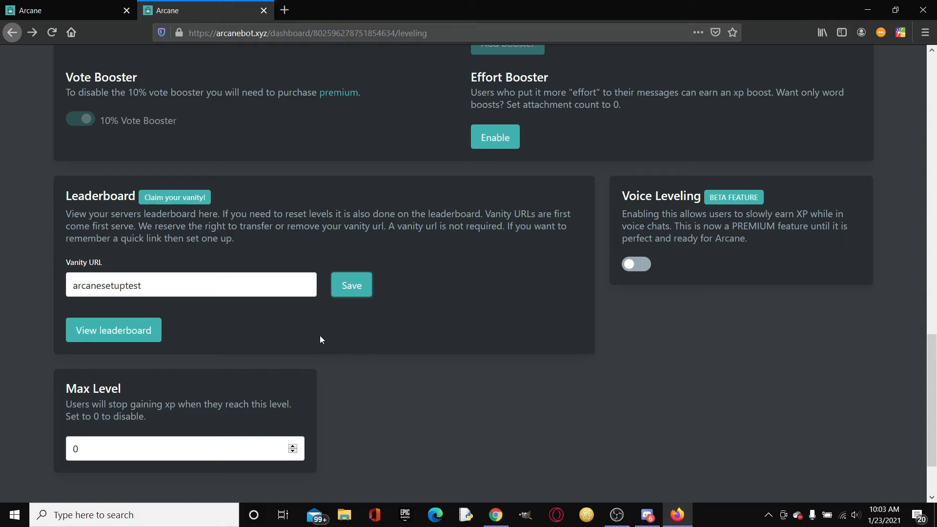
mouse_move(379, 333)
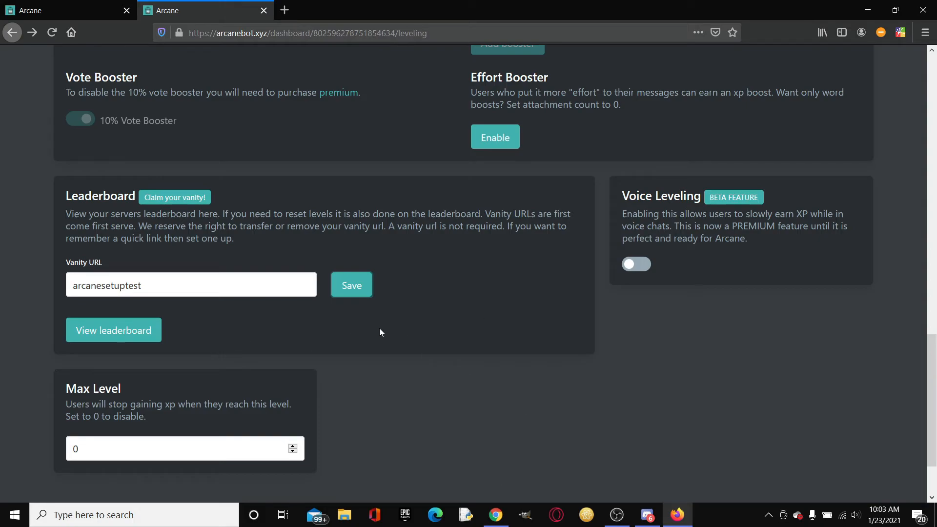
scroll(up, 3)
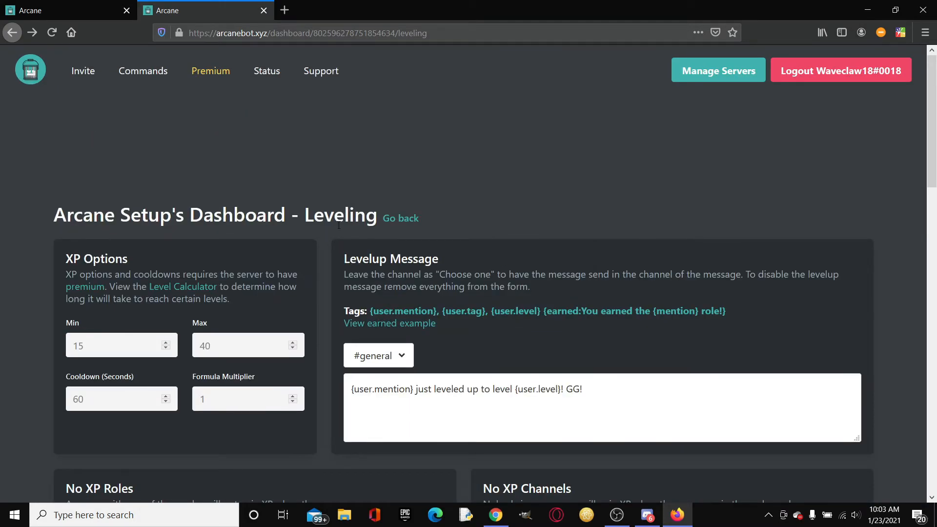
mouse_move(389, 220)
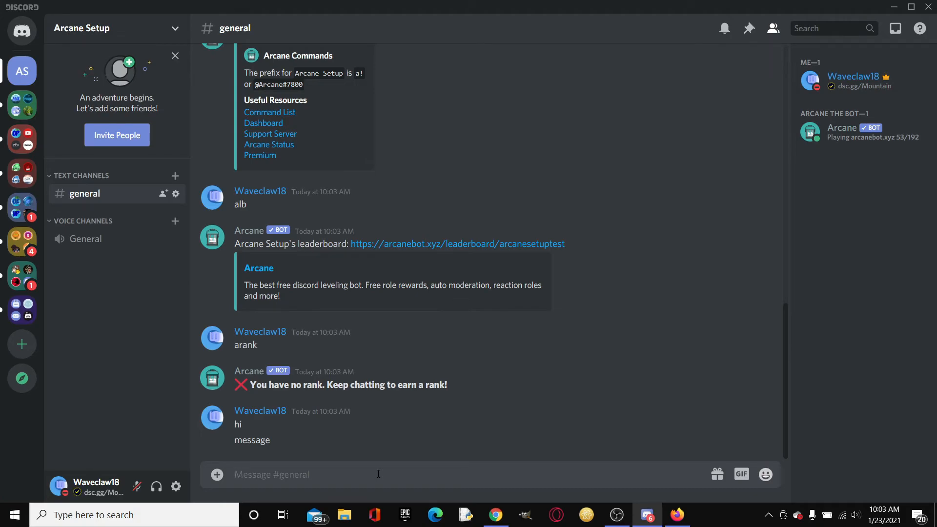
Post chat messages such as 'pls give xp' in #general to earn XP.
text(this is a message)
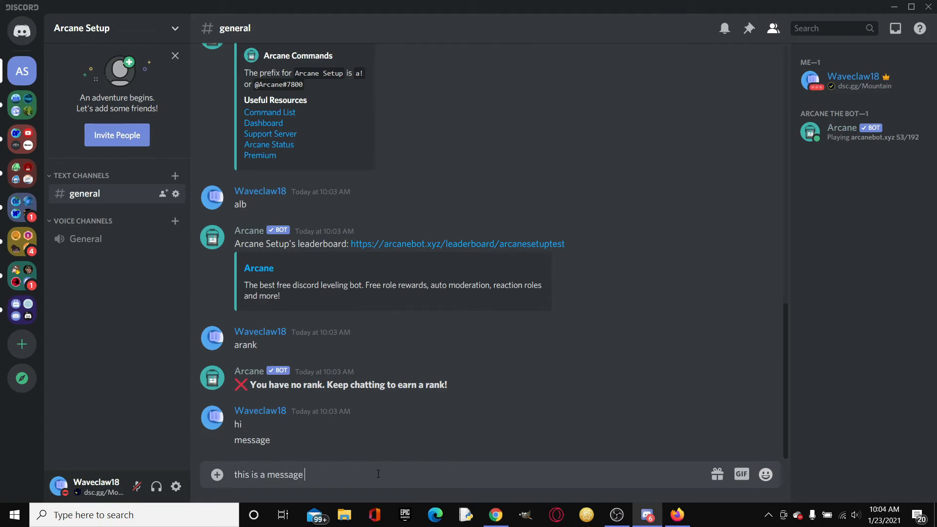
text(pls give xp h)
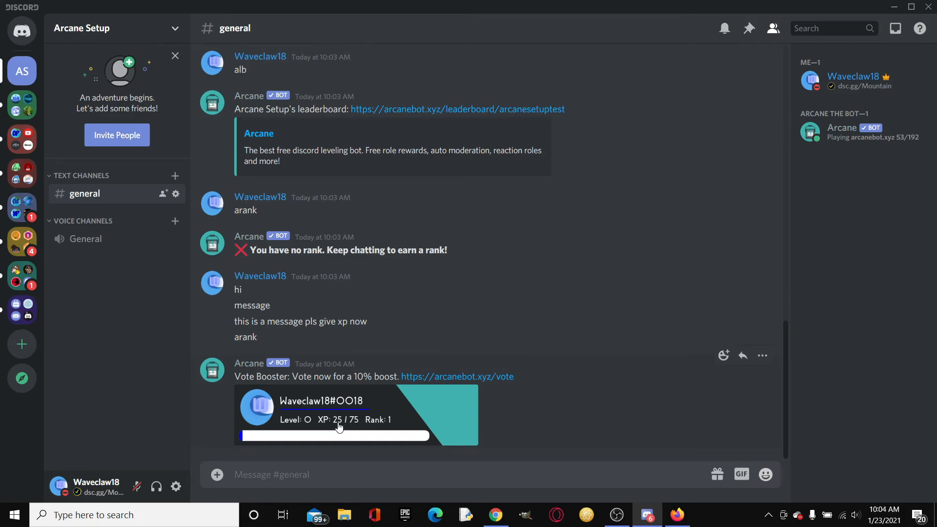
mouse_move(334, 423)
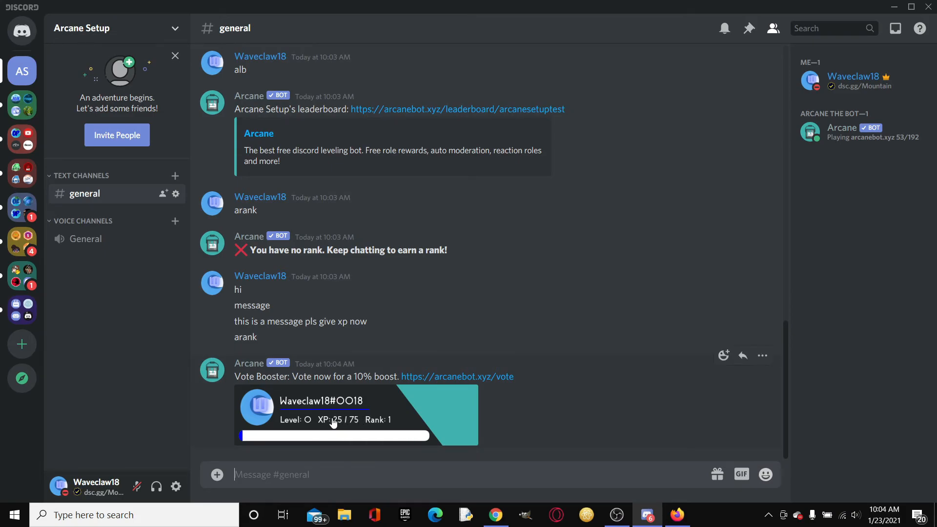
mouse_move(400, 467)
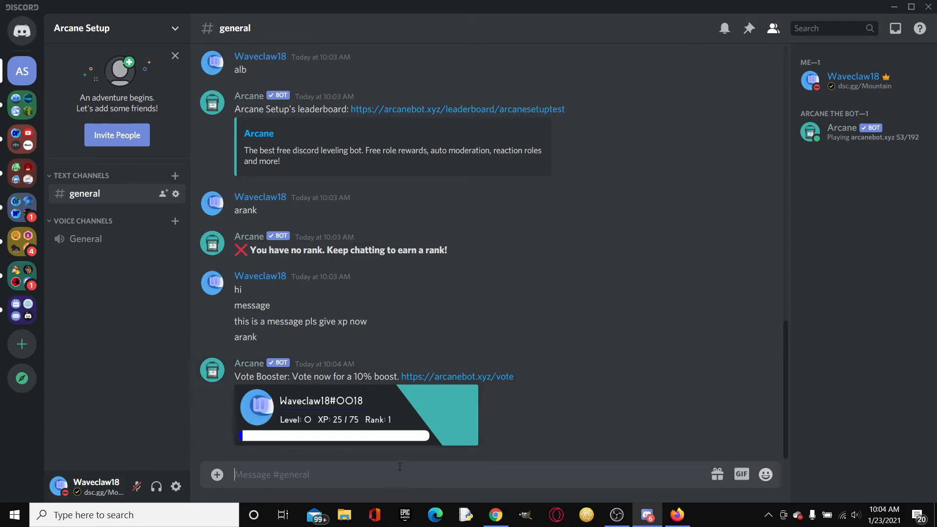
mouse_move(457, 377)
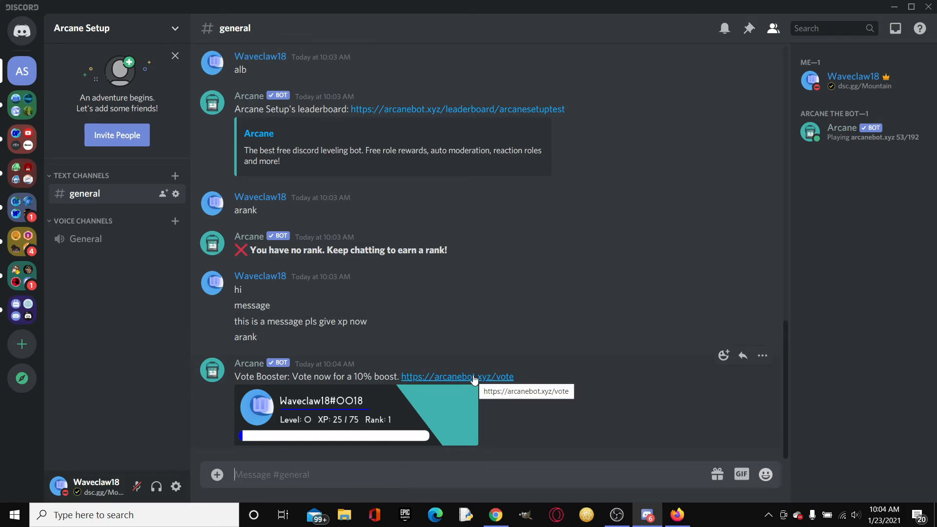
mouse_move(325, 475)
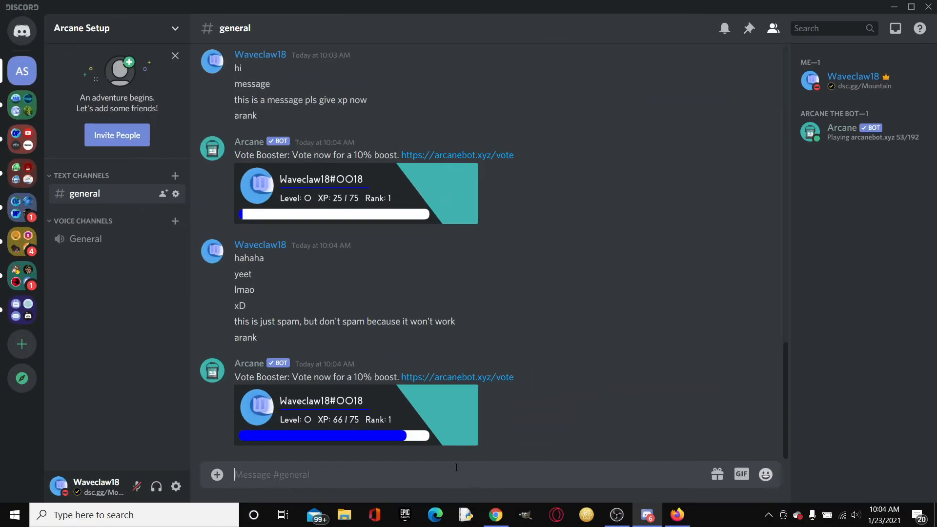
mouse_move(430, 321)
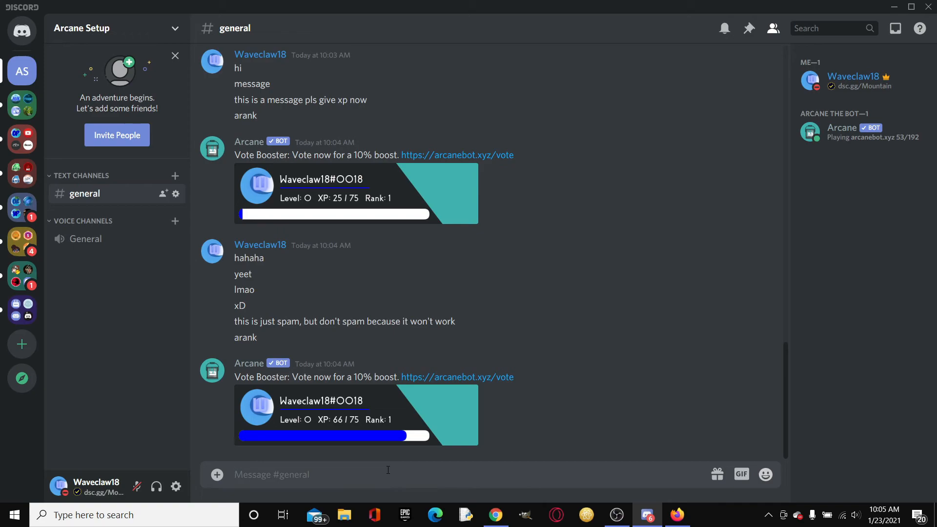
Send more messages like 'give lvl 1' and 'pls give' to keep earning XP.
text(his)
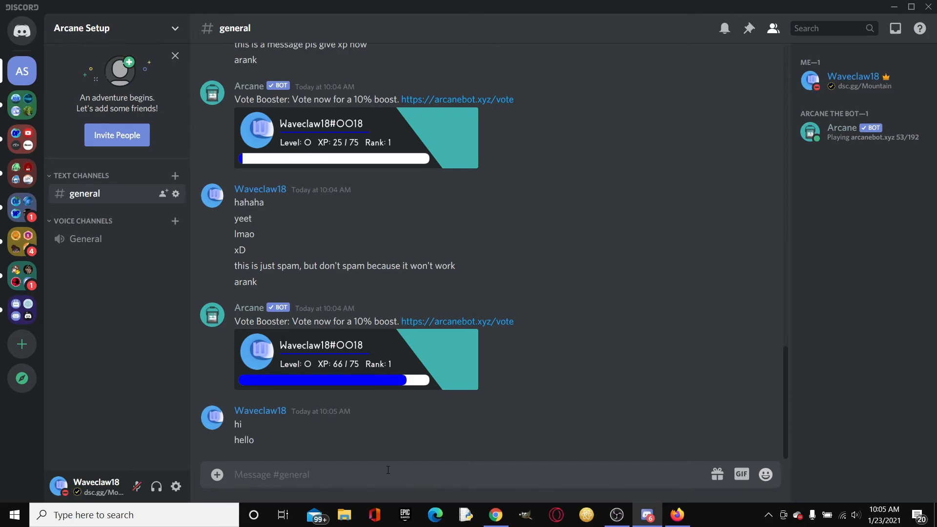
text(give)
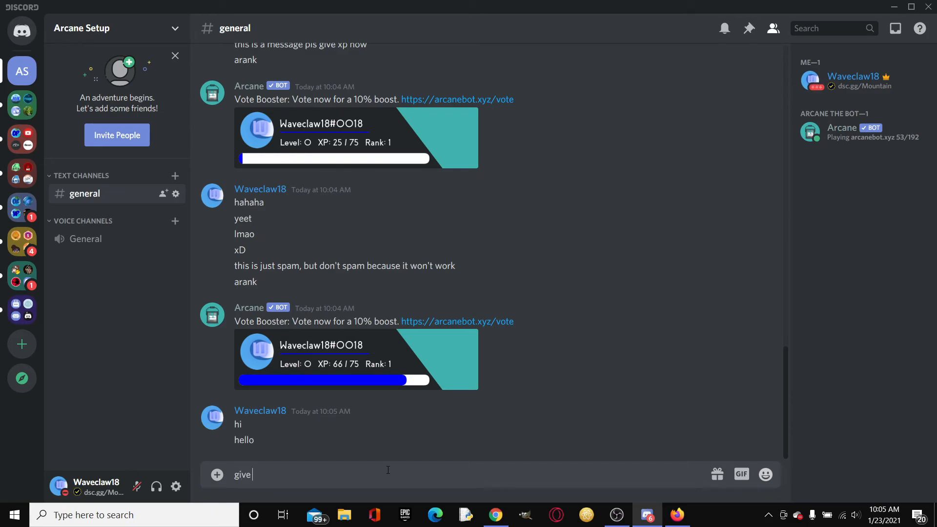
text(lvl 1 arc)
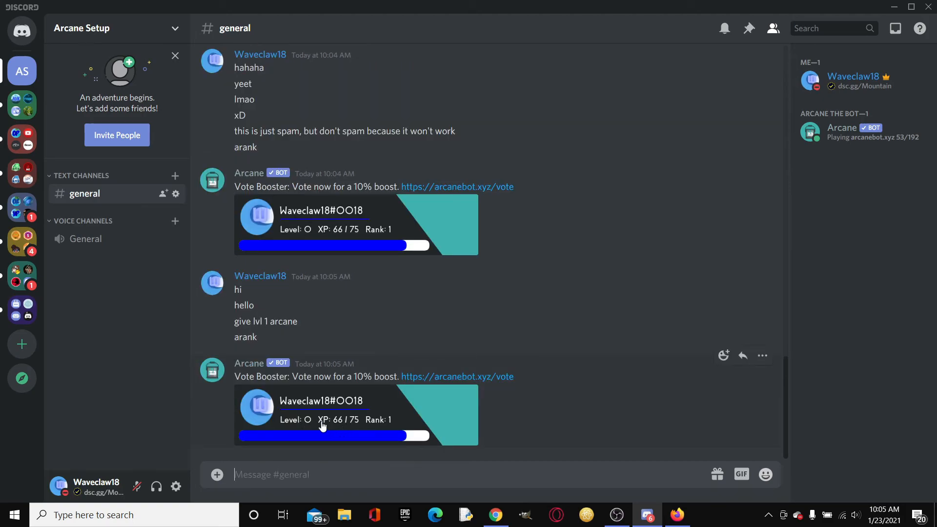
mouse_move(340, 414)
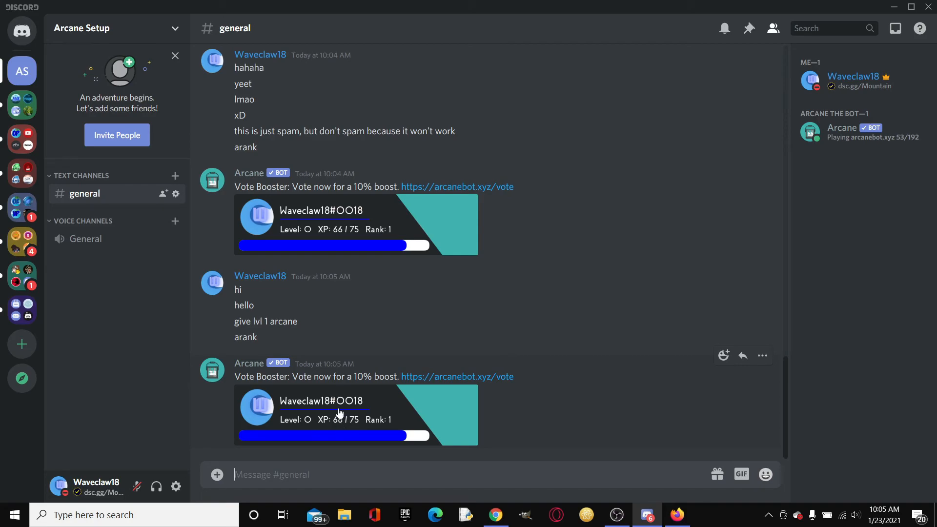
mouse_move(394, 127)
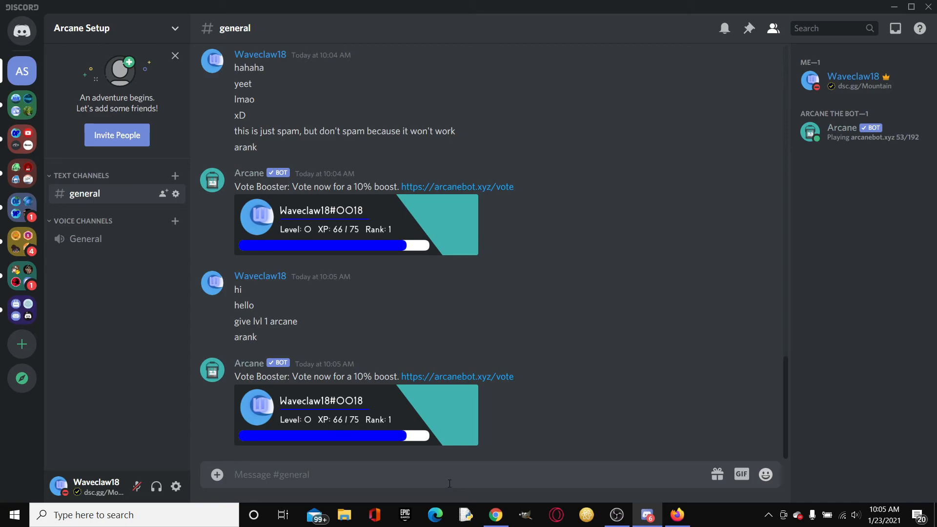
text(g)
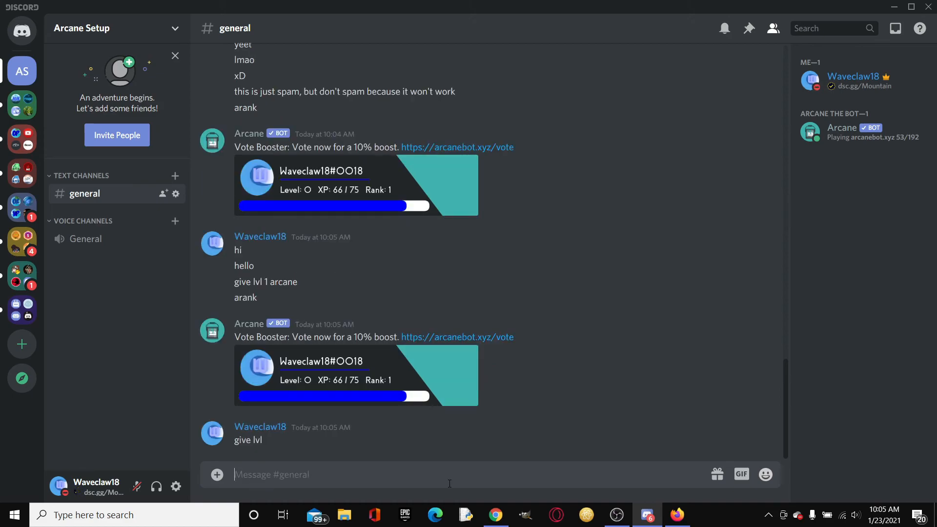
mouse_move(520, 339)
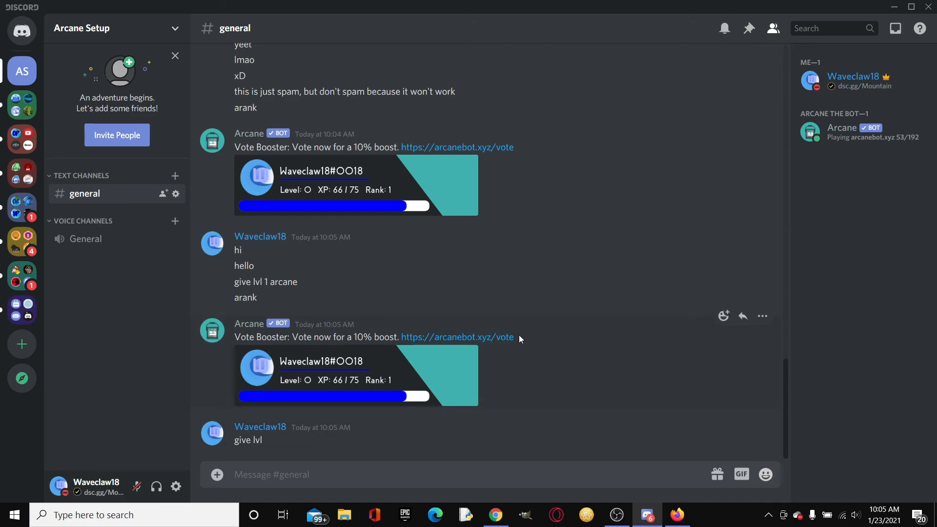
mouse_move(294, 495)
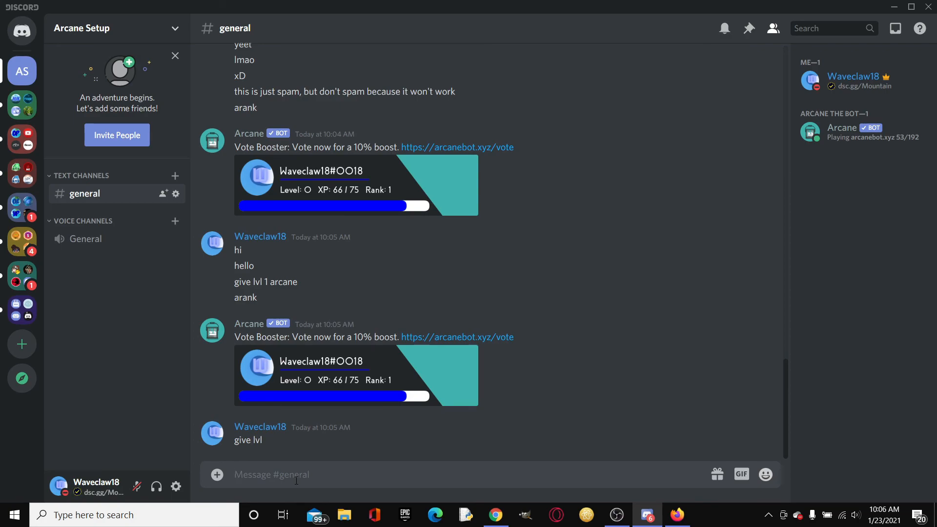
text(pls give)
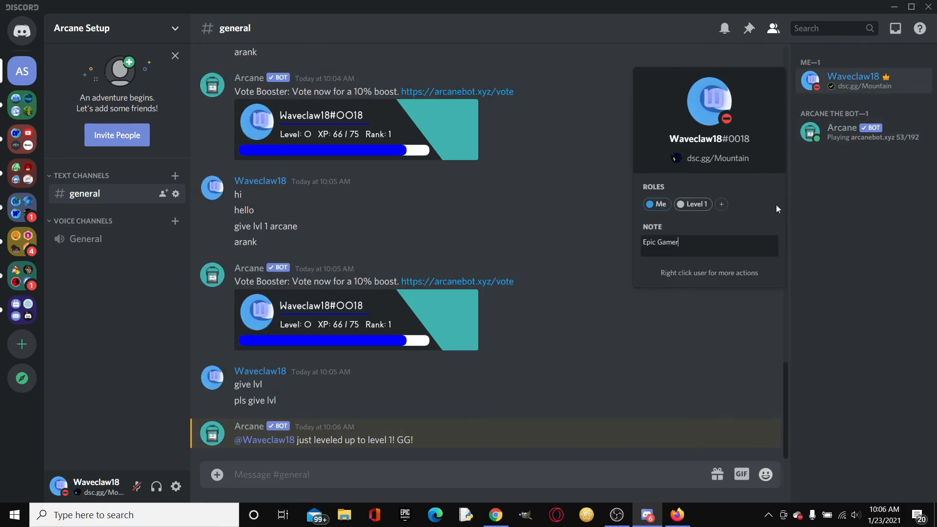
mouse_move(693, 204)
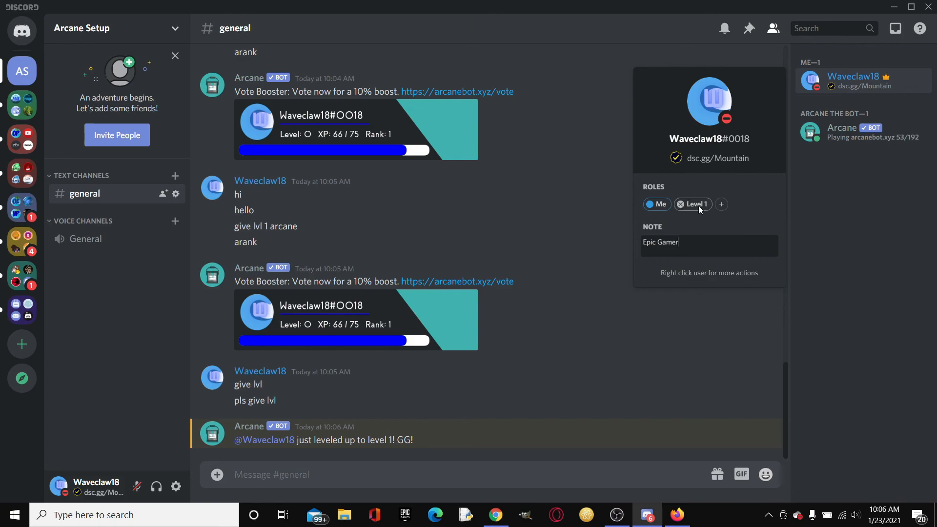
Close the profile card after confirming the Level 1 role.
click(418, 453)
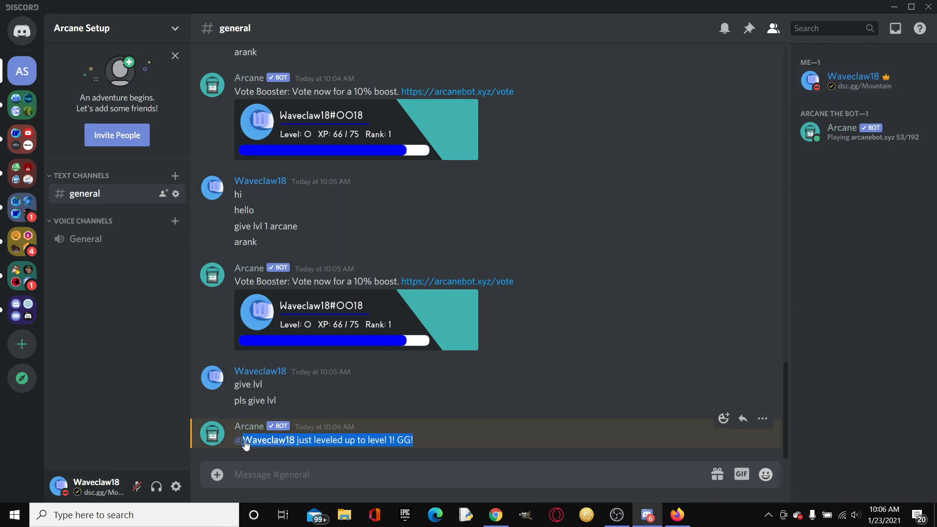
mouse_move(545, 332)
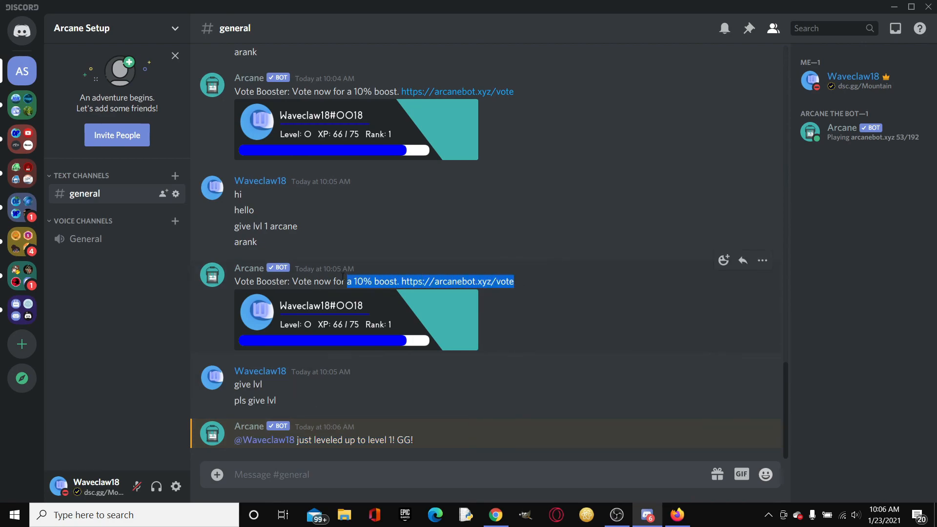
mouse_move(574, 393)
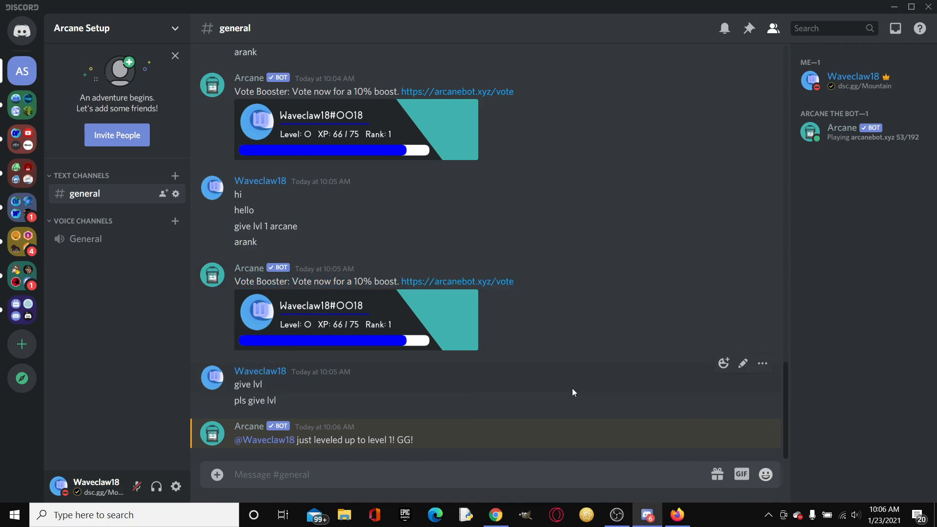
mouse_move(415, 467)
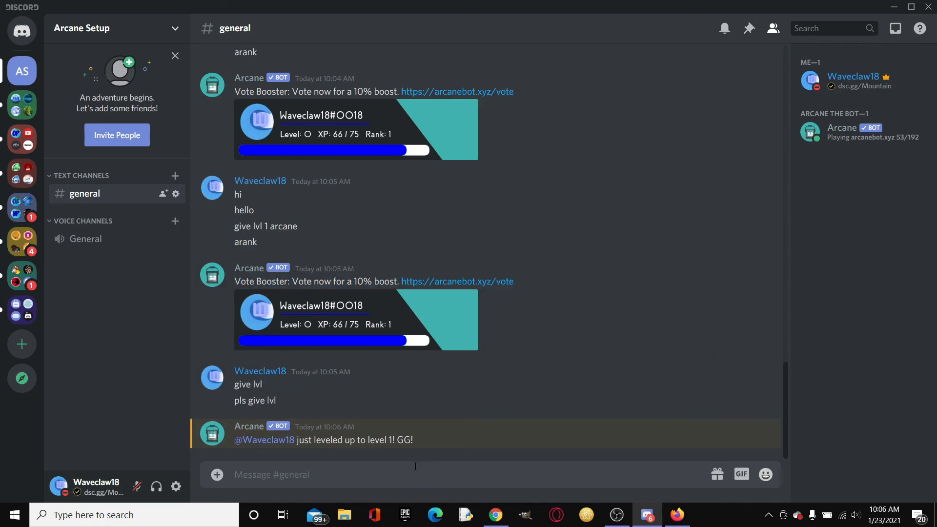